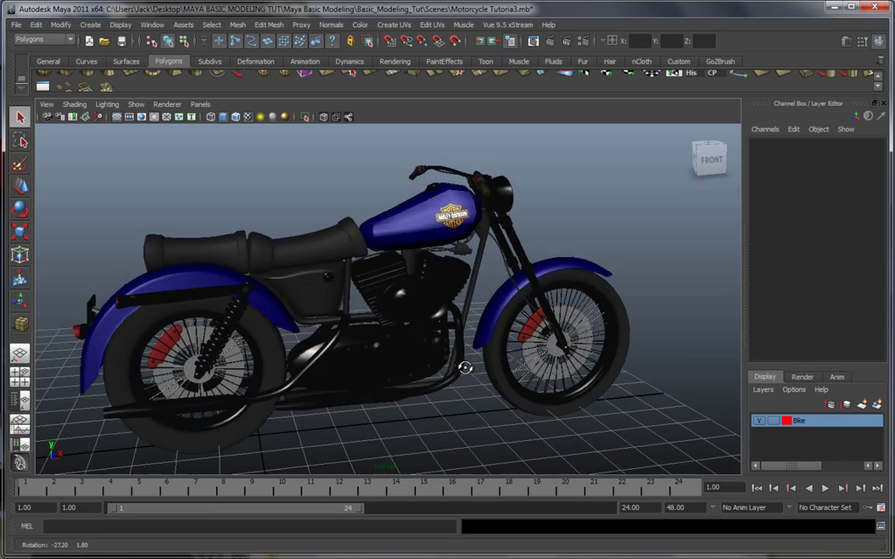
- Orbit the Maya view to a level side view of the motorcycle
left_click_drag(466, 369, 404, 357)
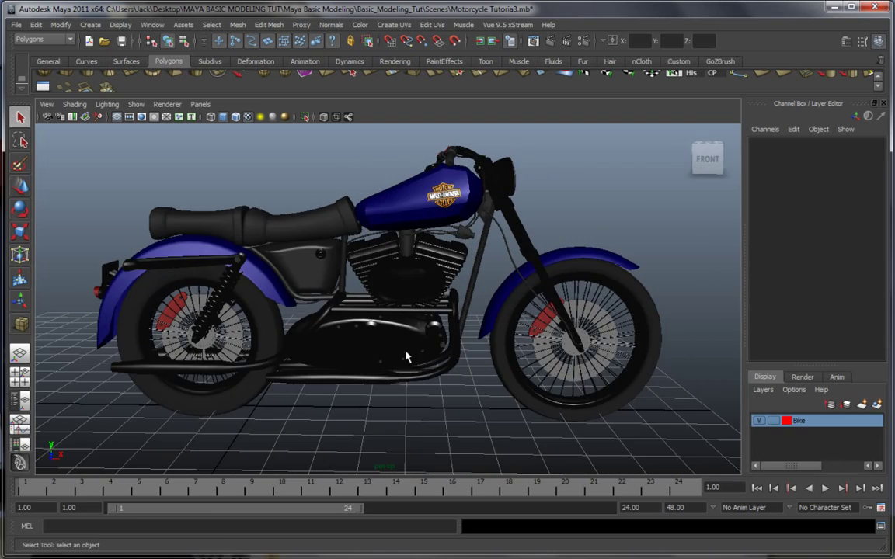
left_click_drag(404, 358, 394, 312)
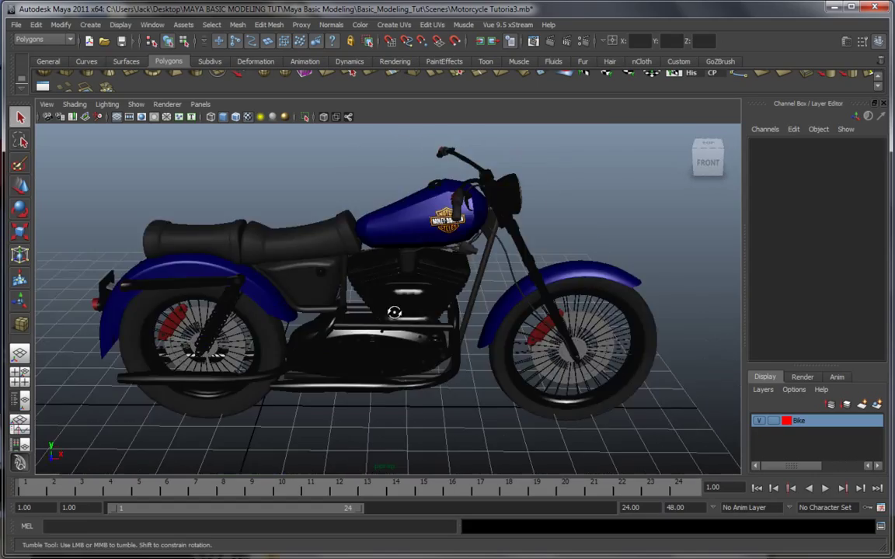
left_click_drag(395, 312, 434, 320)
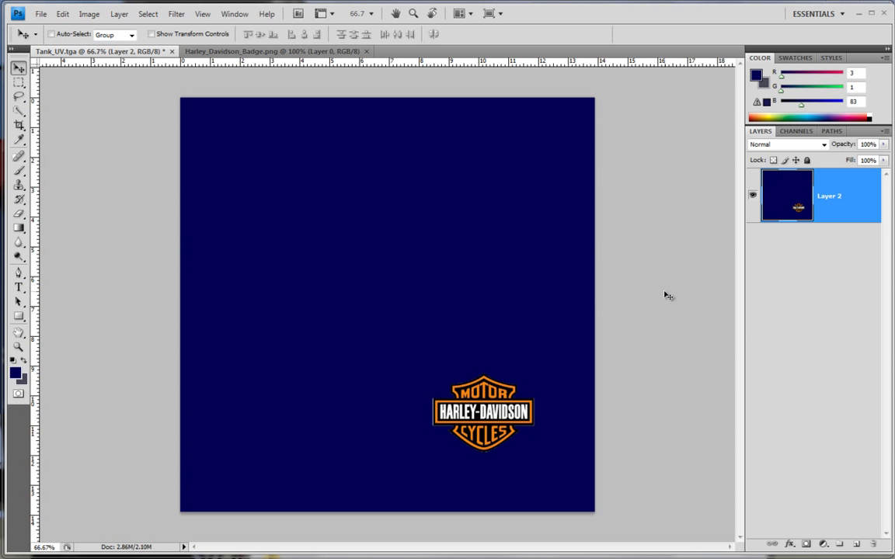
mouse_move(674, 286)
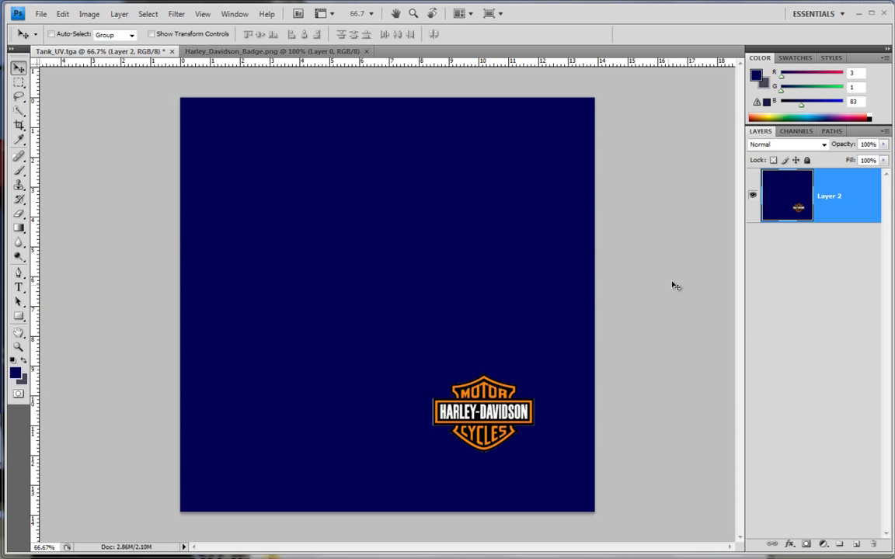
mouse_move(89, 70)
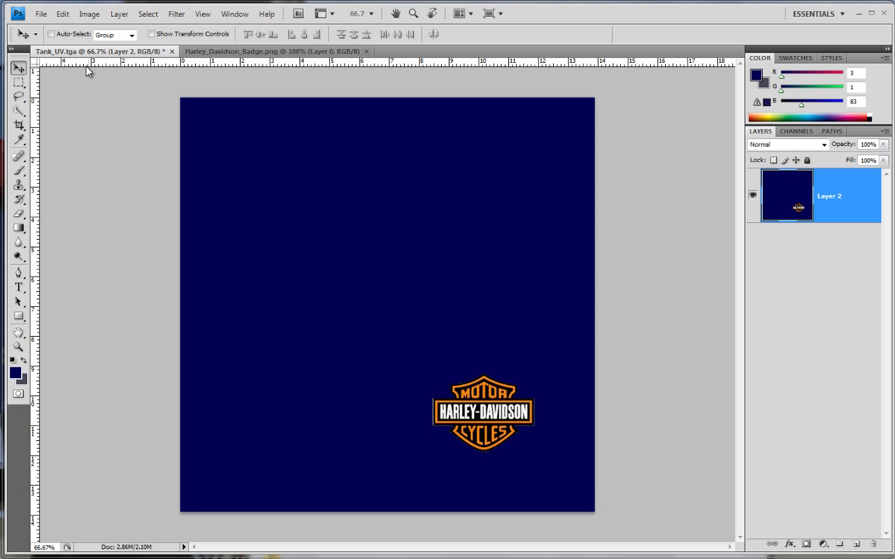
mouse_move(344, 339)
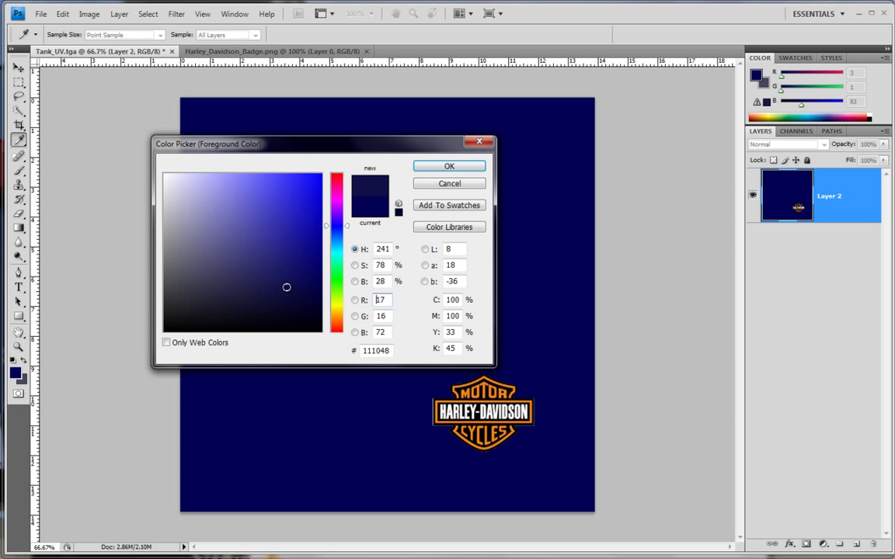
- Pick a muted, slightly greyer navy in the Color Picker as the fill colour
left_click(259, 288)
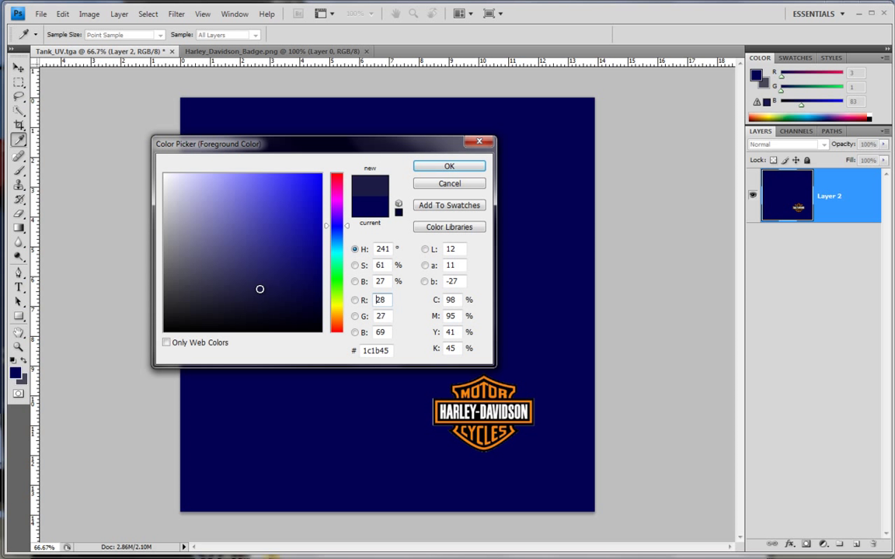
left_click(270, 292)
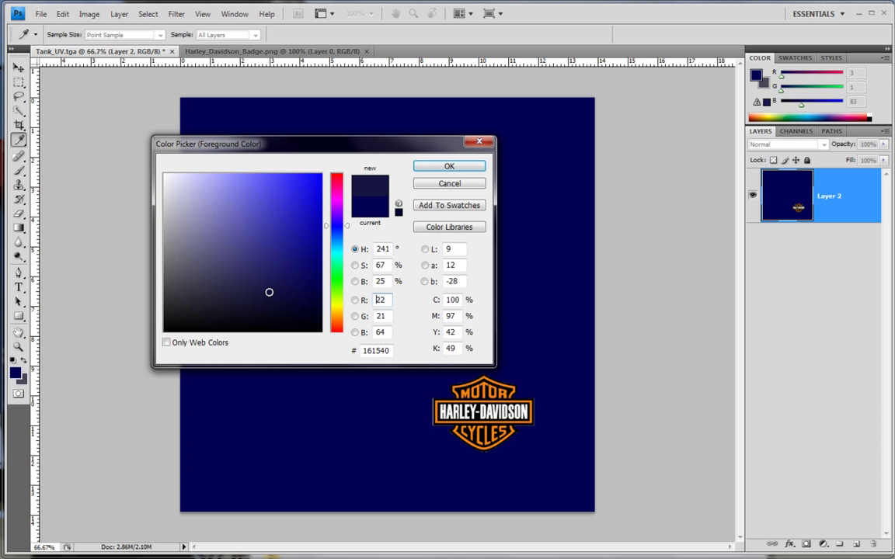
left_click(335, 236)
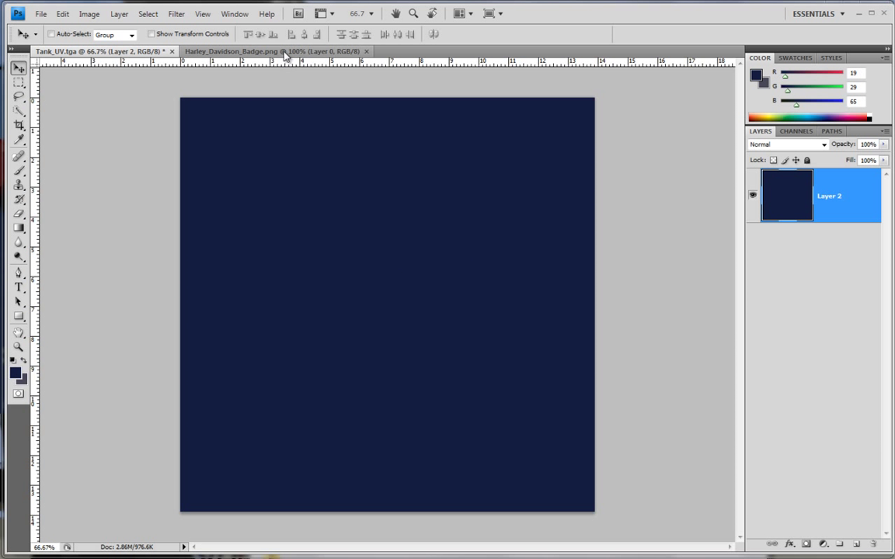
- Copy the Harley-Davidson badge into the Tank_UV texture document
left_click(270, 51)
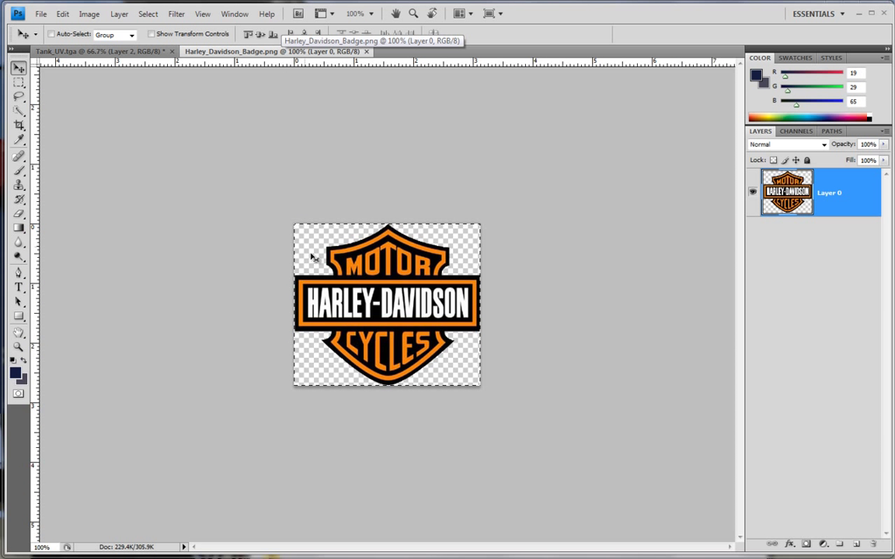
left_click(93, 52)
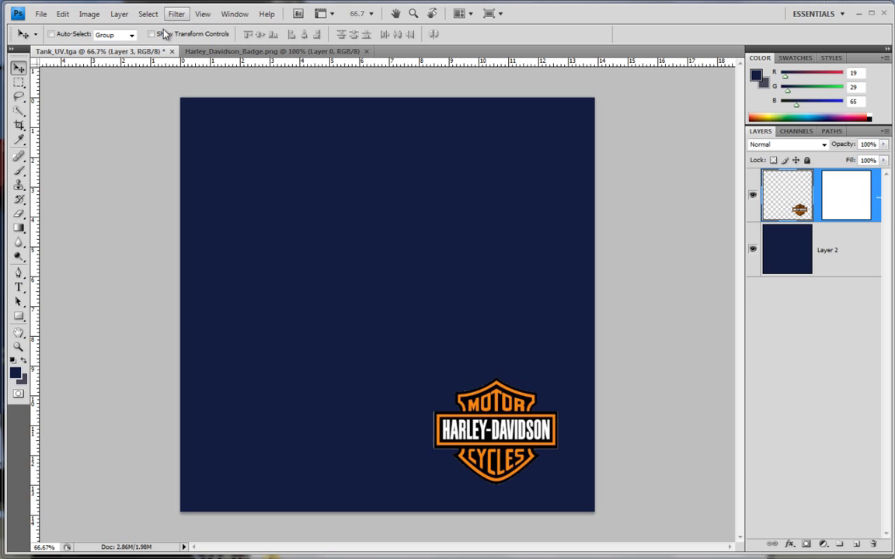
left_click(62, 13)
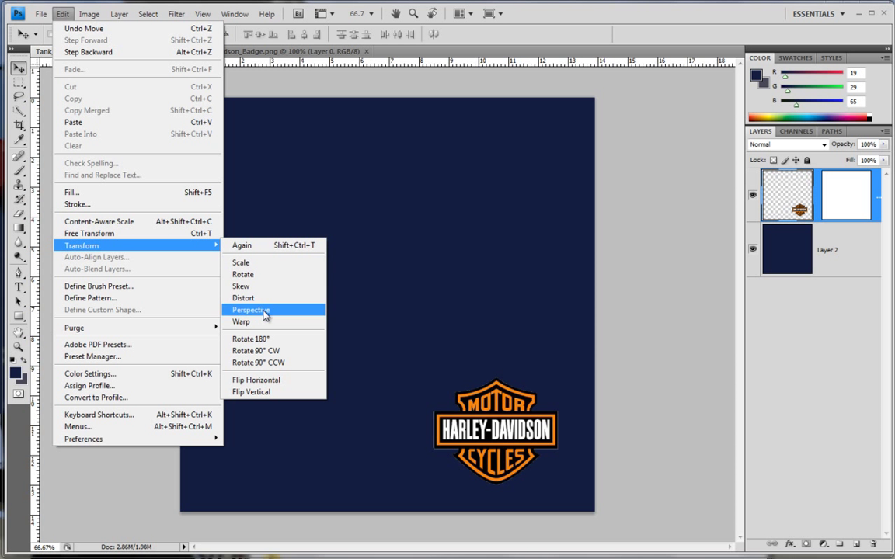
- Scale the pasted badge down into the lower-right corner and commit the transform
left_click(251, 311)
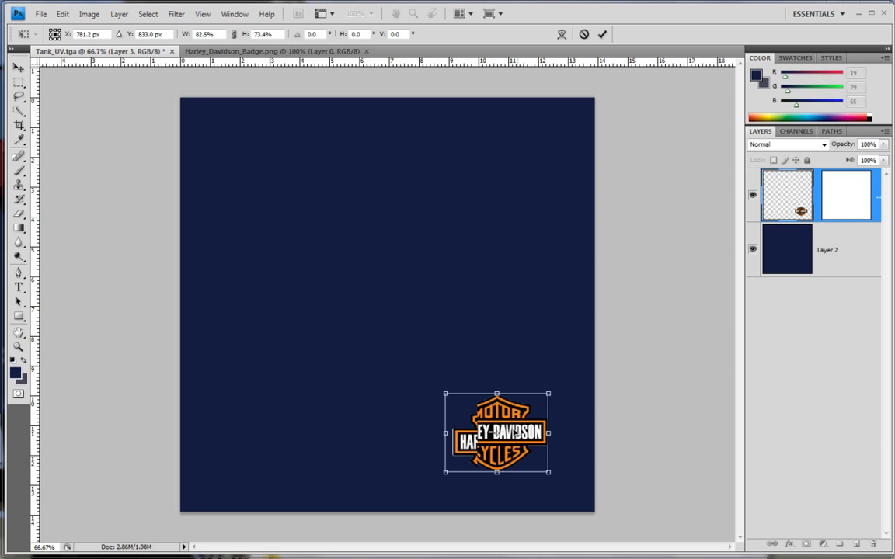
left_click_drag(497, 431, 488, 425)
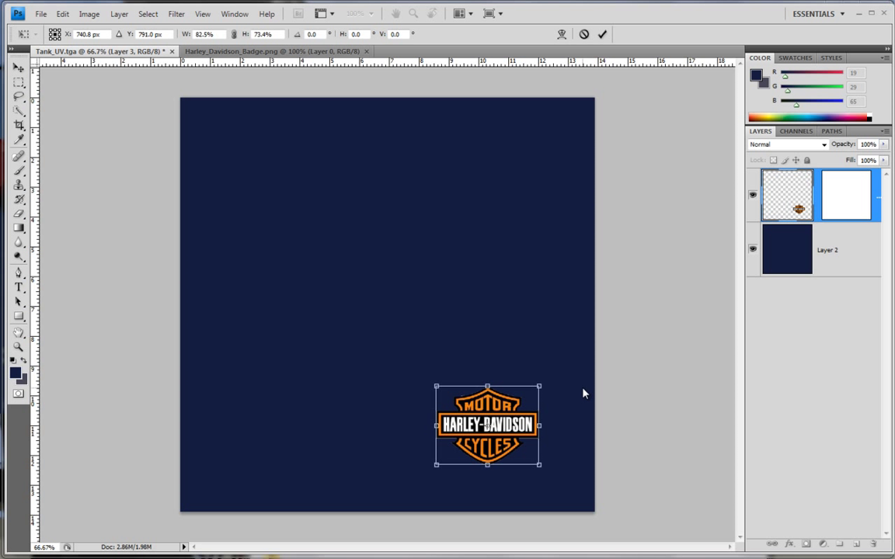
left_click(602, 34)
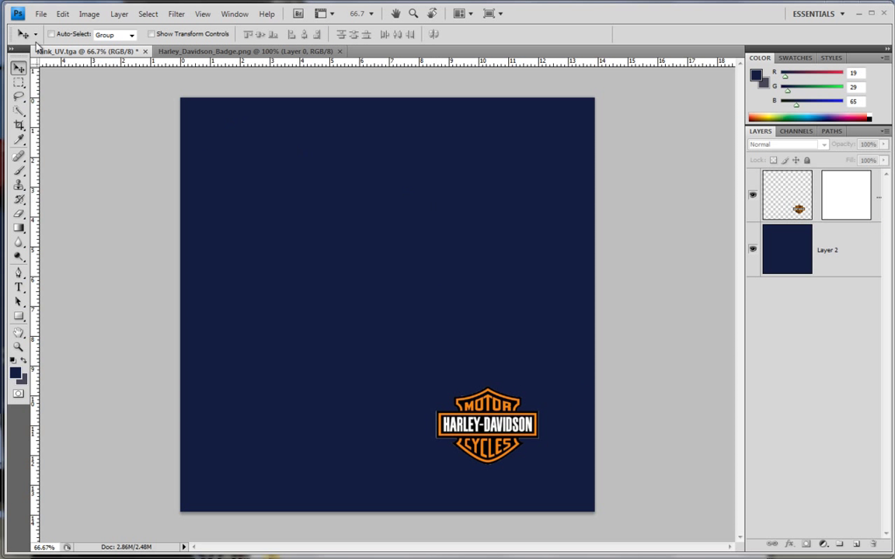
- Save the tank texture as a Targa file named Tank_Paint2
left_click(41, 14)
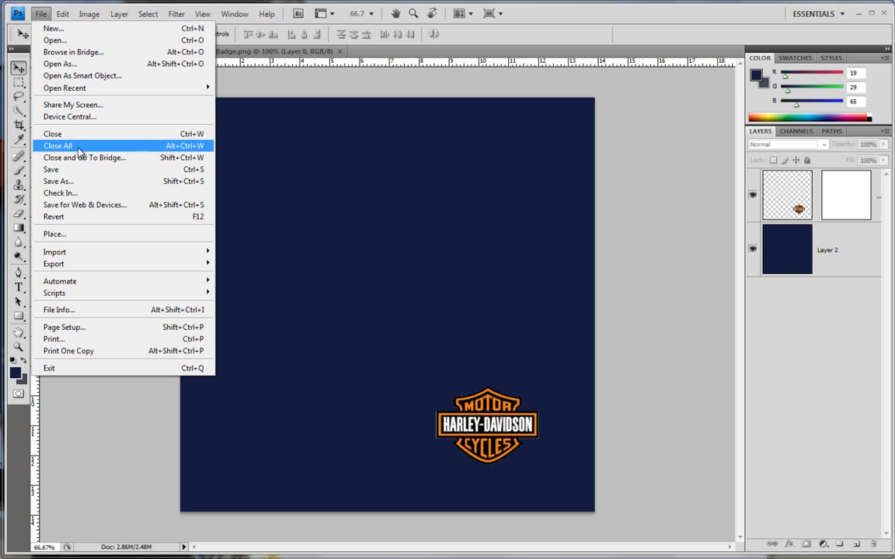
left_click(57, 180)
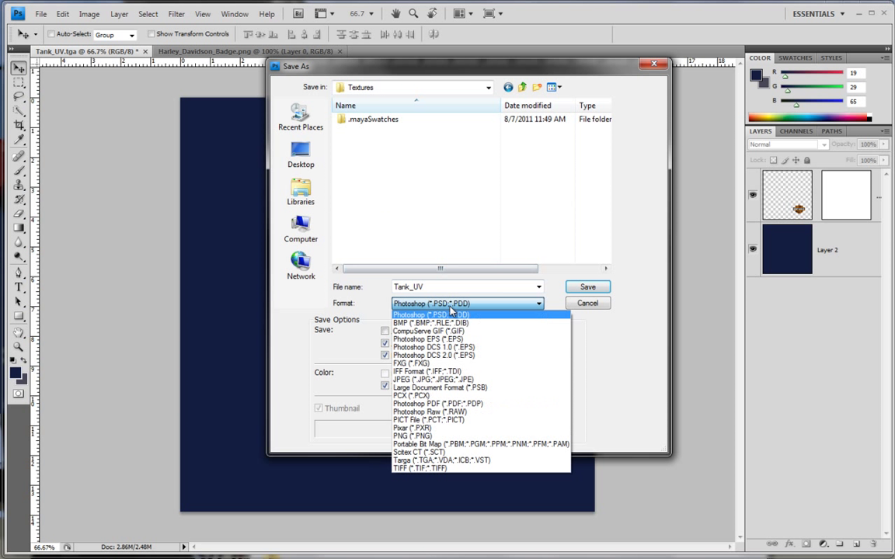
left_click(443, 459)
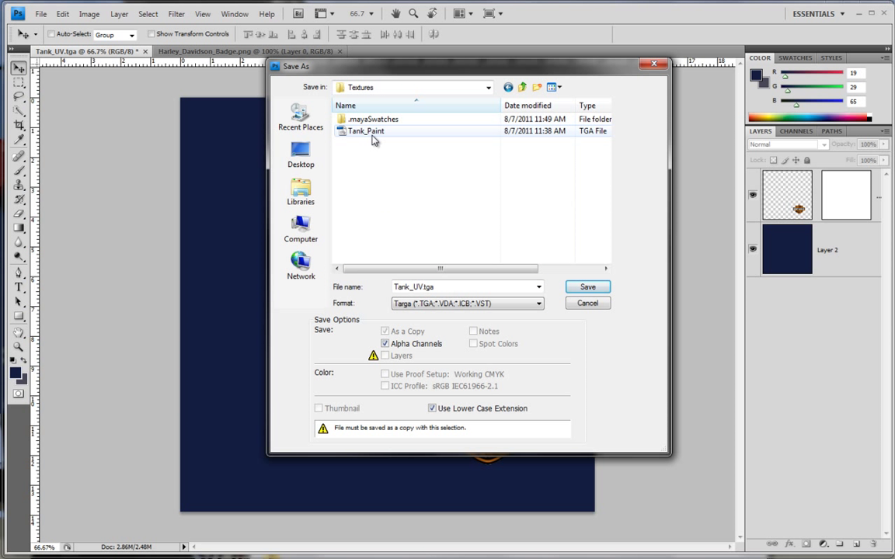
type("Tank_Paint2")
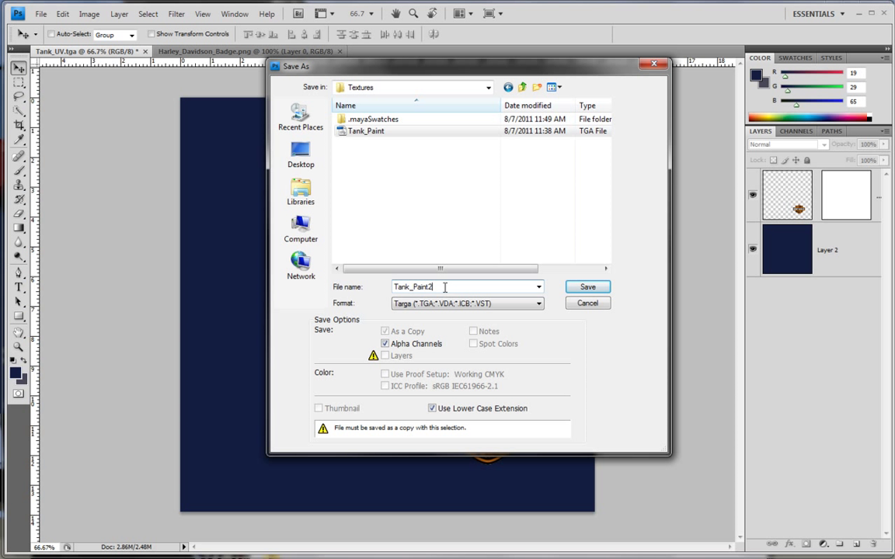
left_click(588, 286)
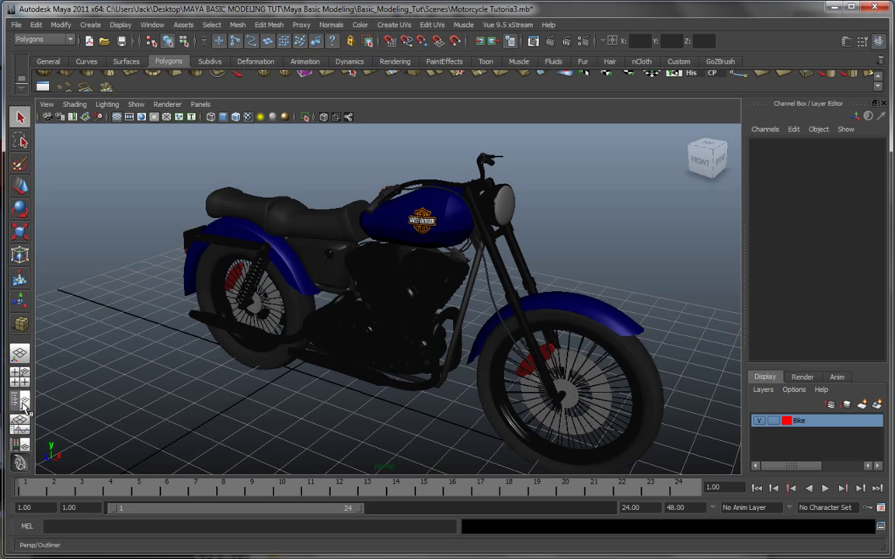
- Reload the blue paint material's file texture in Hypershade and view the tank's UV layout
left_click(18, 401)
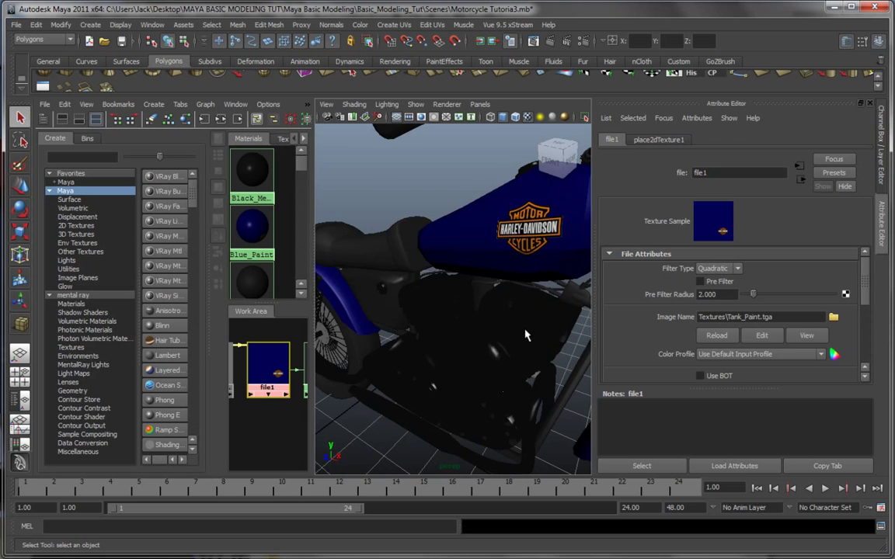
left_click(832, 317)
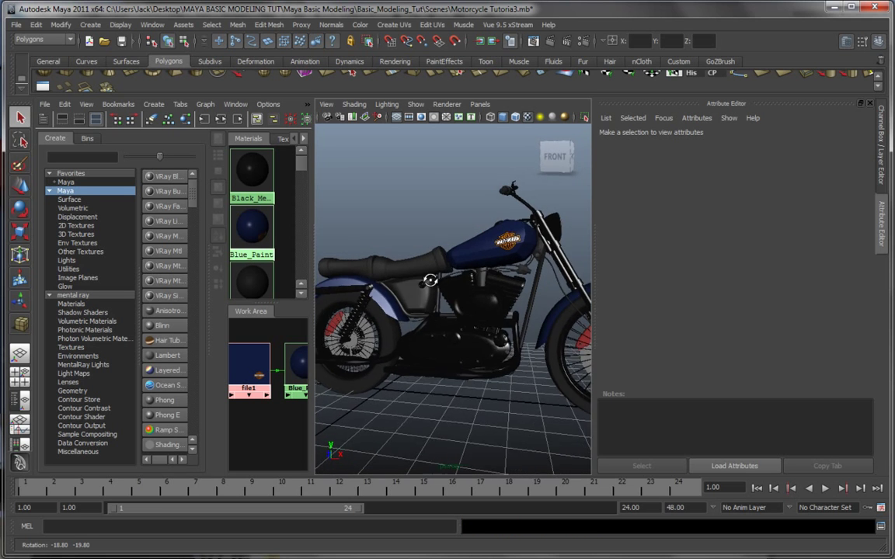
left_click_drag(429, 280, 388, 294)
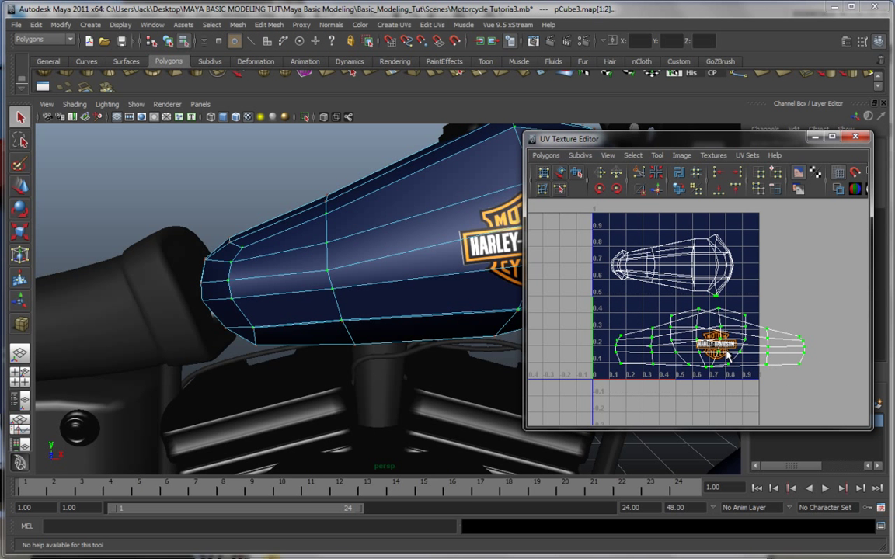
left_click_drag(727, 354, 727, 319)
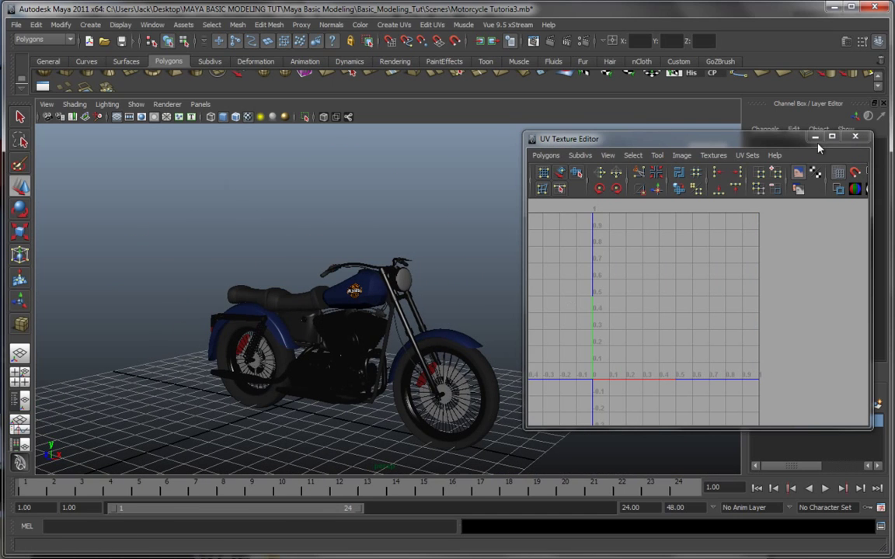
- Project planar UVs onto the round headlight lens along the chosen axis
left_click(854, 136)
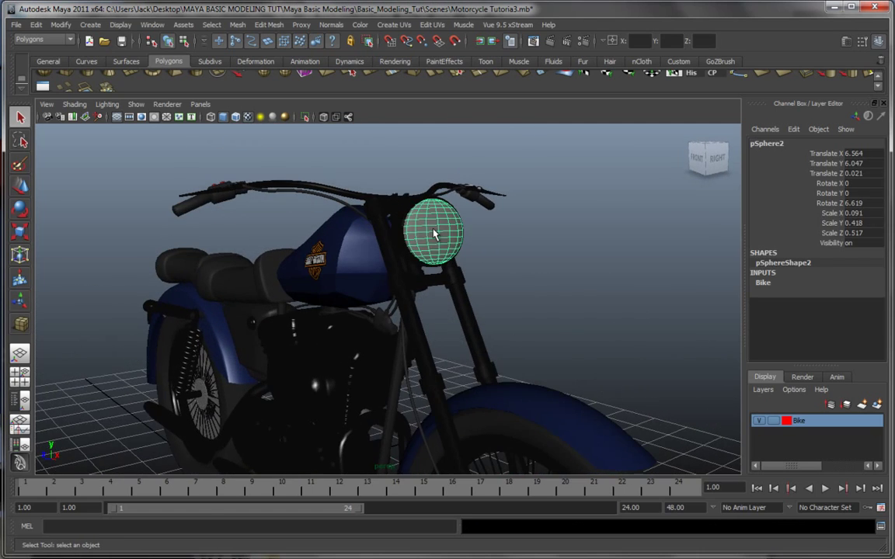
left_click_drag(434, 233, 423, 261)
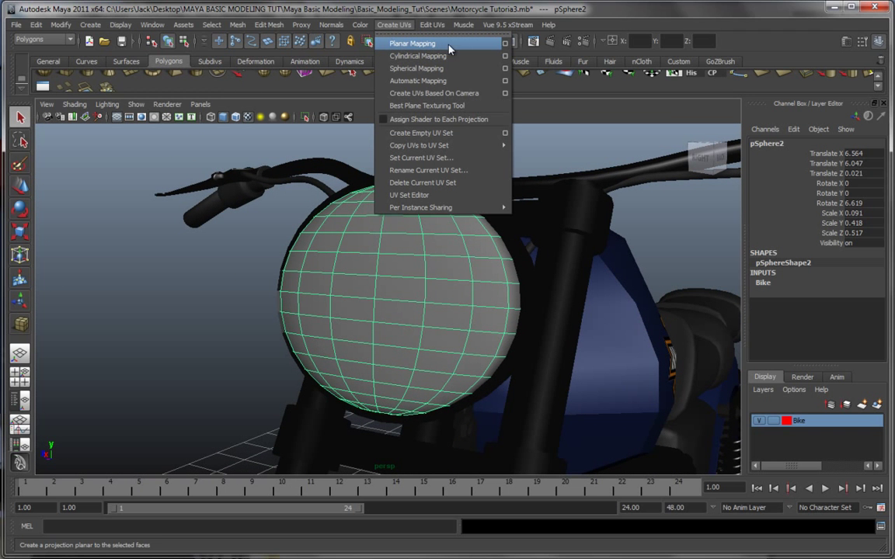
left_click(503, 44)
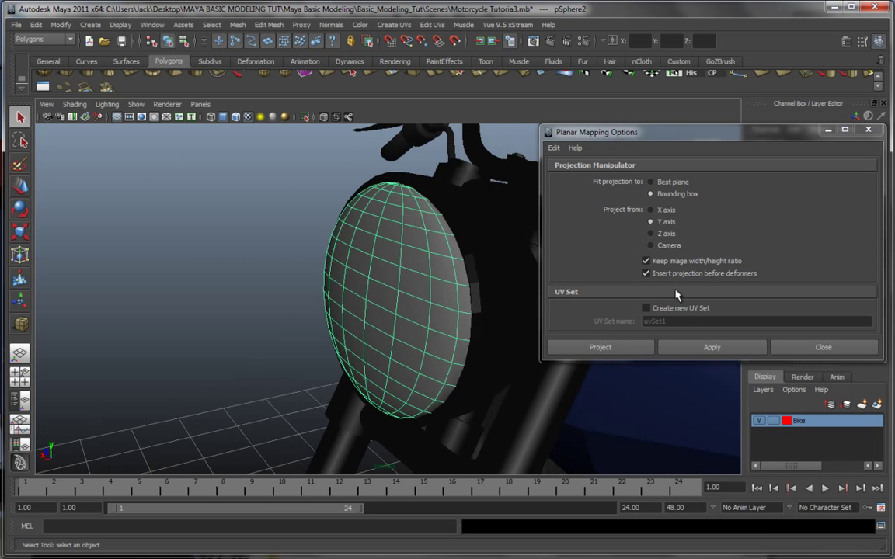
left_click(599, 348)
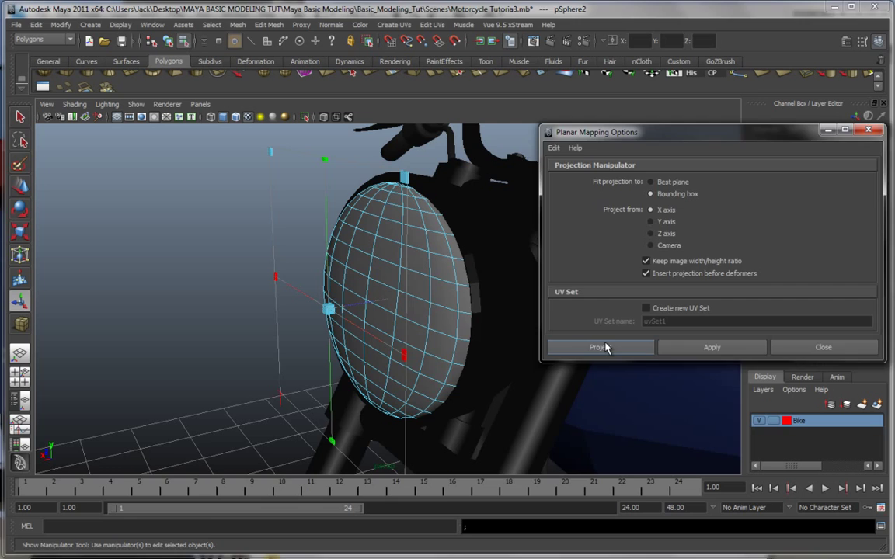
left_click(600, 348)
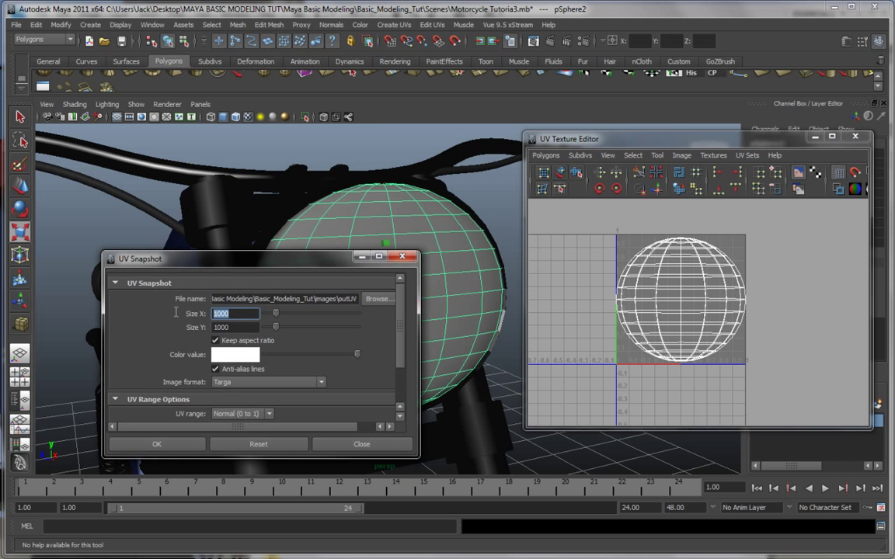
- Set the UV snapshot size value to 10 and name the output file Headlight
type("10")
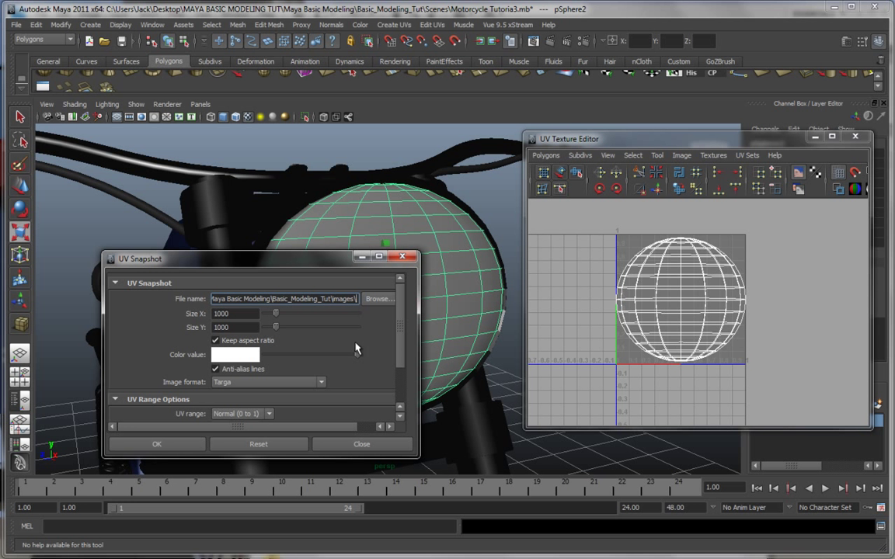
type("Headlight")
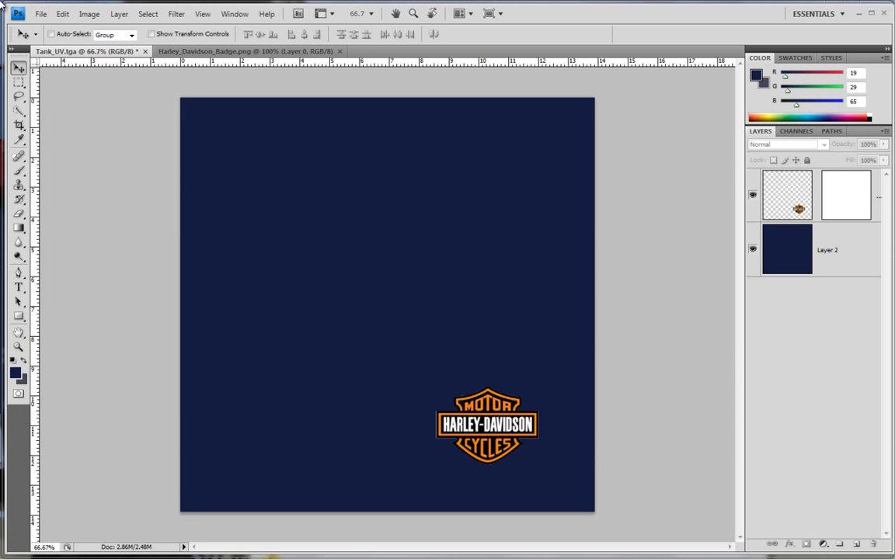
- Load the headlight2 photo and the other chrome headlight photo into Photoshop
left_click(40, 14)
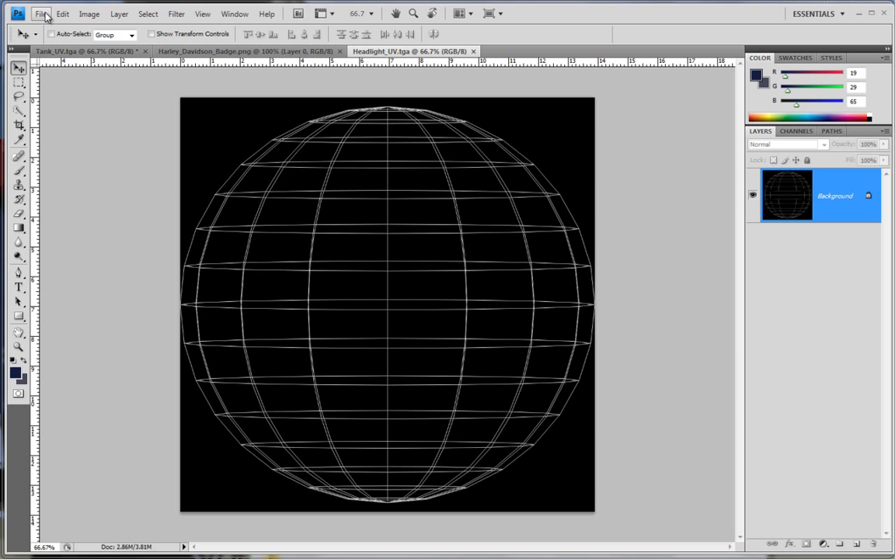
left_click(40, 14)
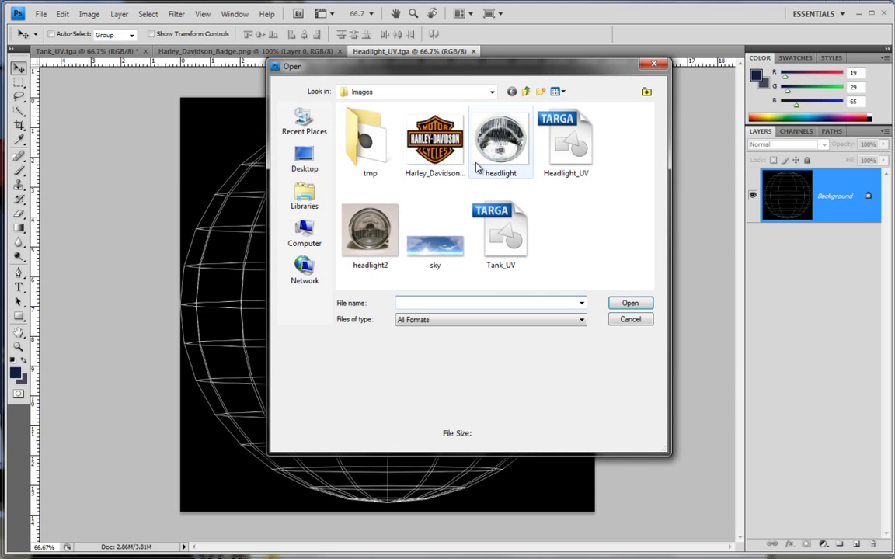
mouse_move(500, 140)
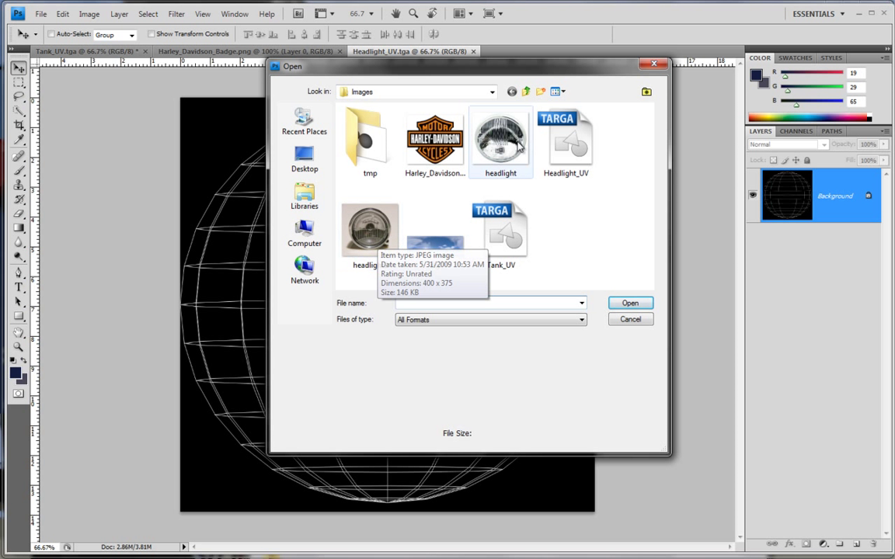
left_click(370, 227)
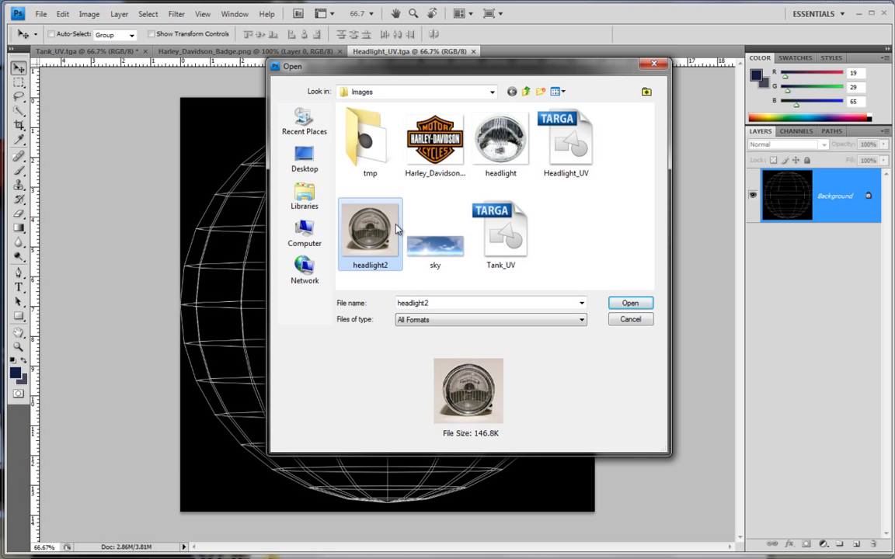
left_click(631, 303)
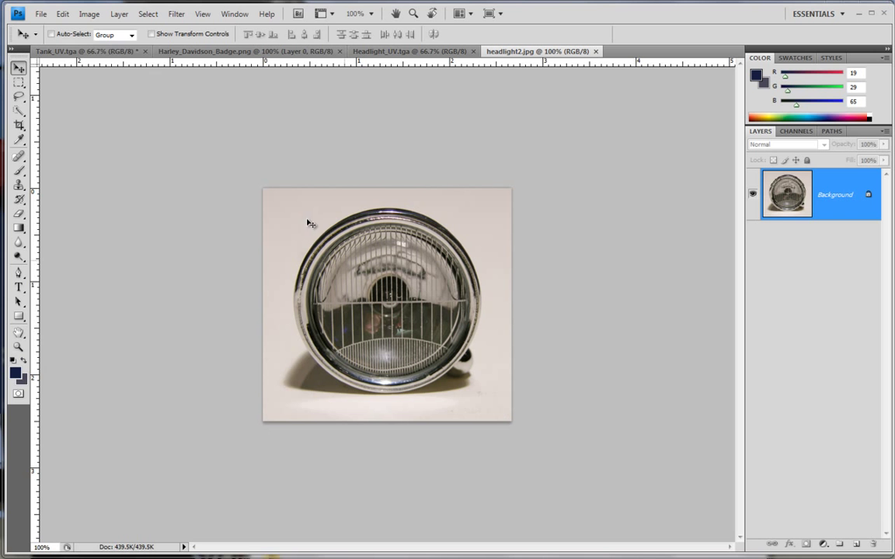
left_click(40, 14)
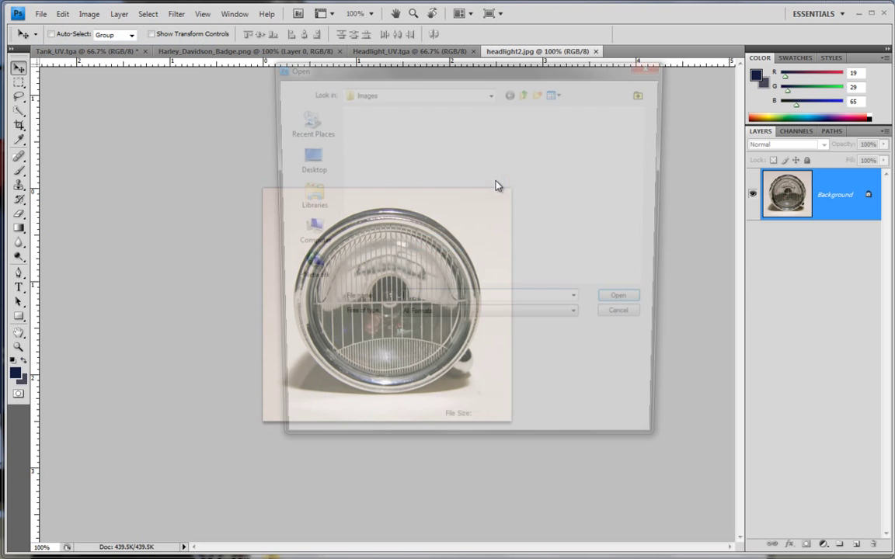
left_click(618, 295)
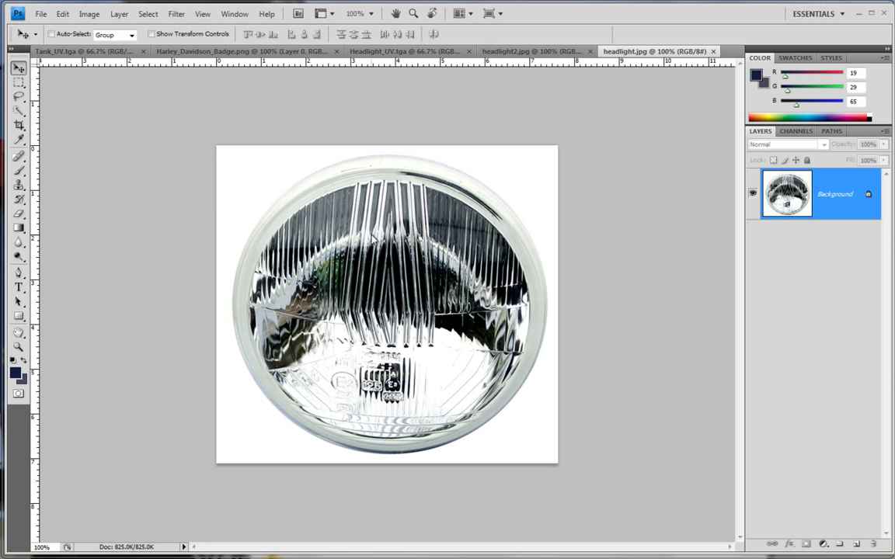
mouse_move(127, 165)
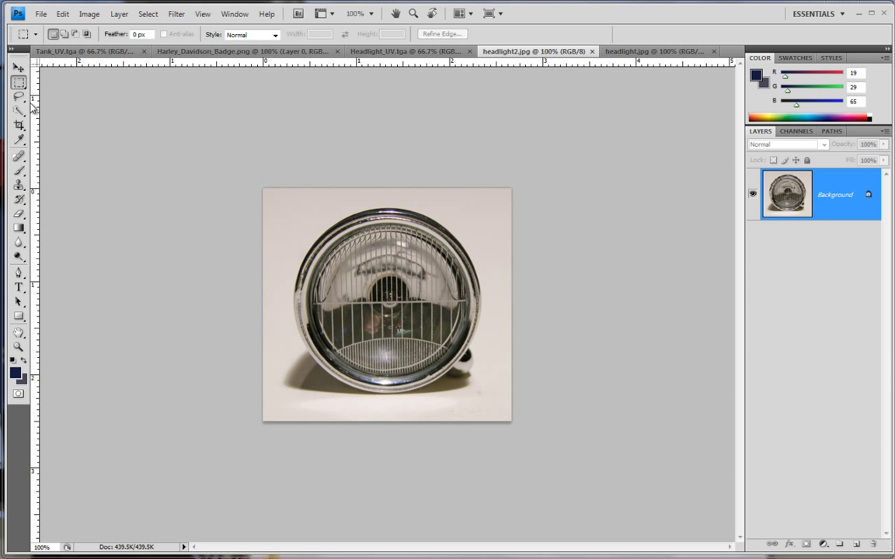
mouse_move(112, 163)
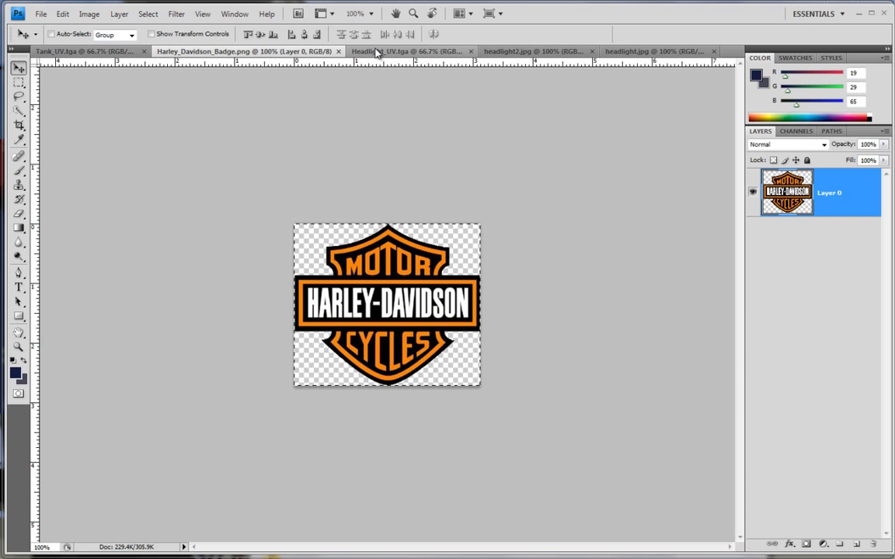
- Swap the pasted photo layer in the Headlight_UV document for the other headlight photo
left_click(404, 51)
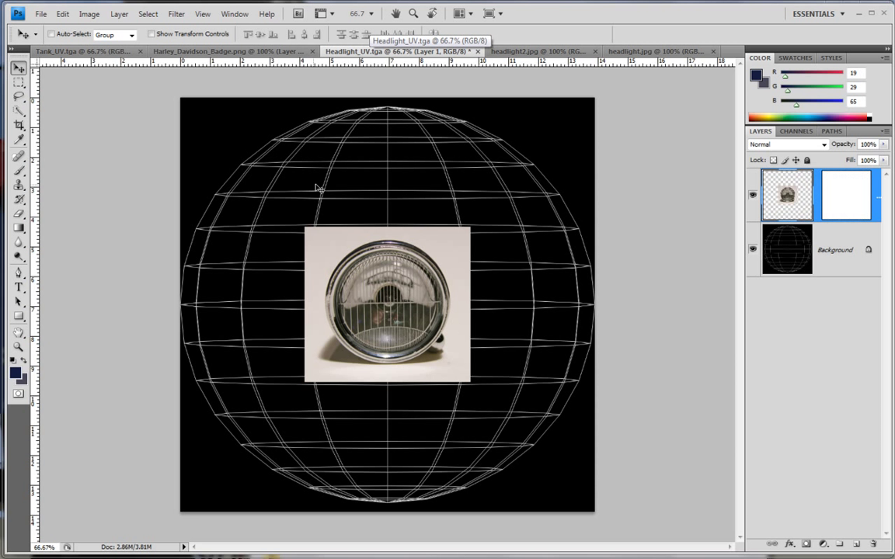
left_click_drag(386, 303, 285, 188)
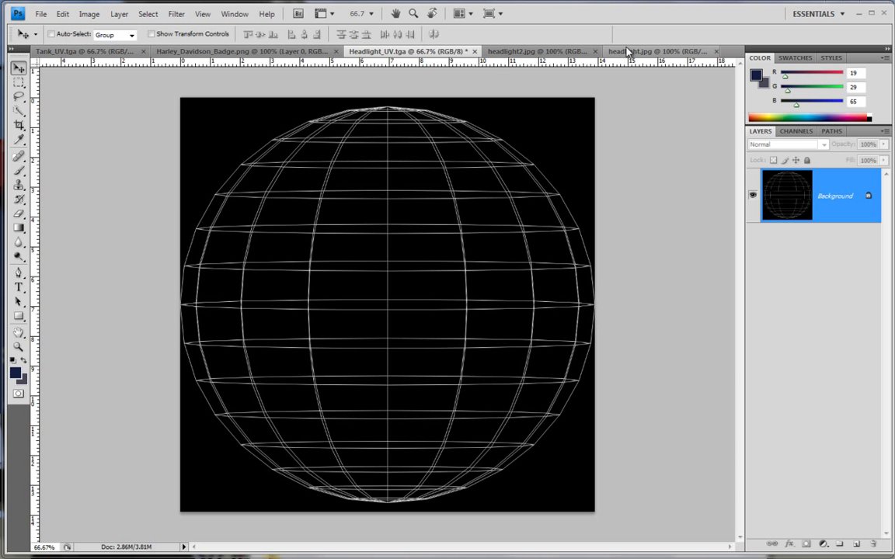
left_click(655, 51)
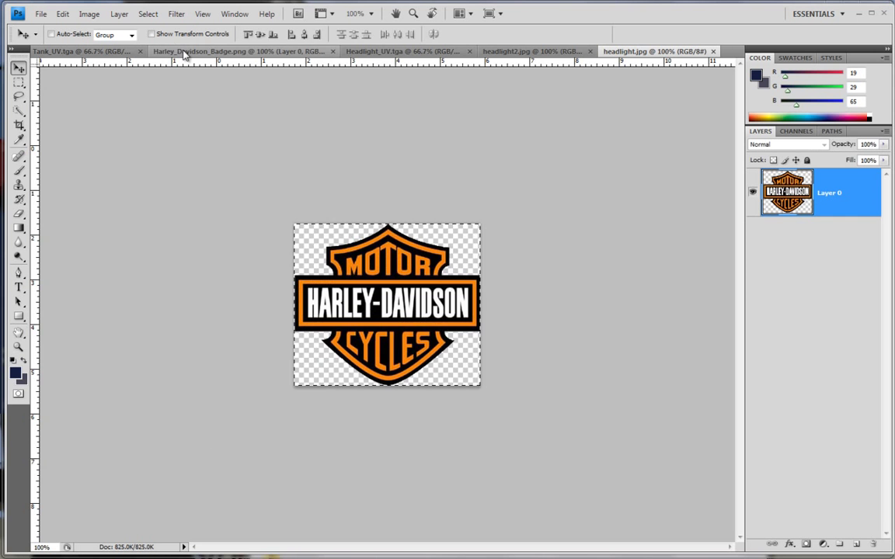
left_click(397, 50)
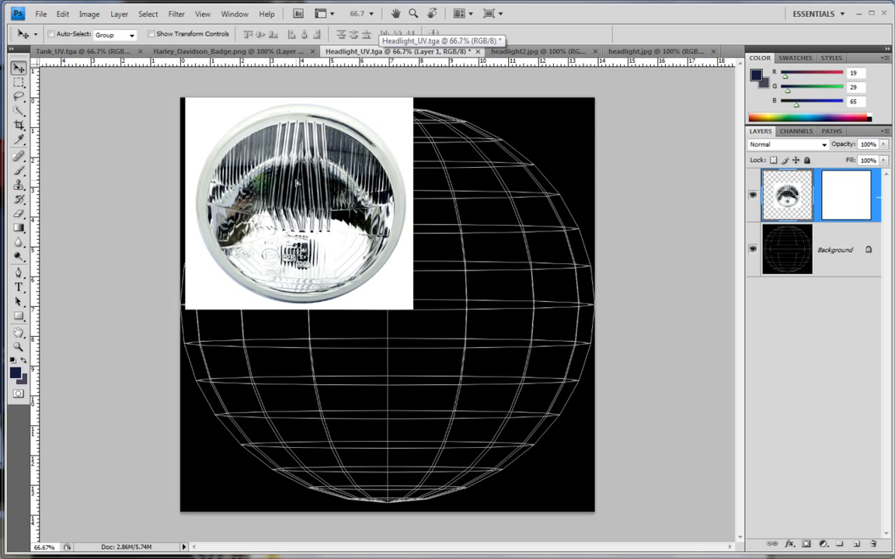
left_click(88, 14)
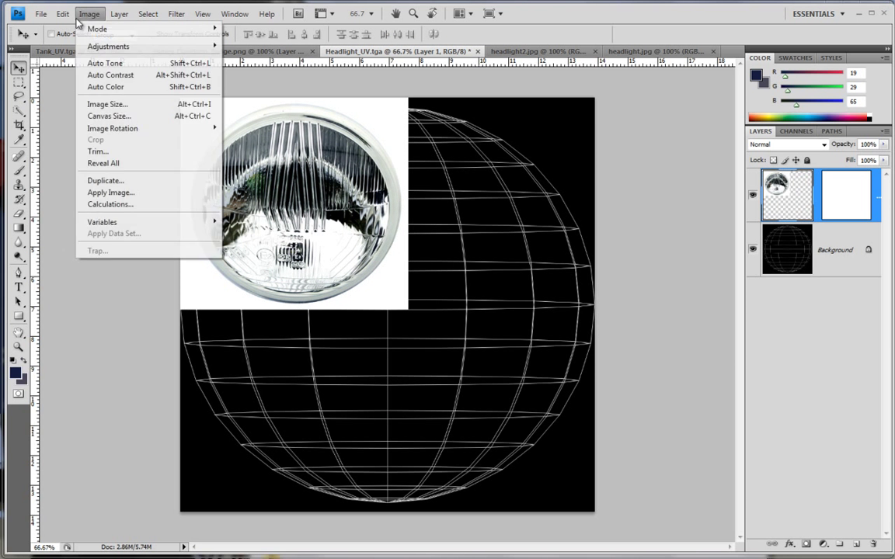
- Scale the headlight photo up until it fills the whole canvas
left_click(62, 12)
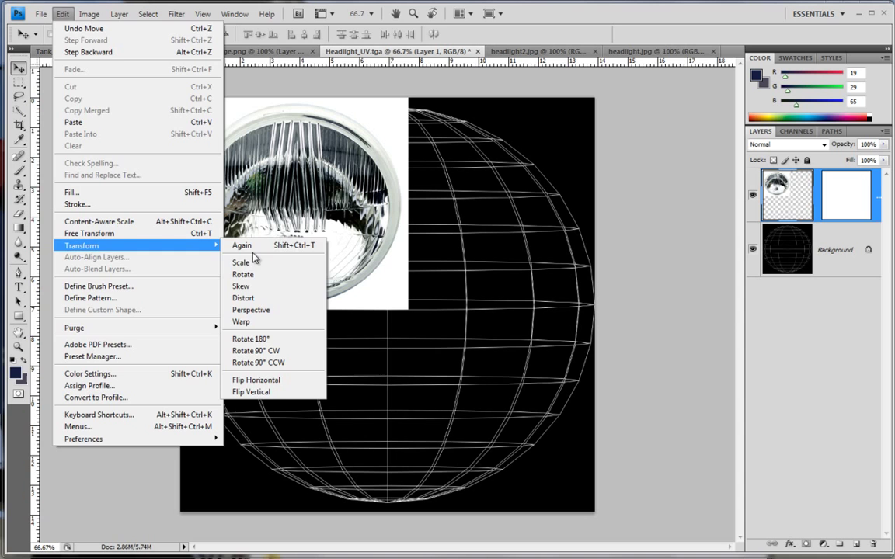
left_click(242, 261)
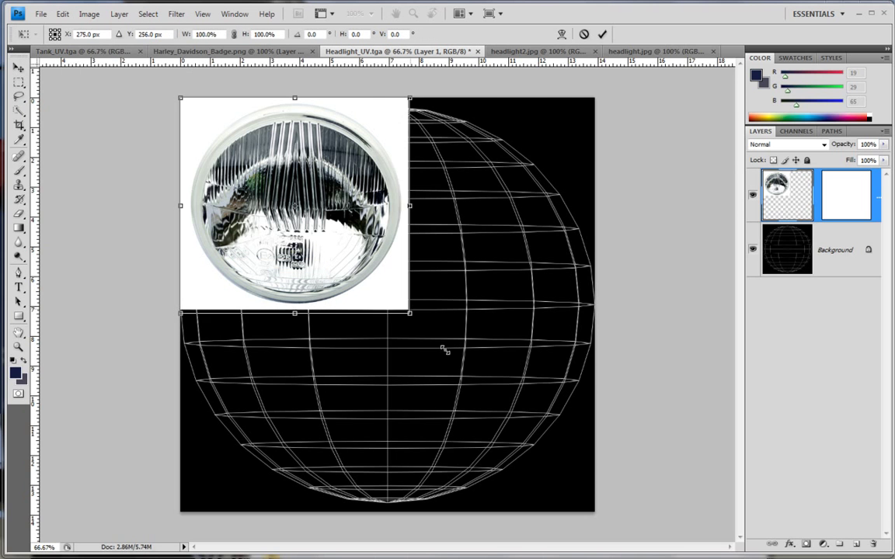
left_click_drag(410, 314, 589, 502)
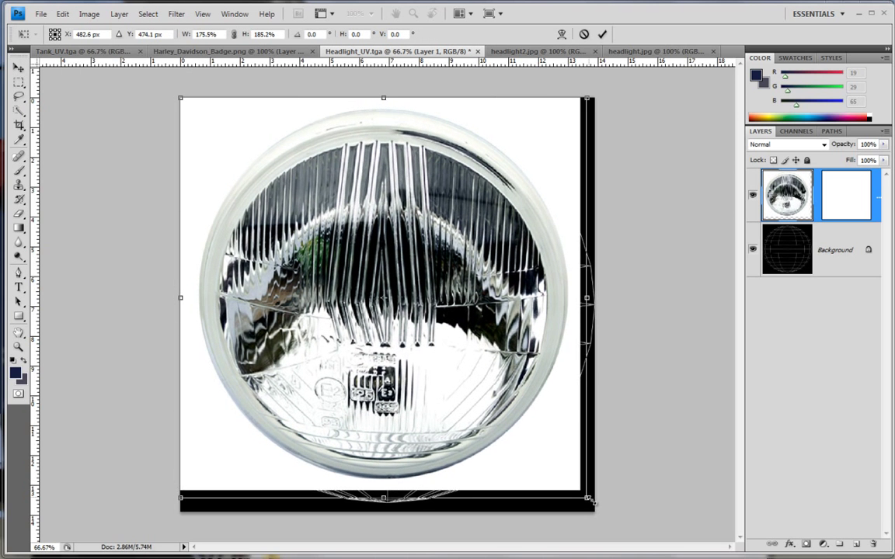
left_click_drag(589, 501, 595, 511)
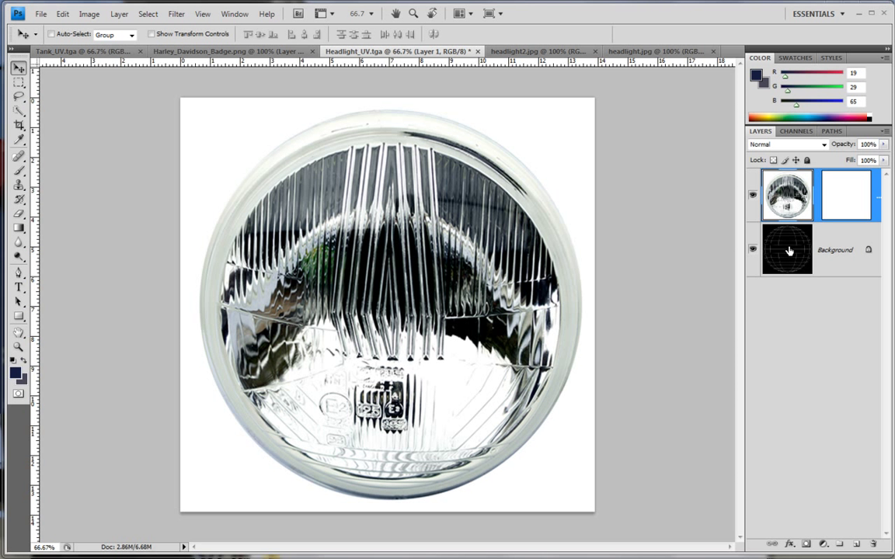
- Save the texture into the Textures folder as a Targa file named Headlight
left_click(786, 249)
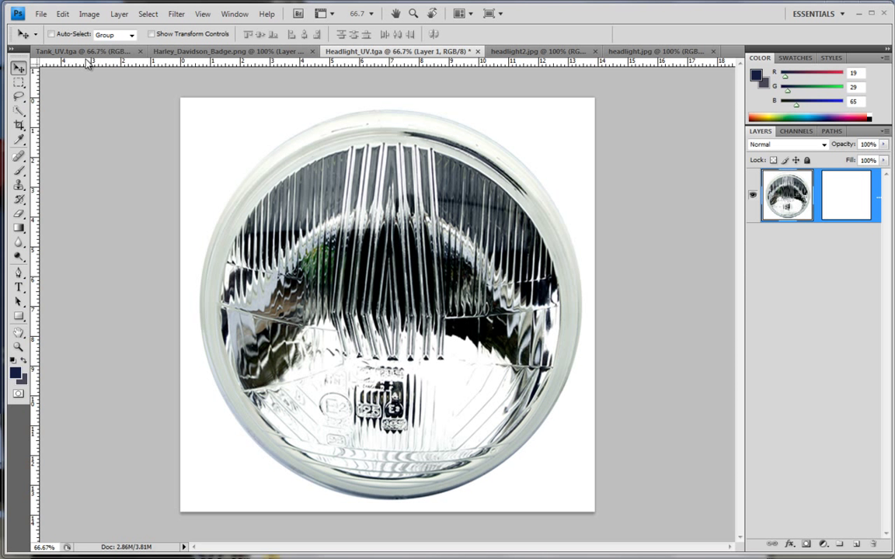
left_click(41, 14)
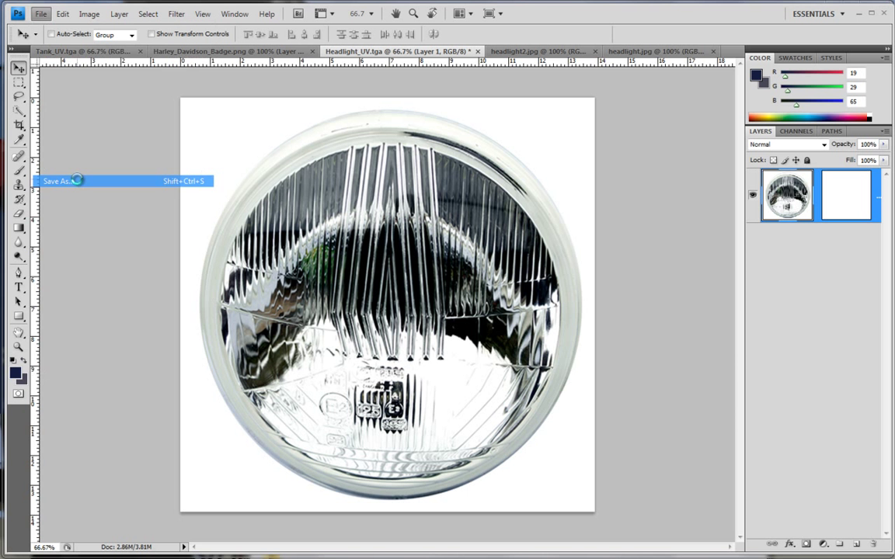
left_click(55, 180)
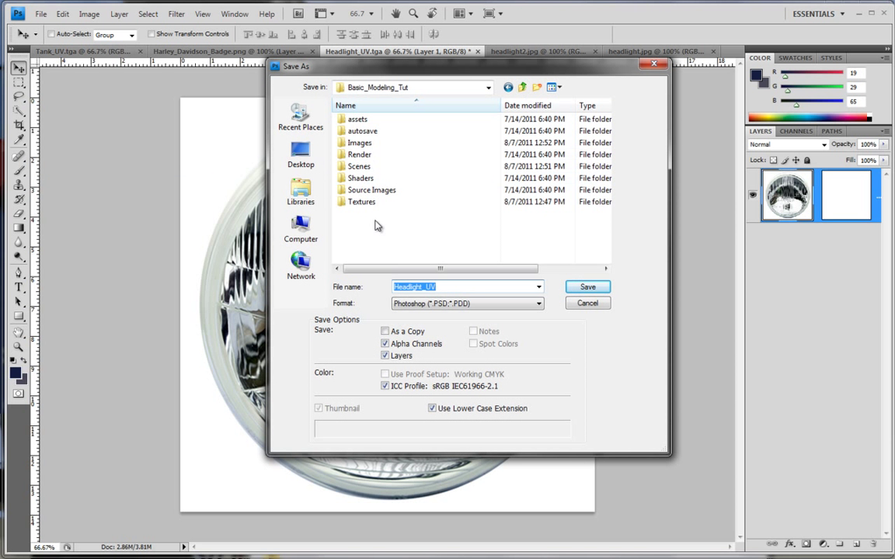
double_click(361, 202)
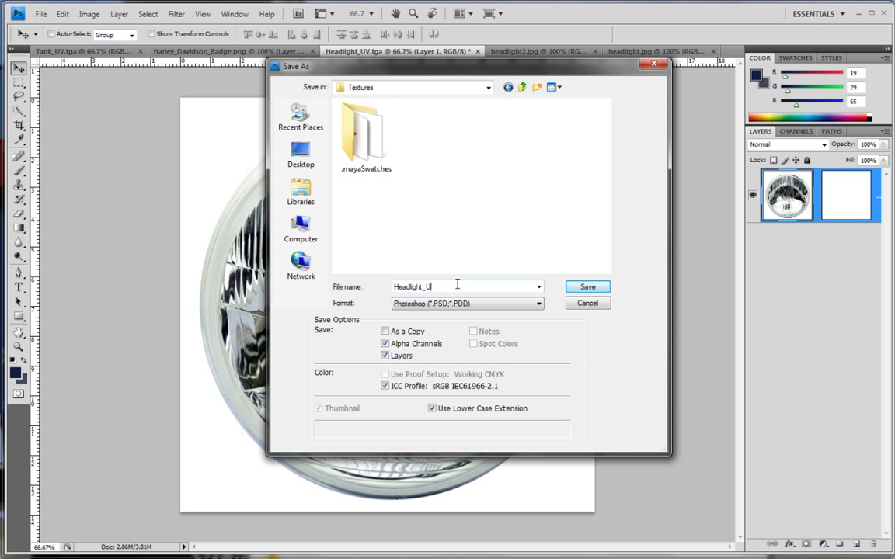
key("backspace")
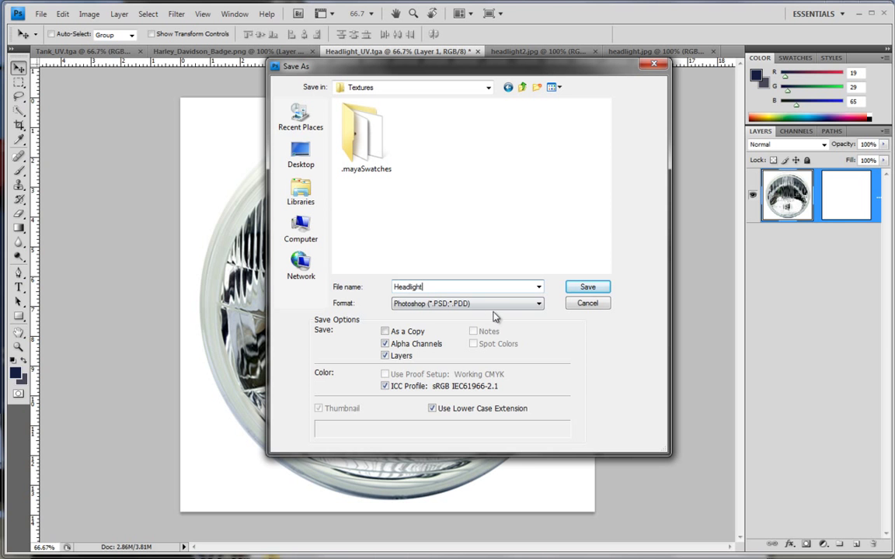
left_click(466, 303)
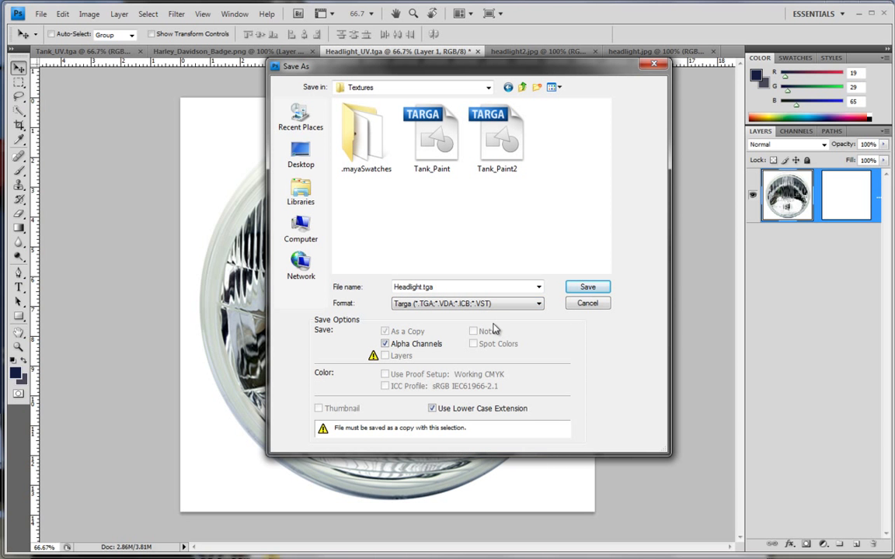
left_click(588, 303)
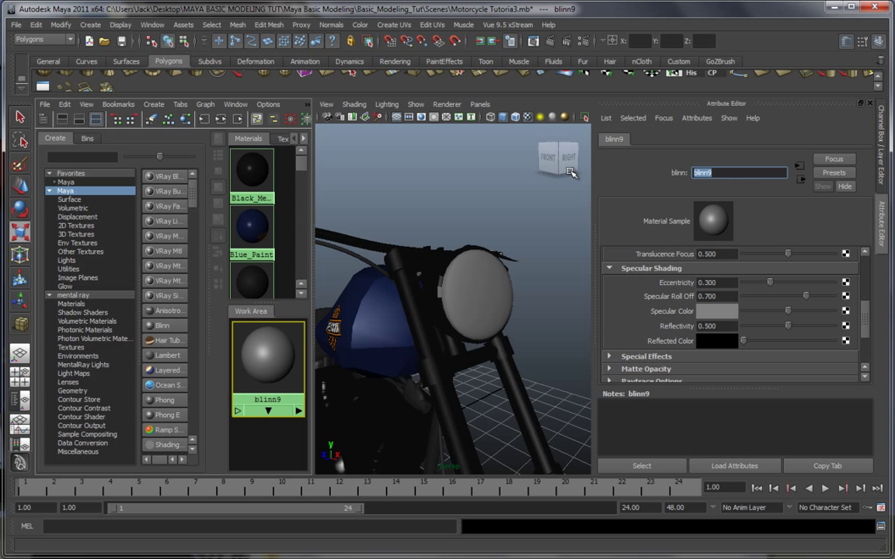
- Name the new material Headlight and leave its colour plain rather than file-textured
type("Headlight")
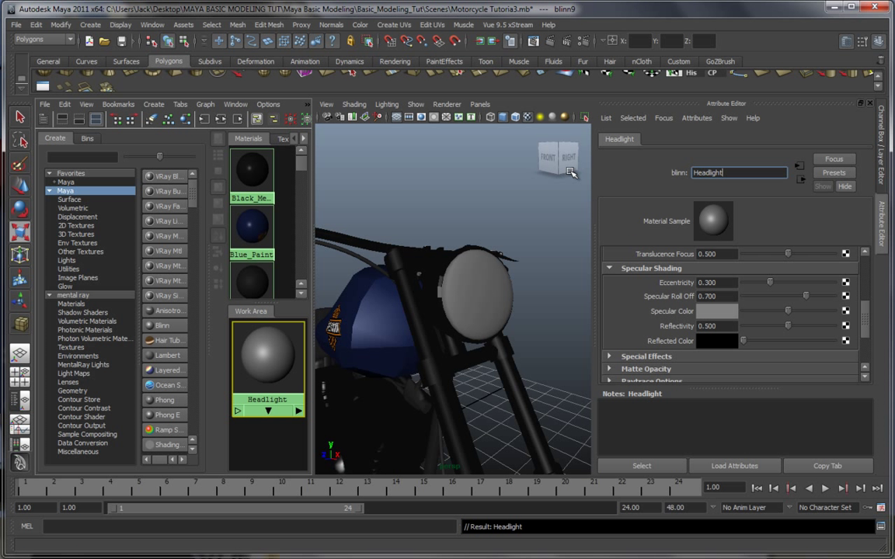
scroll("up", 3)
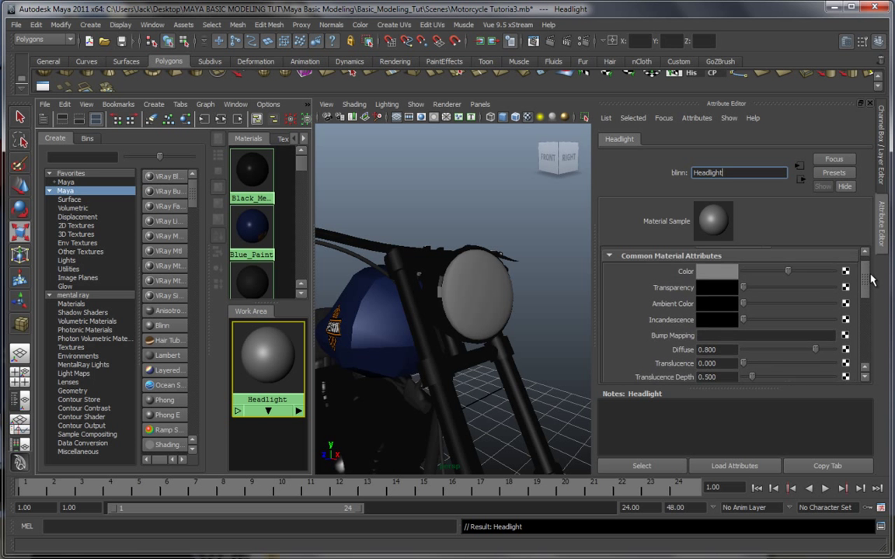
scroll("up", 3)
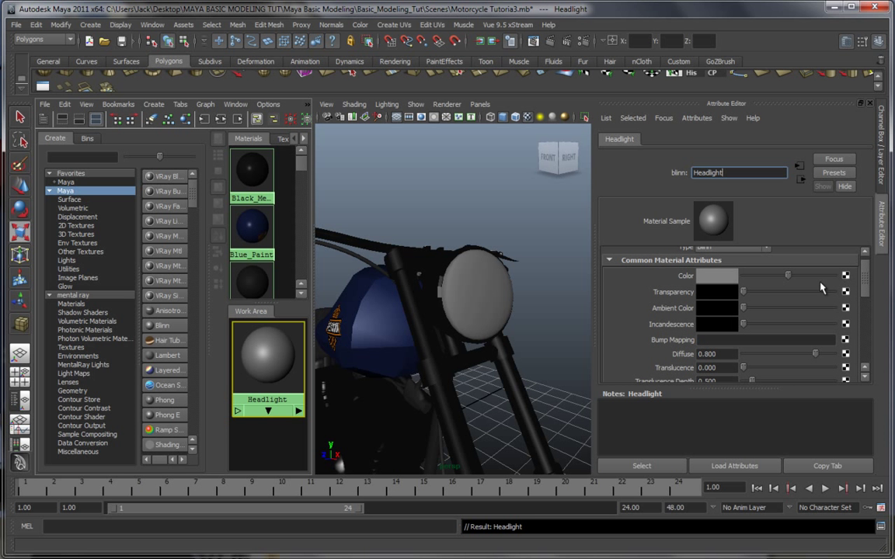
left_click(845, 277)
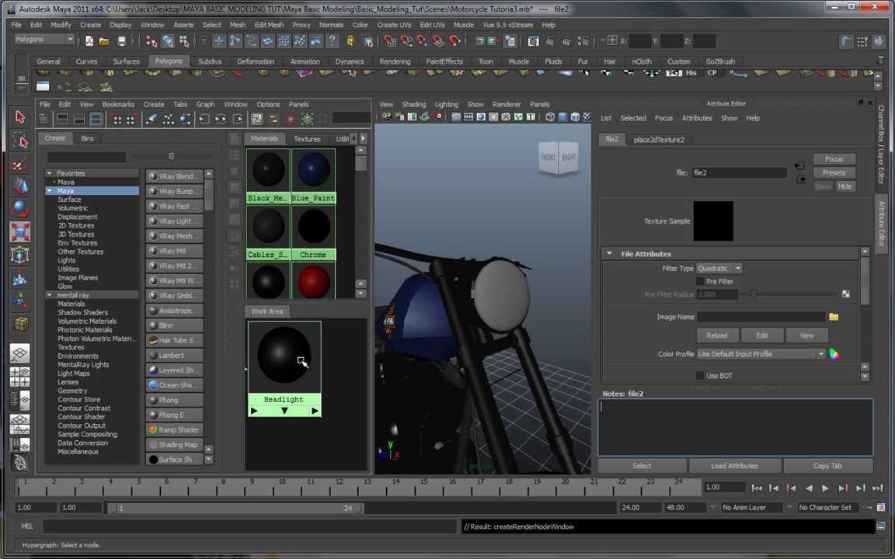
left_click(348, 339)
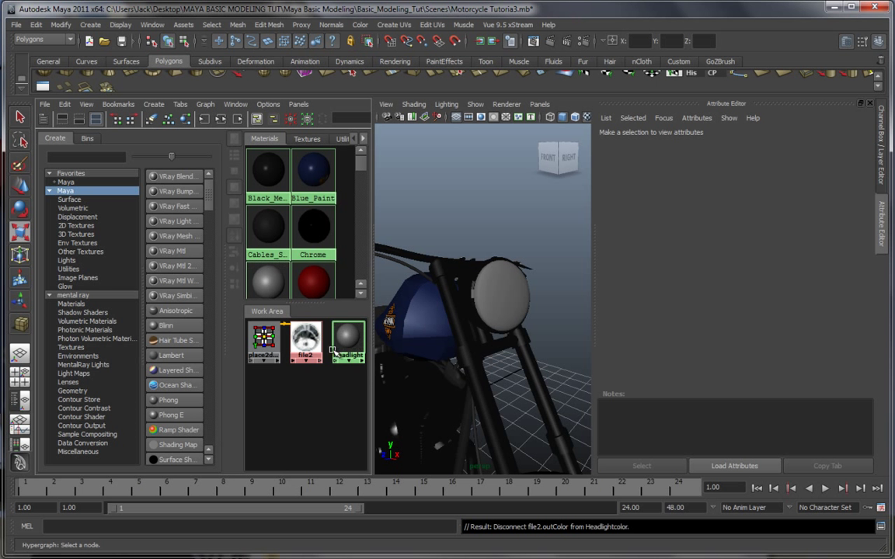
right_click(348, 341)
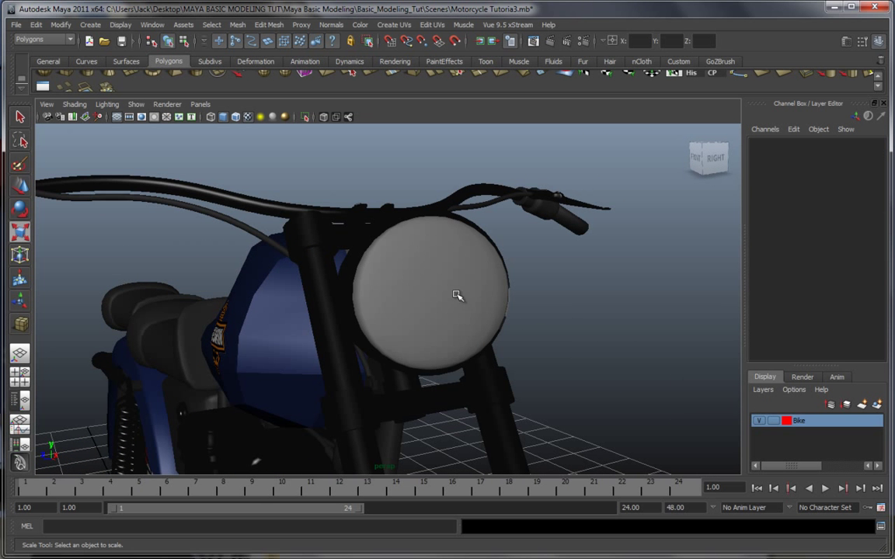
- Assign the Headlight material to the headlight sphere
right_click(443, 295)
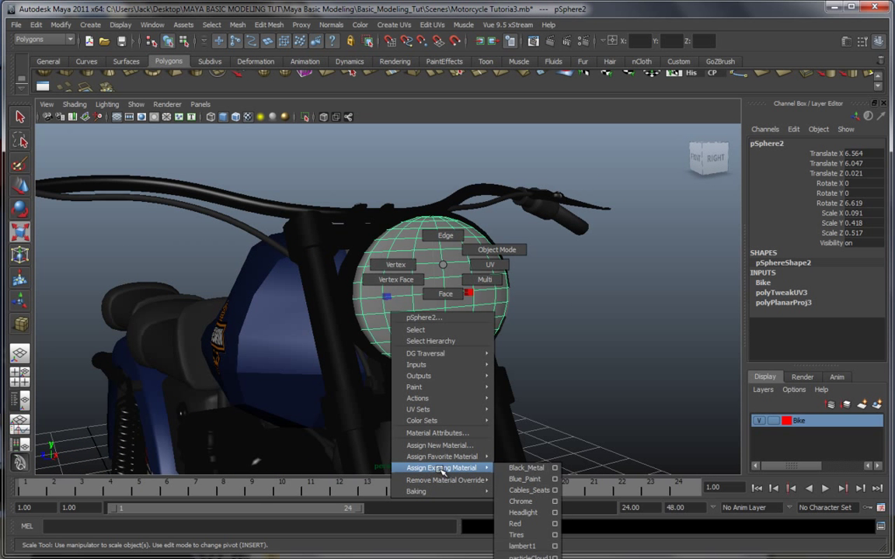
left_click(520, 500)
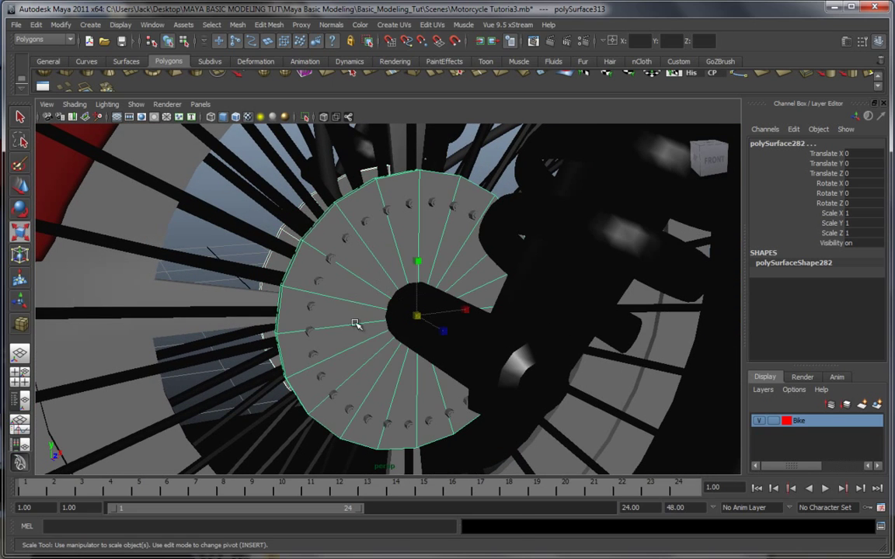
- Assign an existing material to the front wheel's round hub piece
right_click(355, 325)
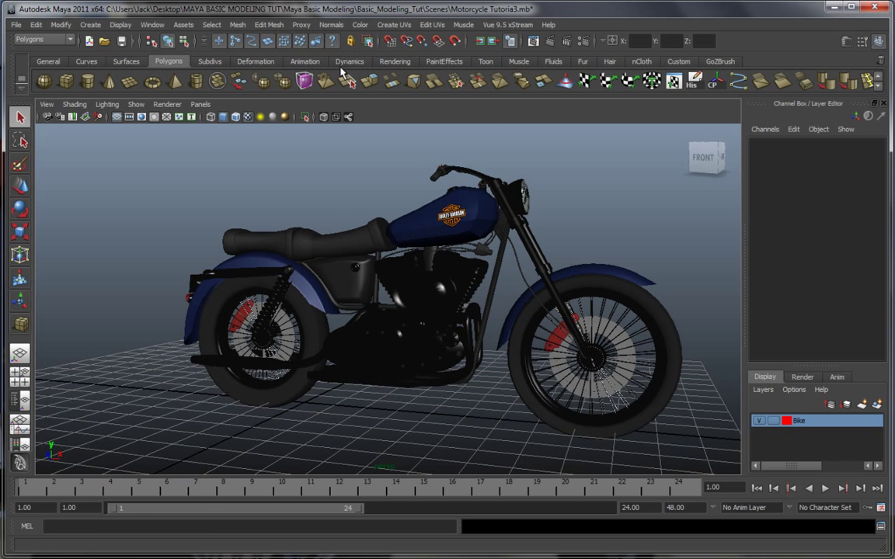
- Create a Spot Light from the Rendering shelf and look through it in the viewport
left_click(395, 62)
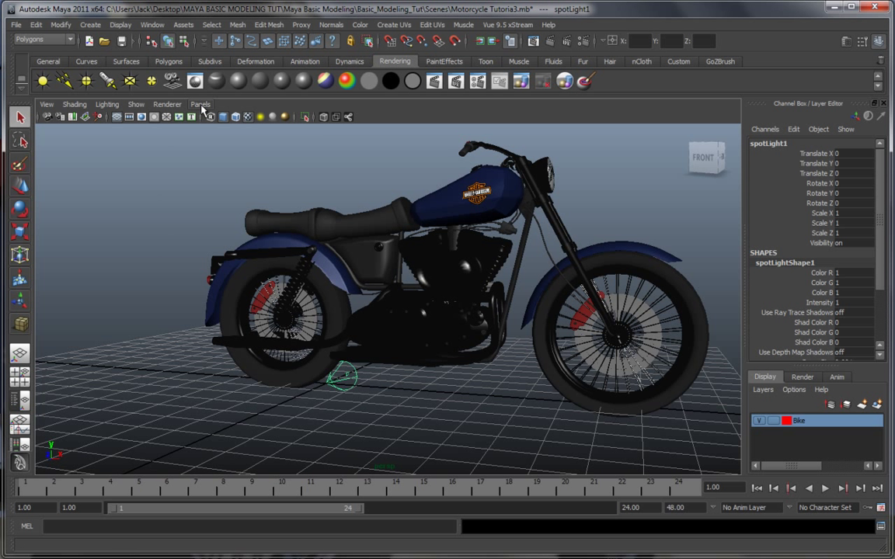
left_click(201, 104)
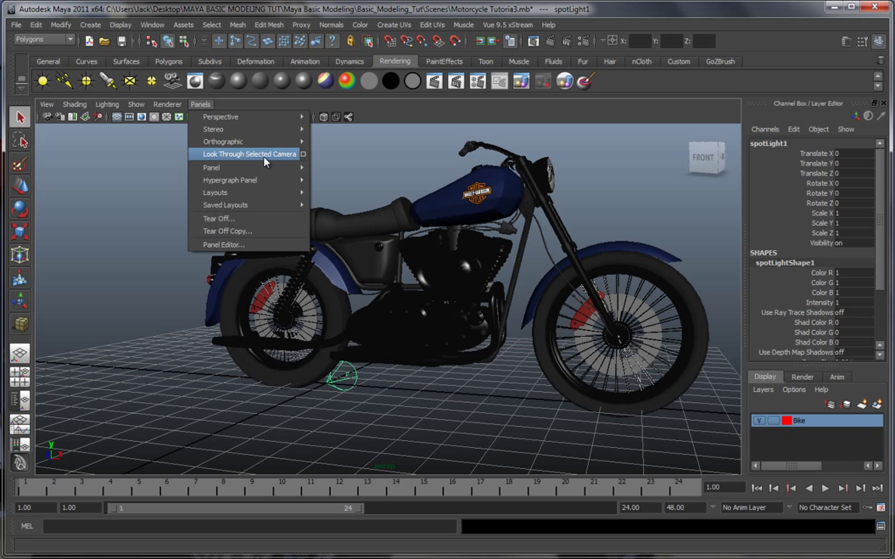
left_click(249, 154)
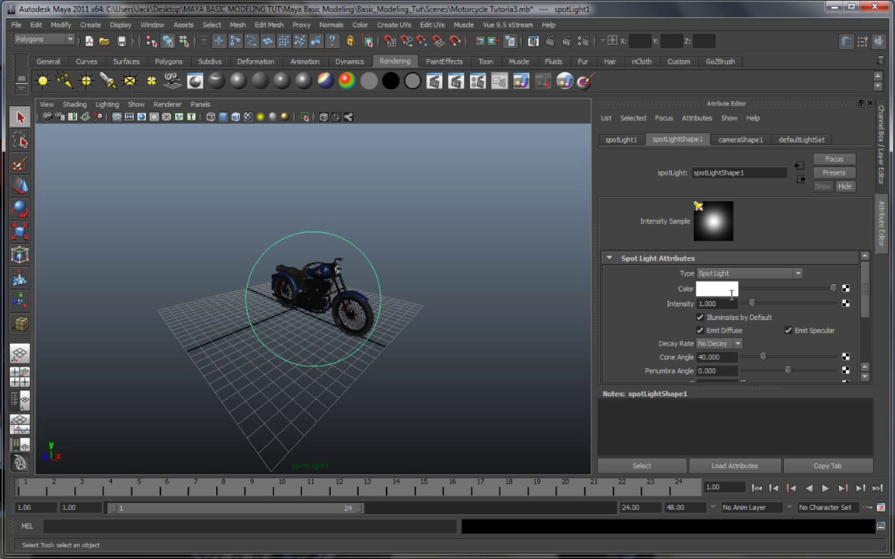
mouse_move(722, 302)
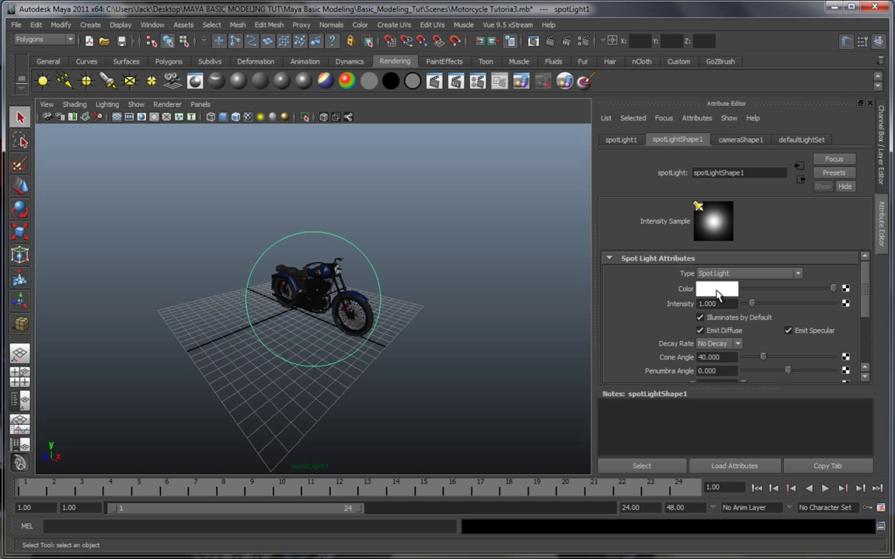
mouse_move(755, 309)
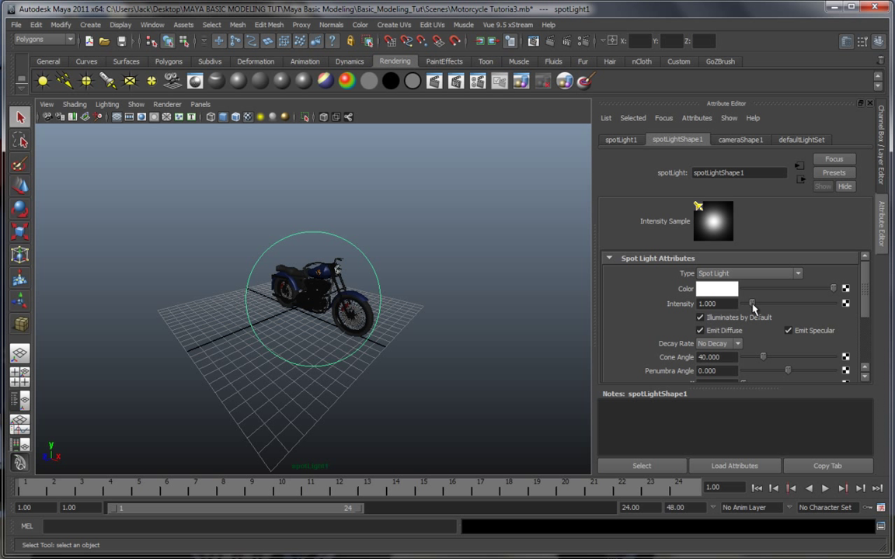
- Raise the spotlight's Intensity to around 2, reselecting the light in the scene as needed
left_click_drag(752, 303, 758, 303)
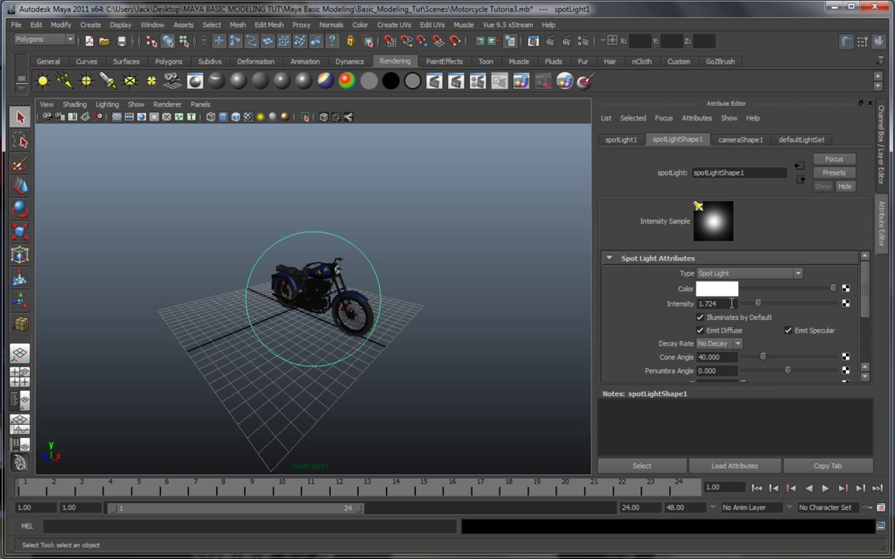
triple_click(715, 302)
type("1.000")
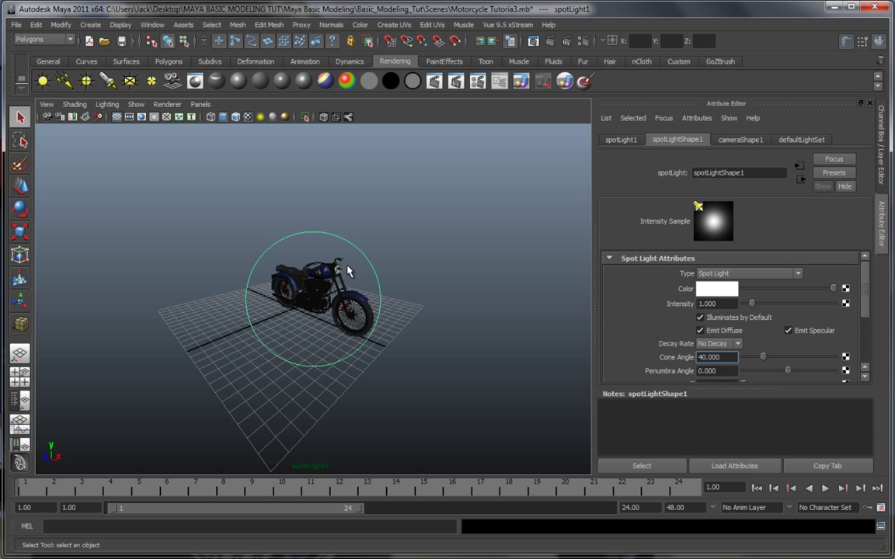
left_click(382, 258)
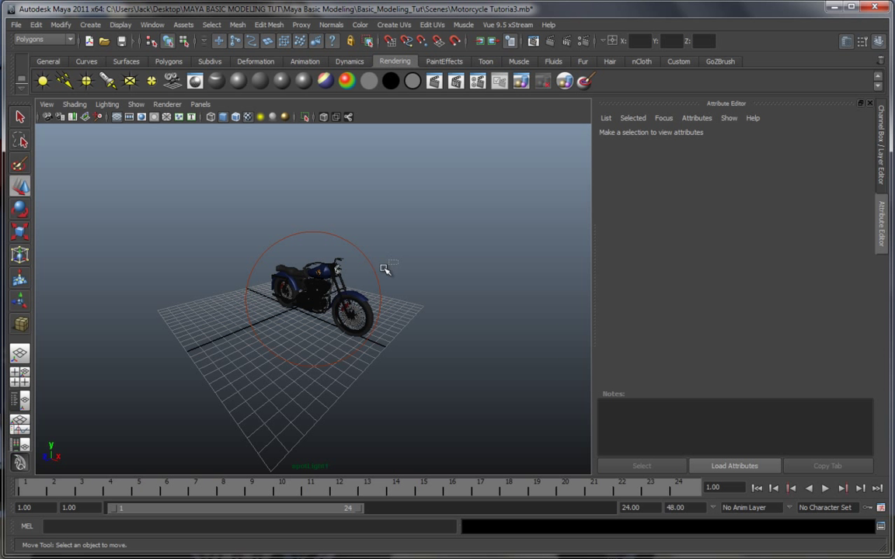
left_click(334, 295)
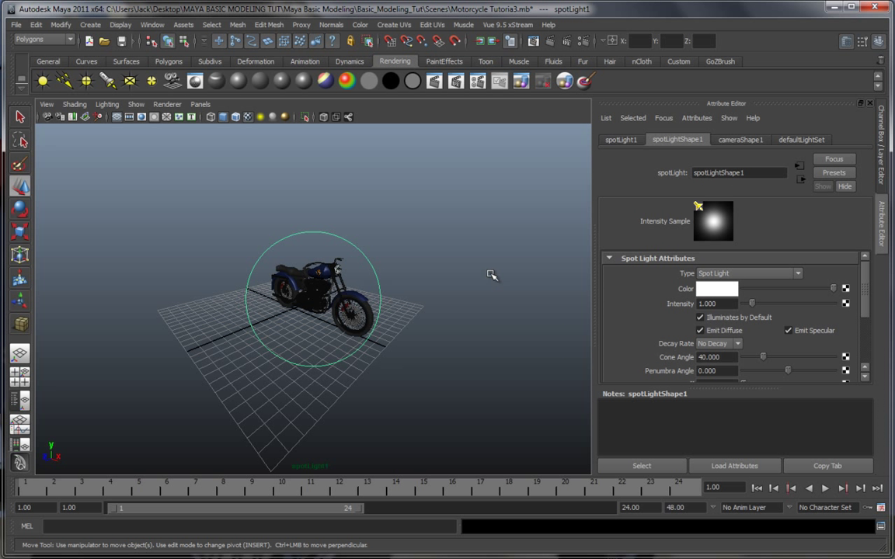
mouse_move(423, 278)
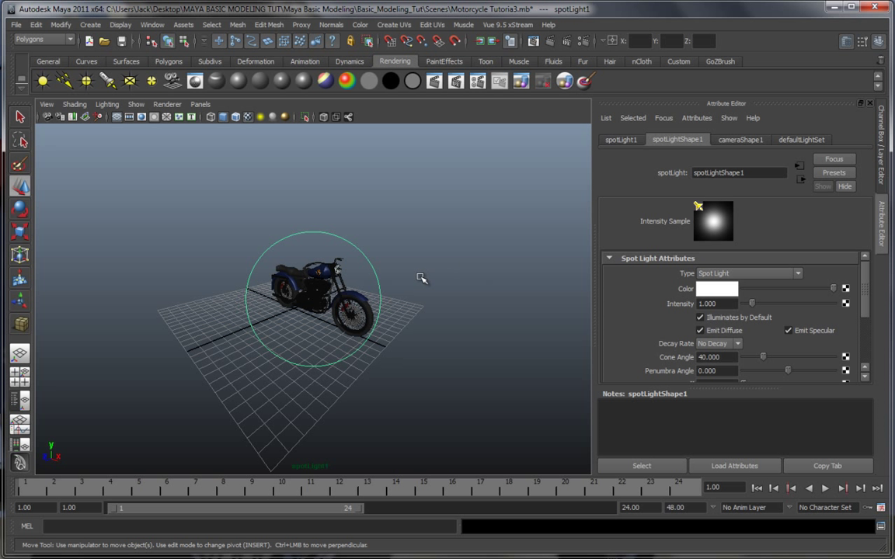
left_click_drag(750, 302, 765, 303)
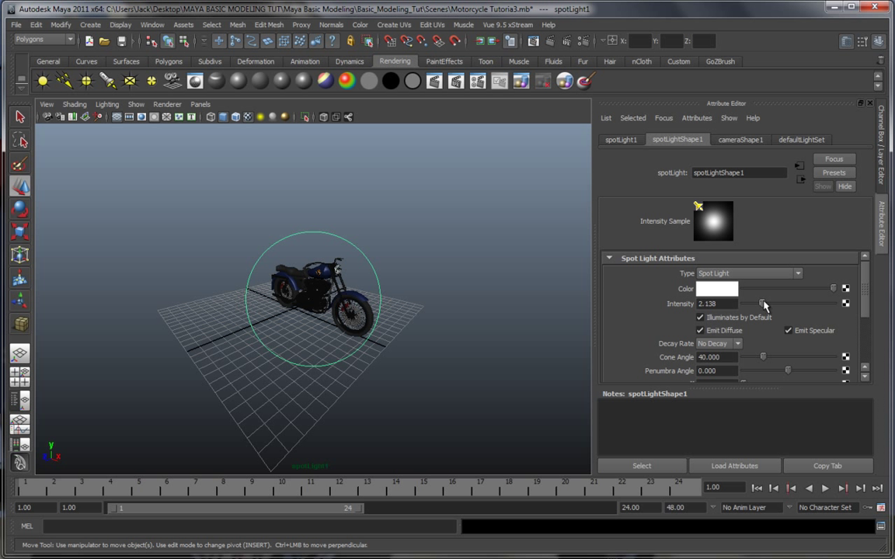
left_click_drag(765, 303, 758, 303)
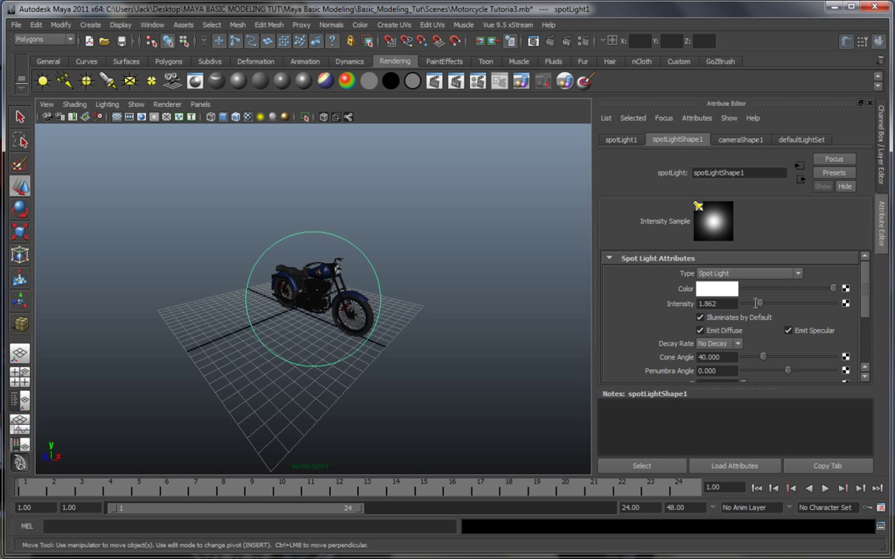
left_click(450, 292)
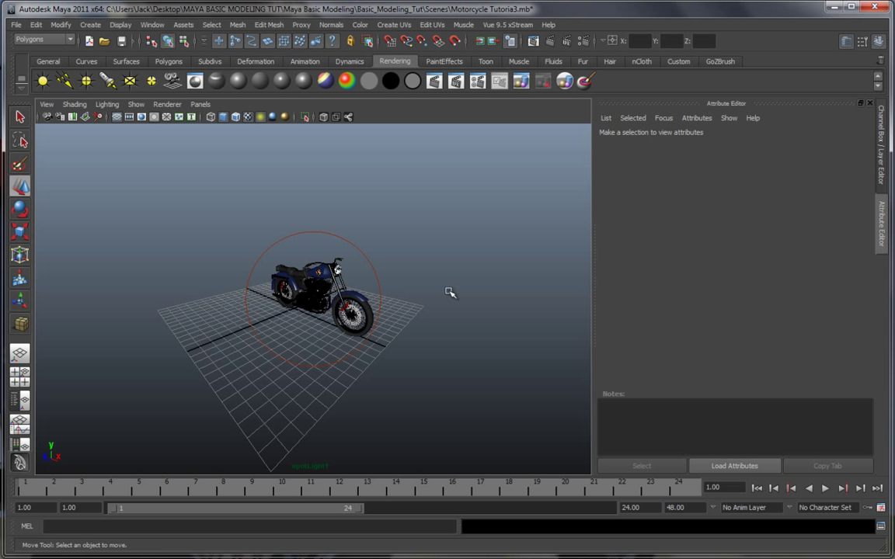
left_click(326, 295)
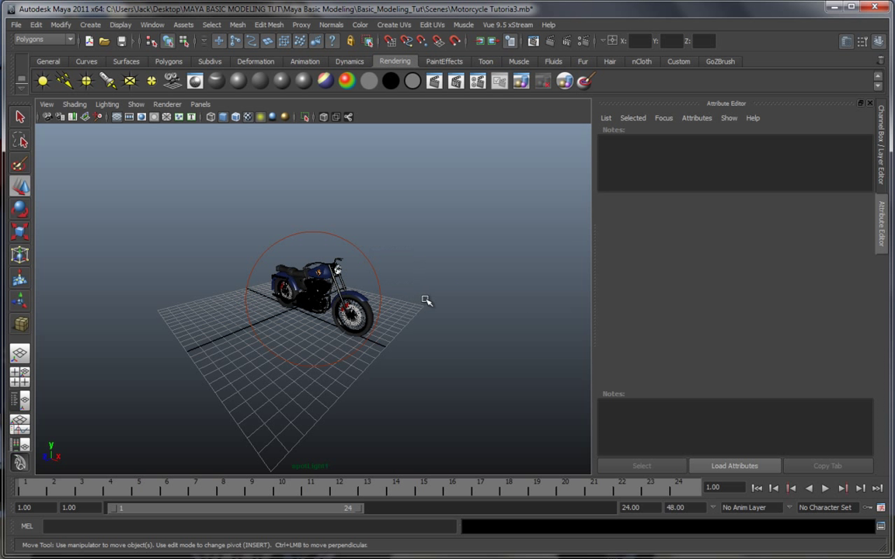
left_click(311, 303)
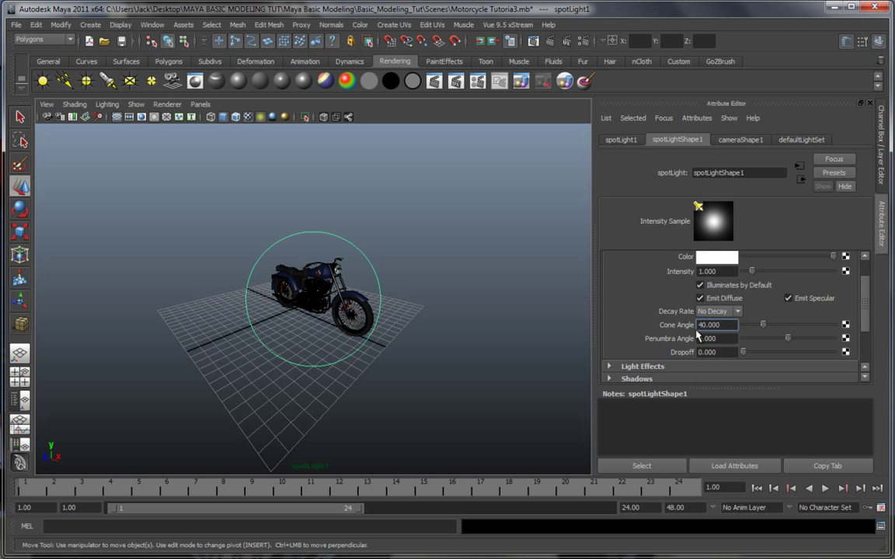
- Widen the Cone Angle past 100 degrees to enclose the bike and set a negative Penumbra Angle
left_click_drag(754, 325, 789, 325)
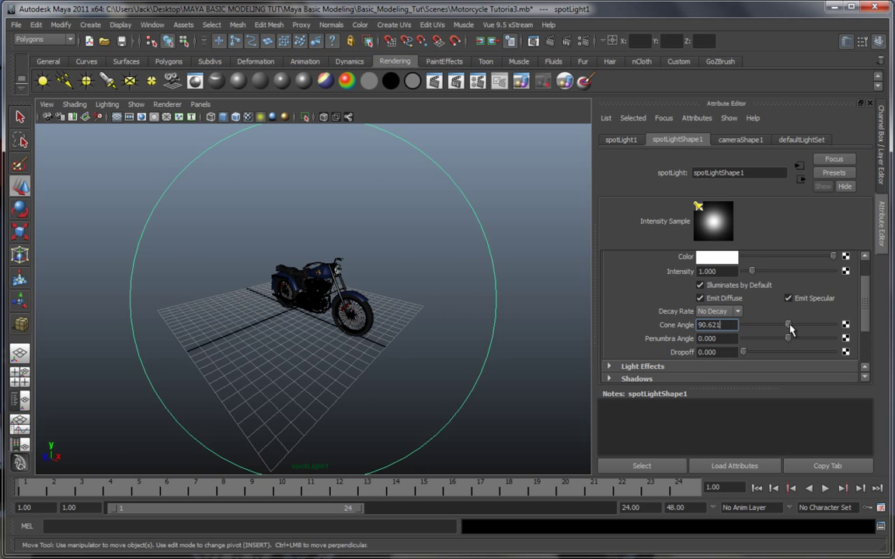
left_click_drag(789, 325, 799, 325)
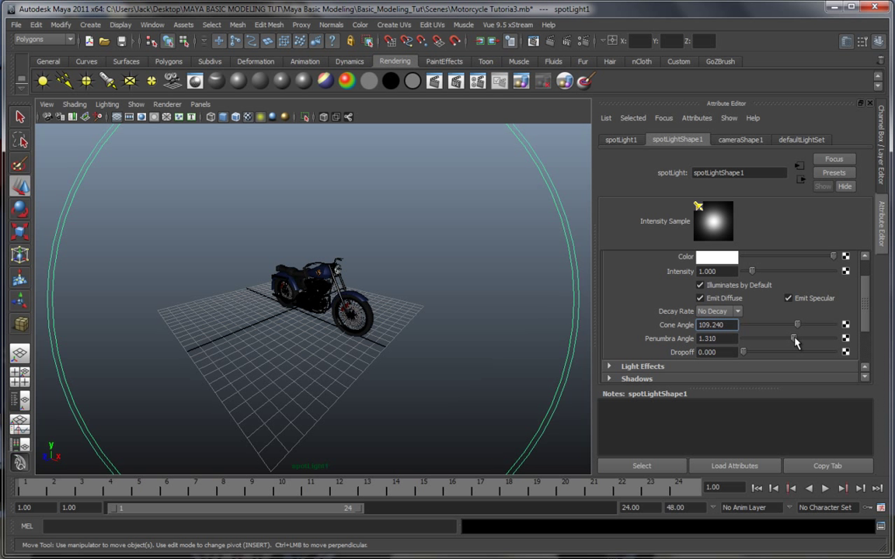
left_click_drag(796, 339, 774, 338)
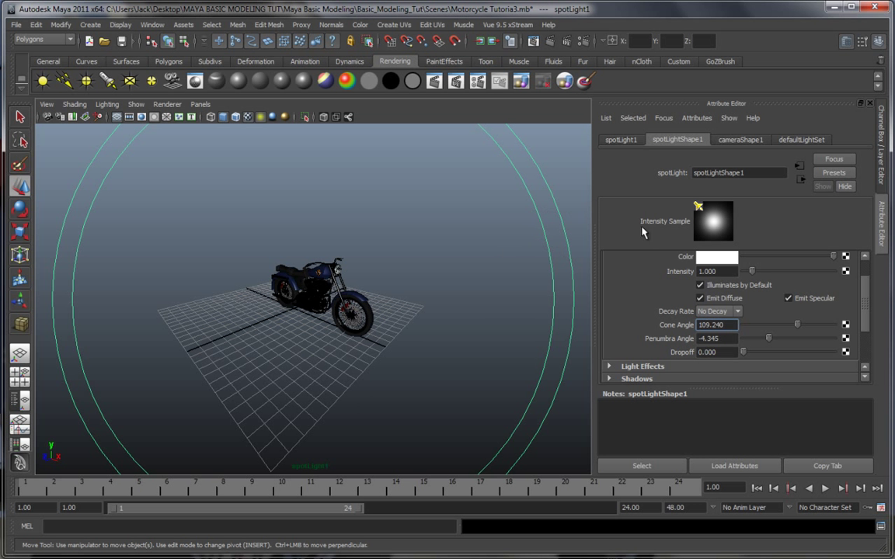
mouse_move(462, 227)
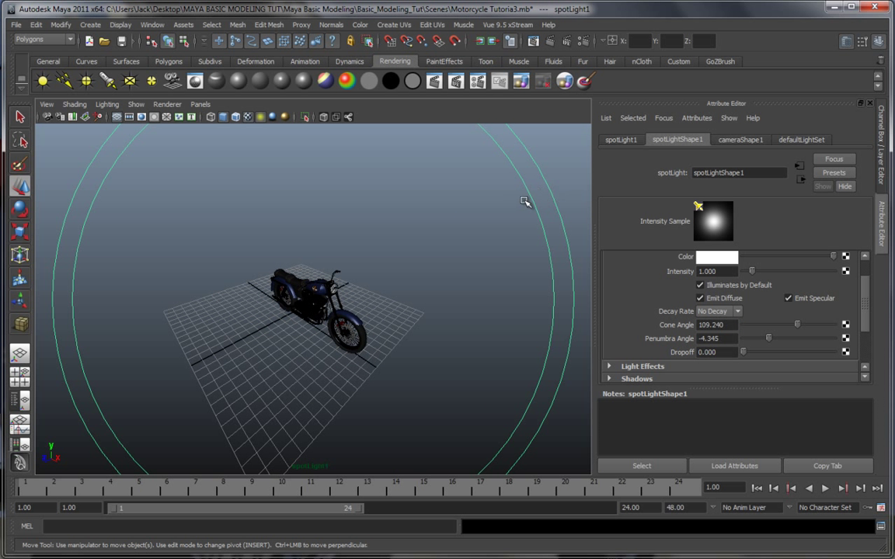
mouse_move(535, 192)
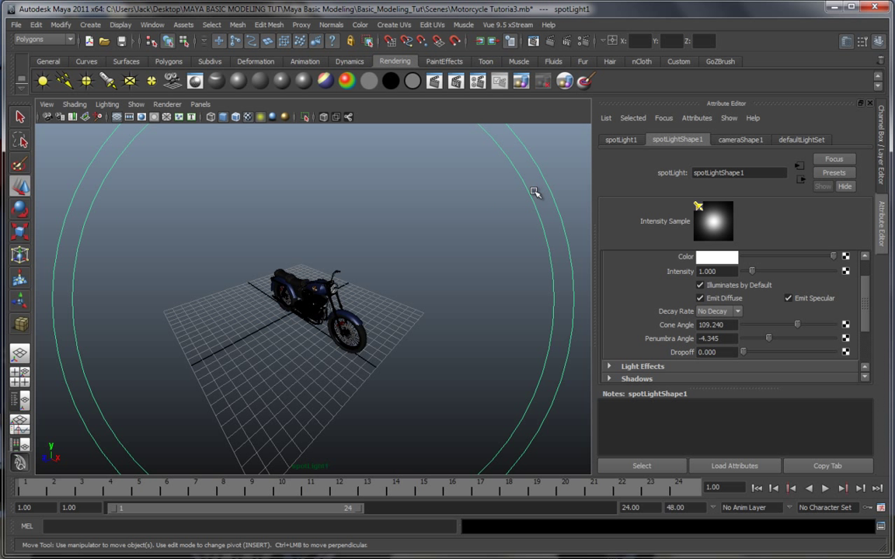
mouse_move(562, 218)
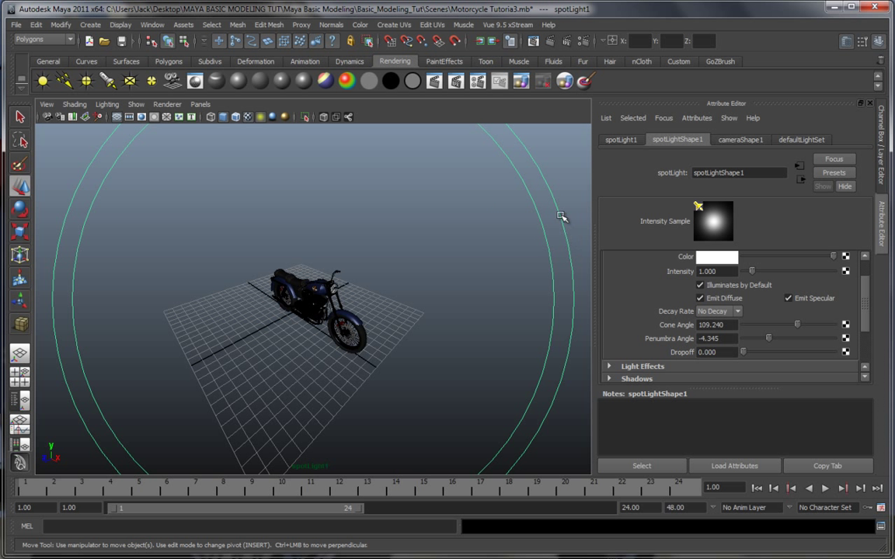
mouse_move(536, 317)
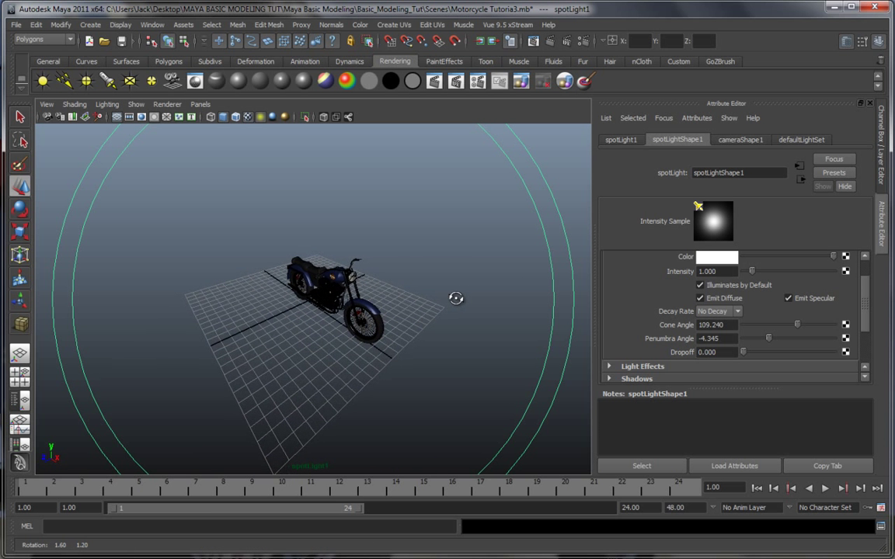
left_click_drag(457, 298, 463, 300)
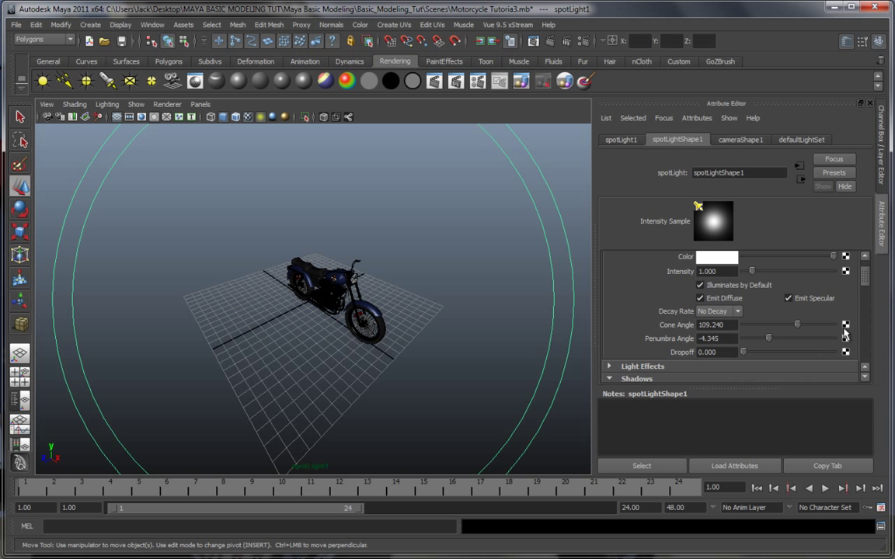
- Enable Use Ray Trace Shadows under the spotlight's Raytrace Shadow Attributes
scroll("down", 3)
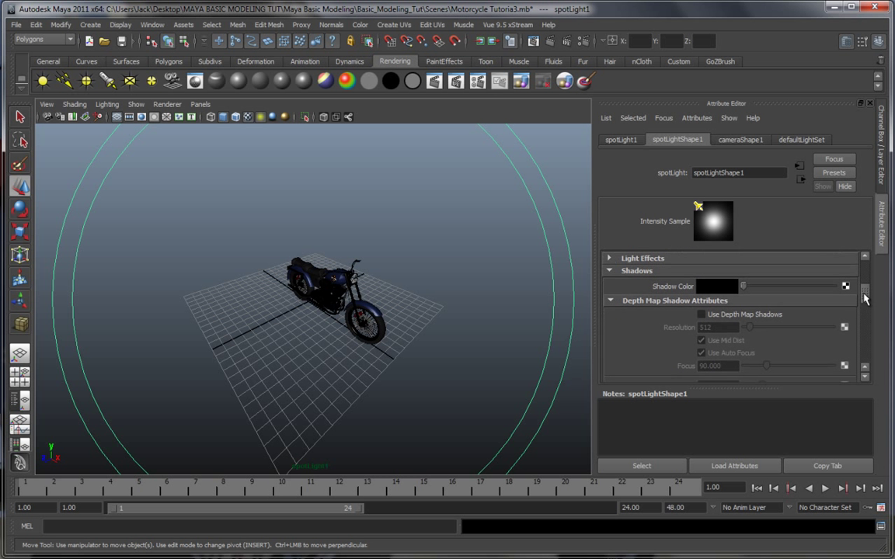
mouse_move(699, 292)
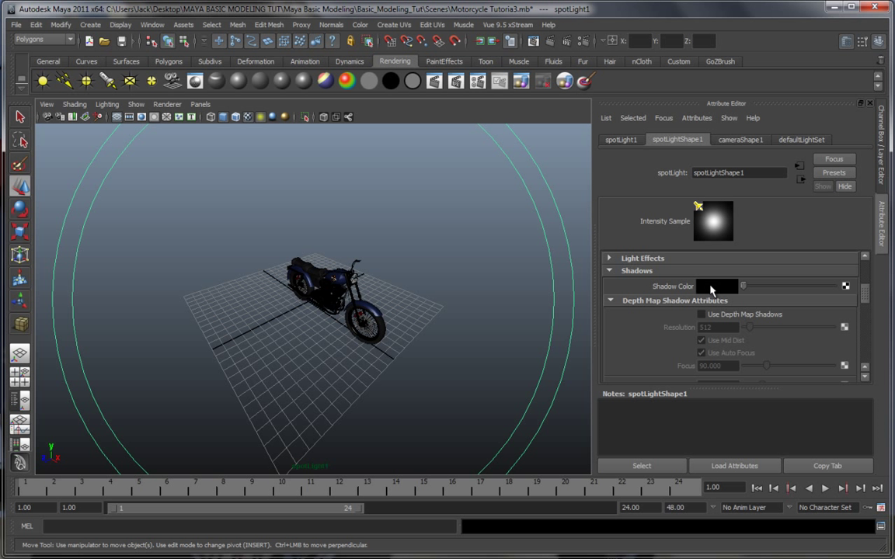
mouse_move(708, 294)
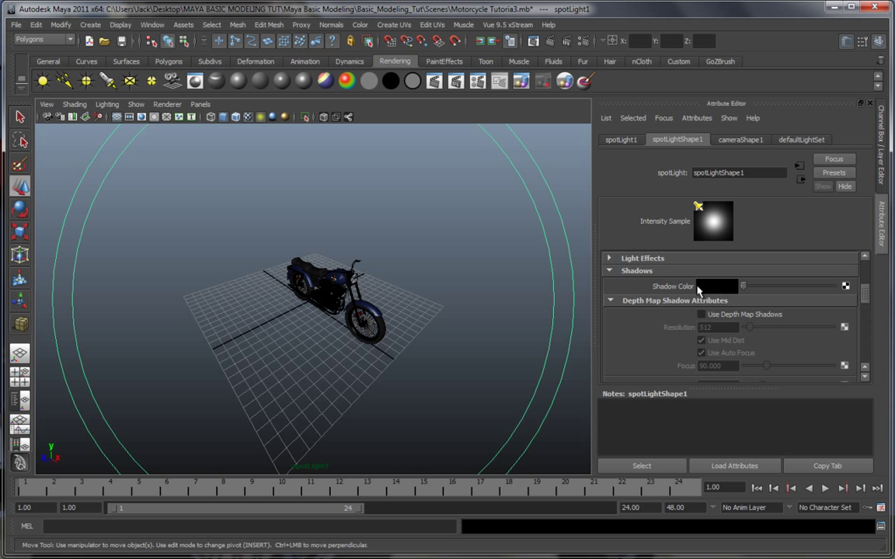
mouse_move(718, 296)
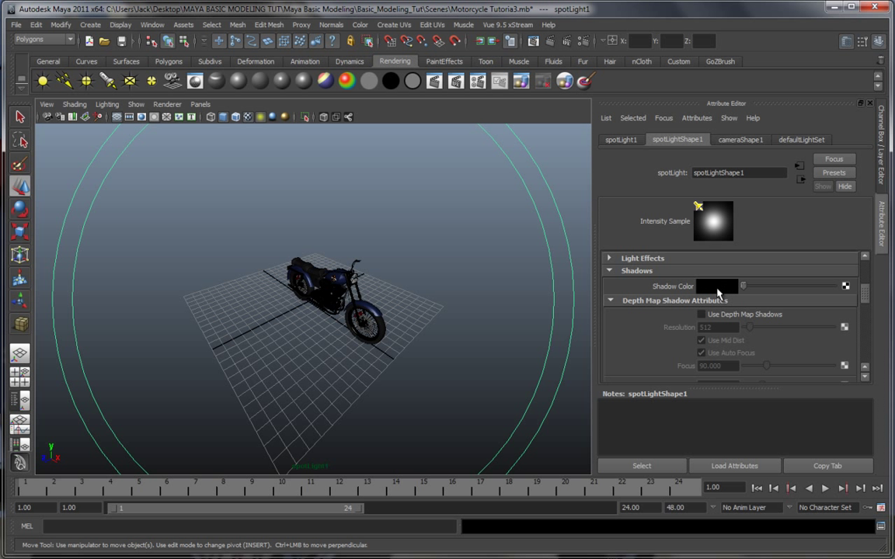
mouse_move(692, 282)
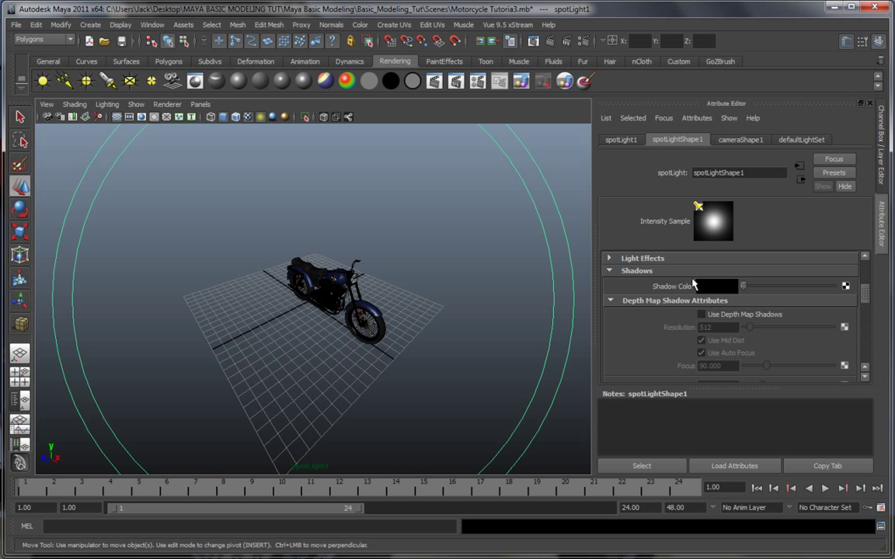
mouse_move(702, 292)
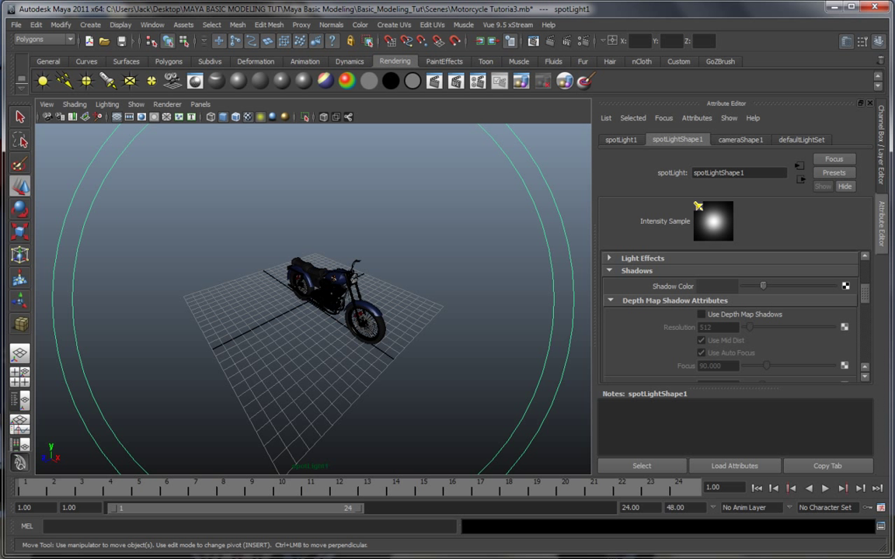
scroll("down", 3)
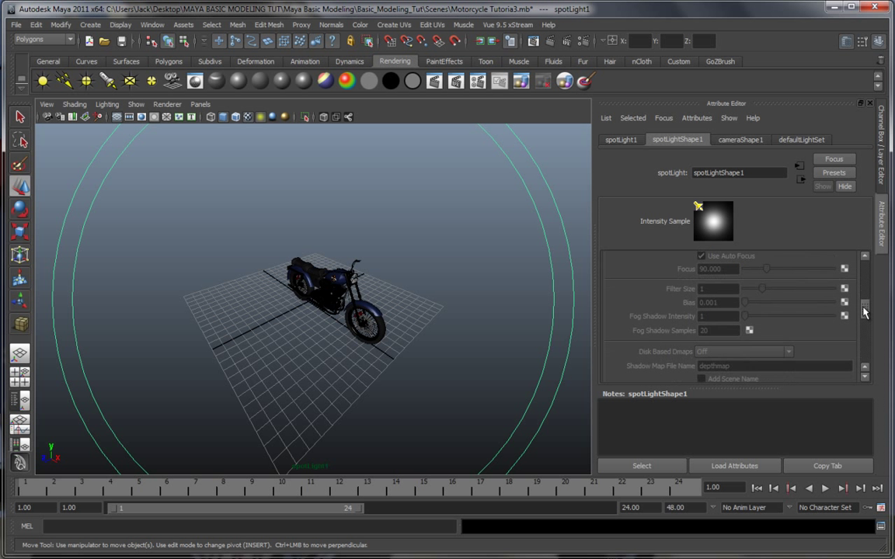
scroll("down", 3)
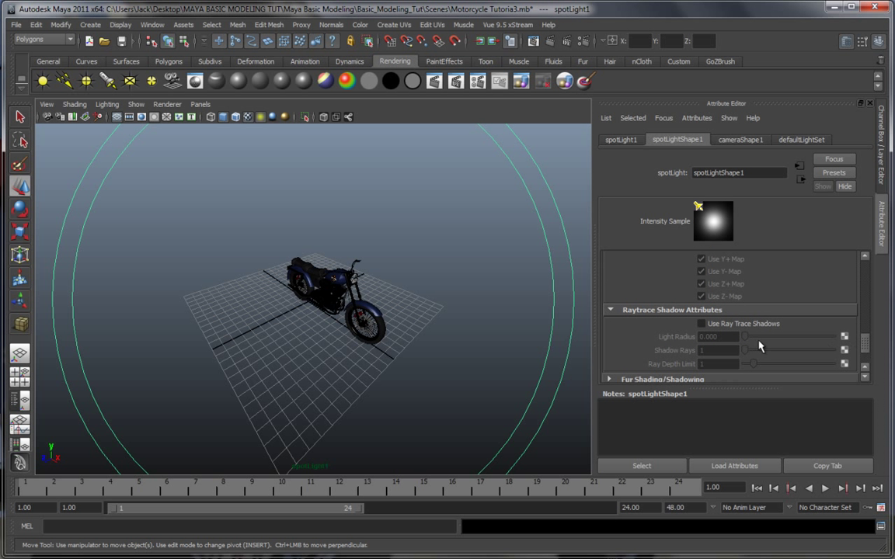
left_click(700, 324)
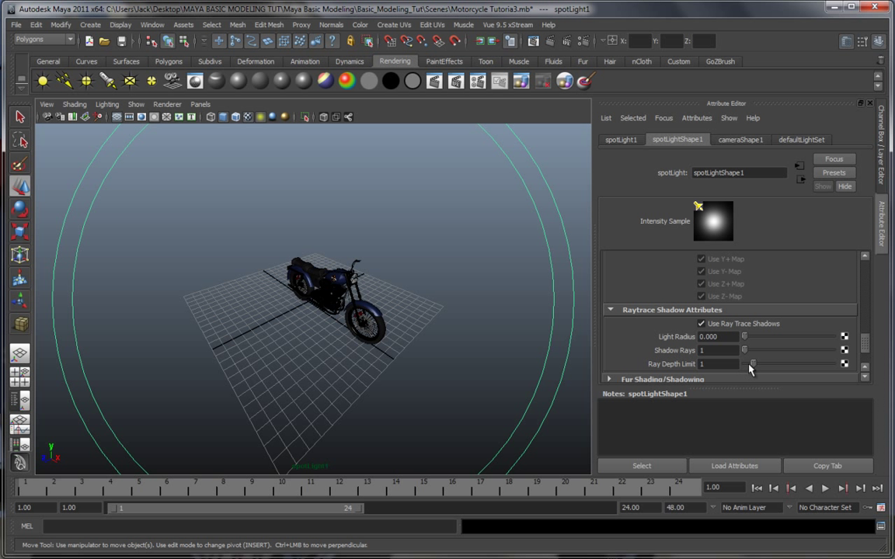
mouse_move(857, 270)
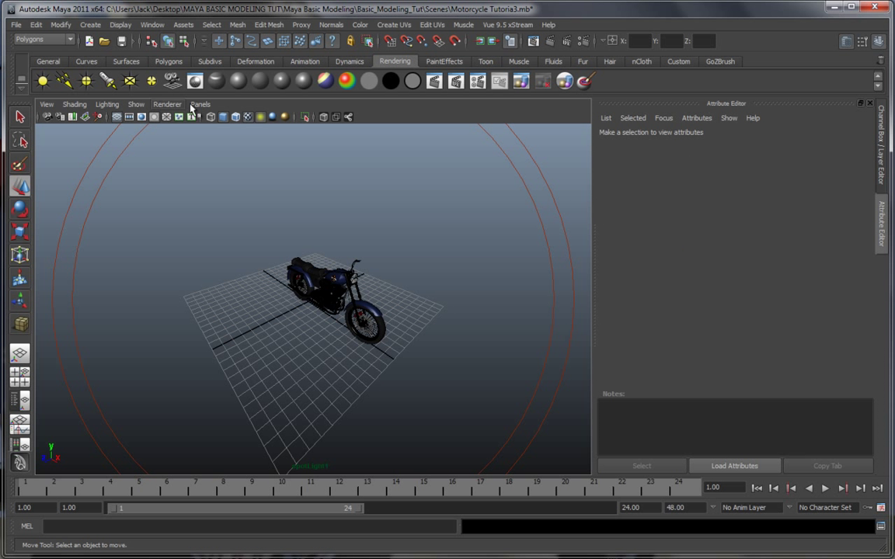
- Switch the viewport back to persp, frame the bike from a low front angle and bring up Render Settings
left_click(201, 102)
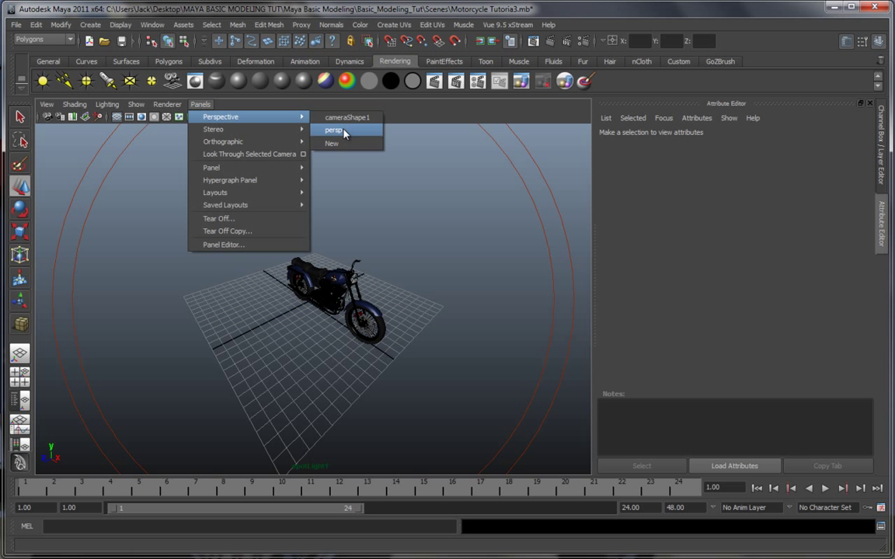
left_click(333, 130)
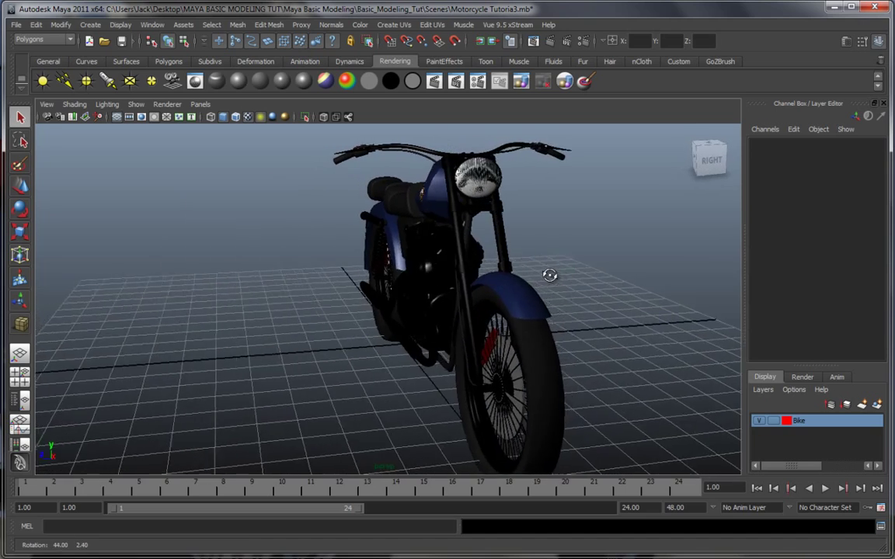
left_click_drag(550, 275, 538, 295)
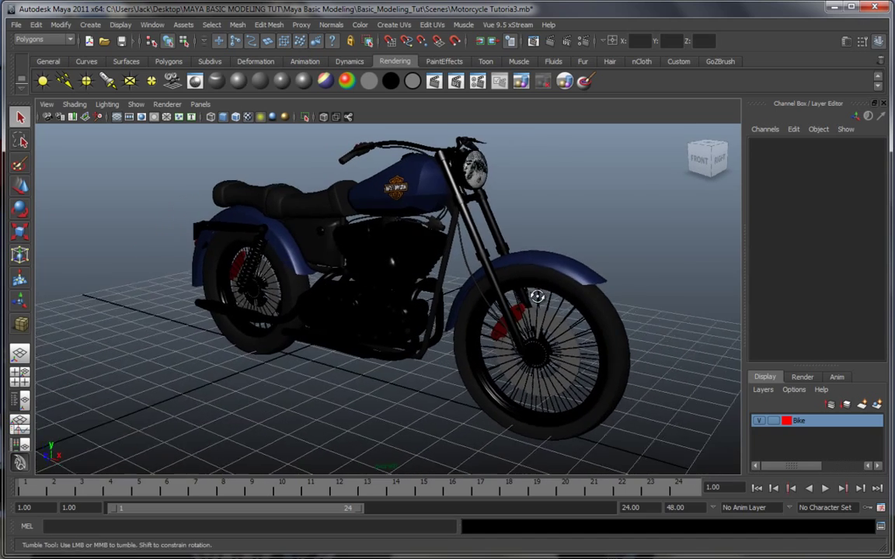
left_click_drag(536, 295, 564, 236)
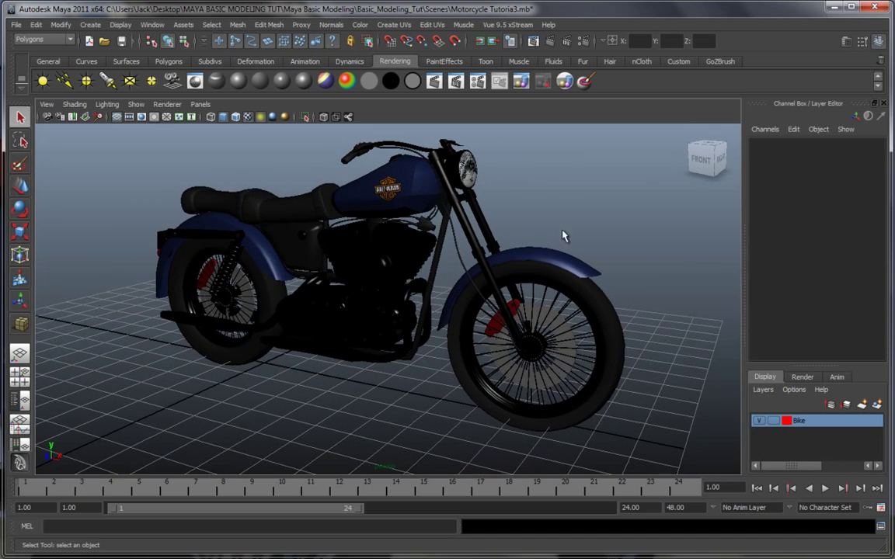
mouse_move(553, 184)
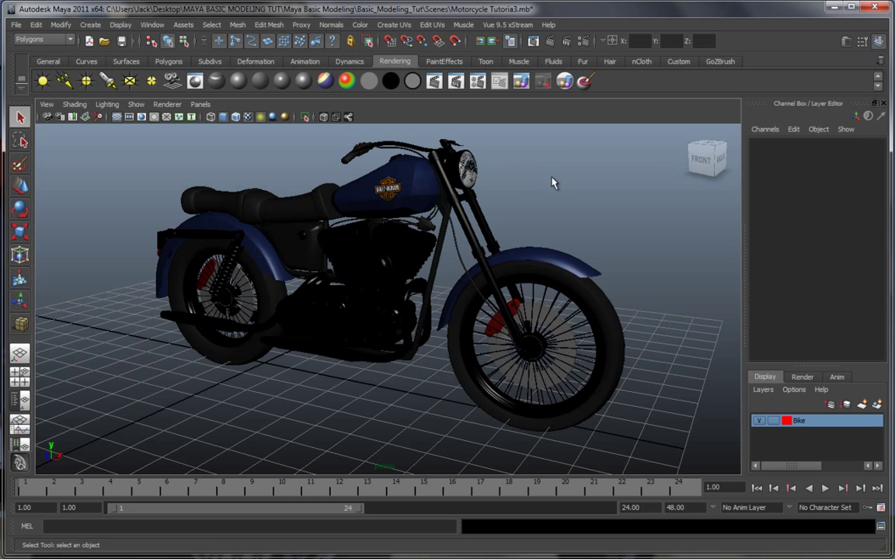
left_click_drag(553, 183, 547, 208)
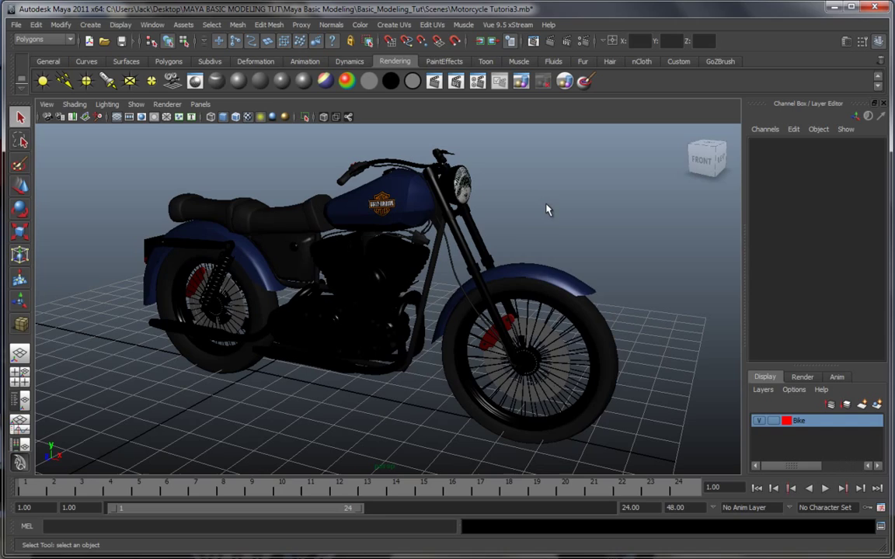
left_click(582, 41)
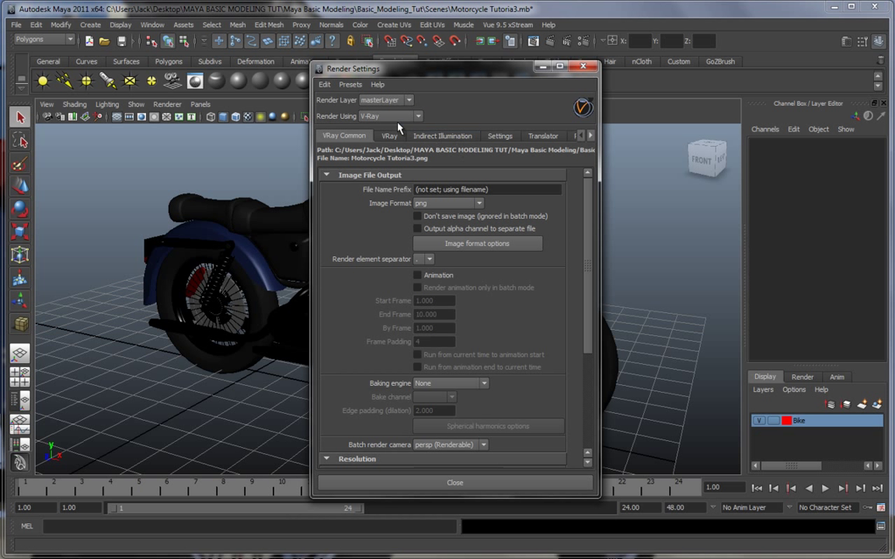
- Keep the software renderer, Maya IFF format, persp camera and 1024×768 image size on the Common tab
left_click(385, 115)
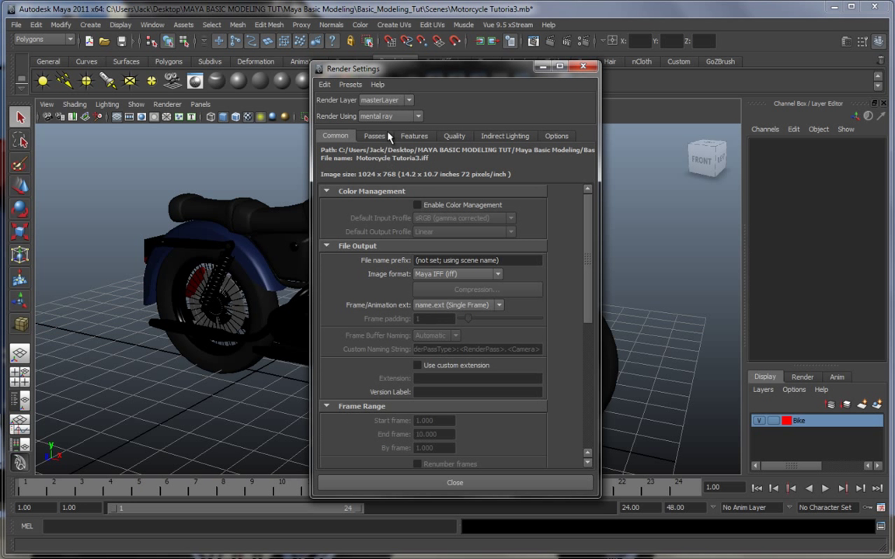
mouse_move(422, 169)
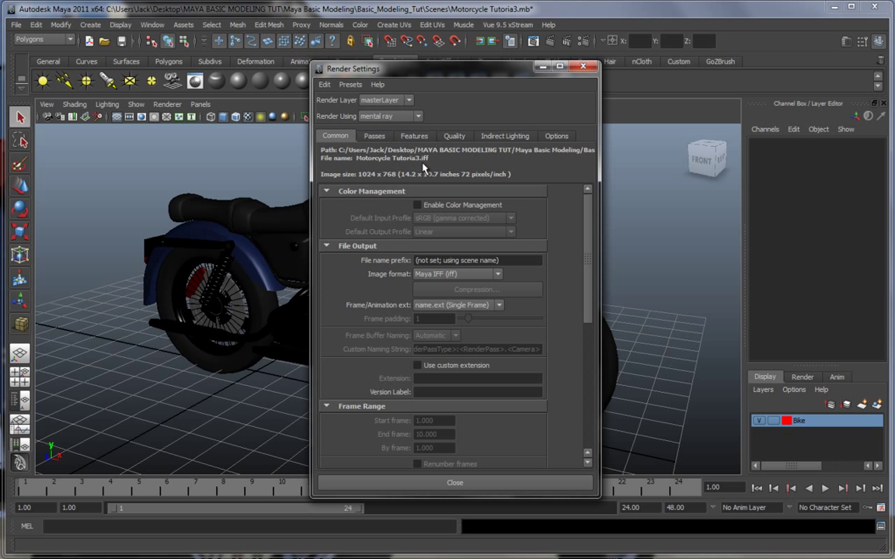
mouse_move(441, 225)
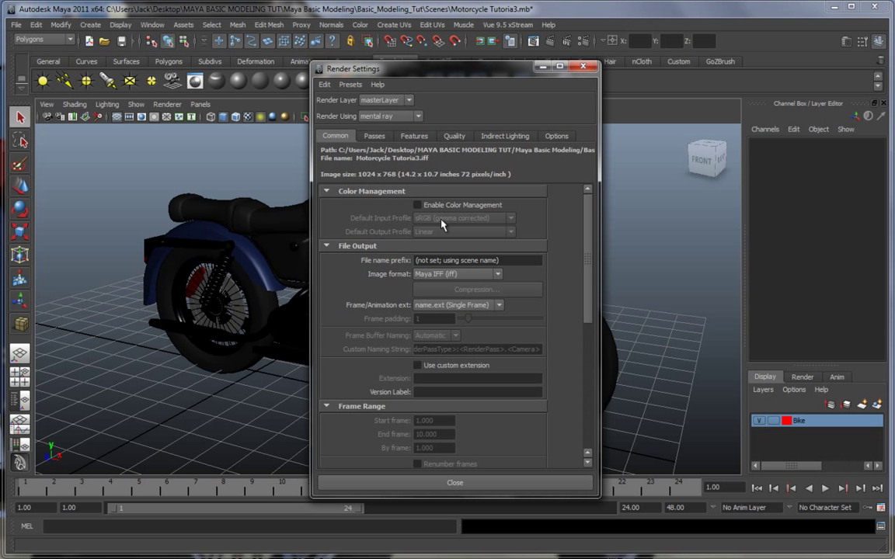
mouse_move(442, 251)
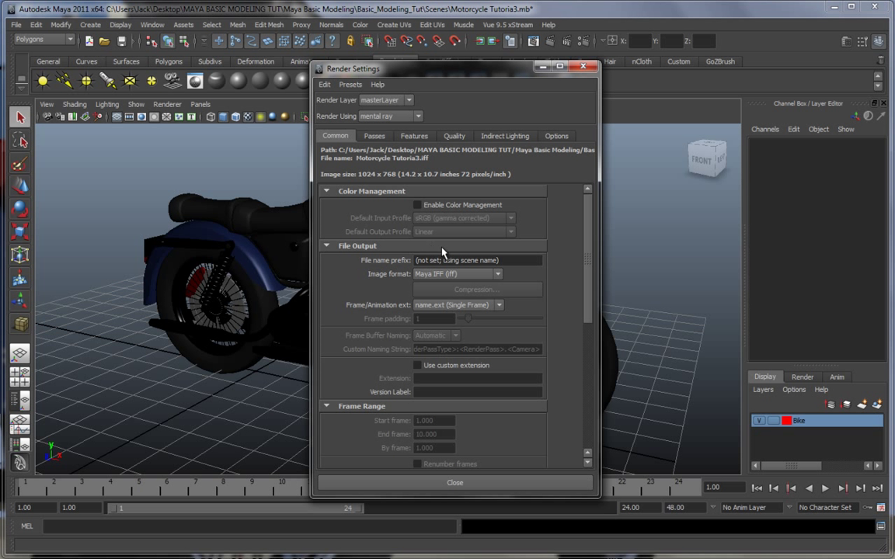
mouse_move(401, 218)
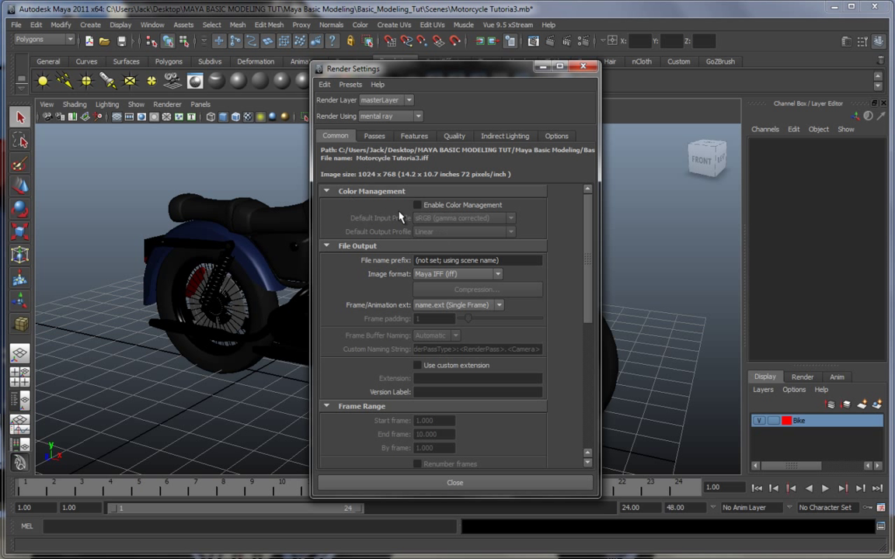
mouse_move(556, 250)
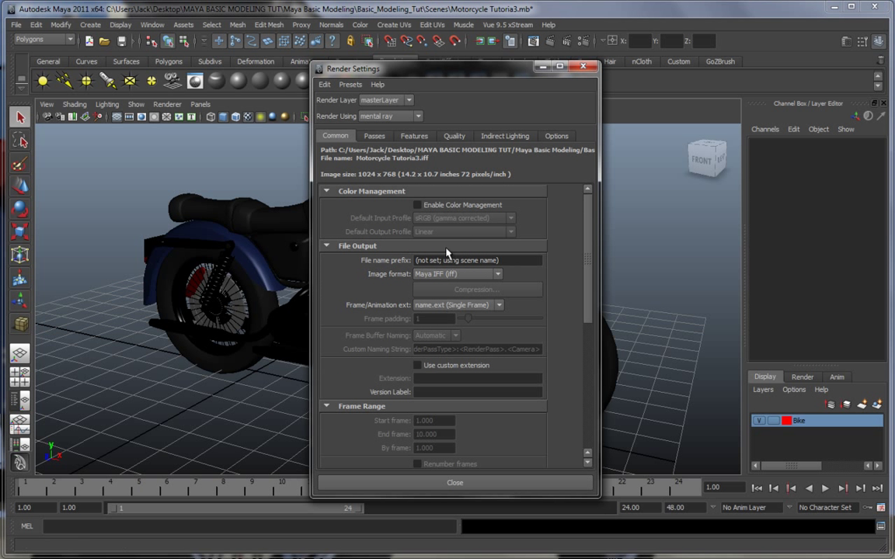
mouse_move(339, 143)
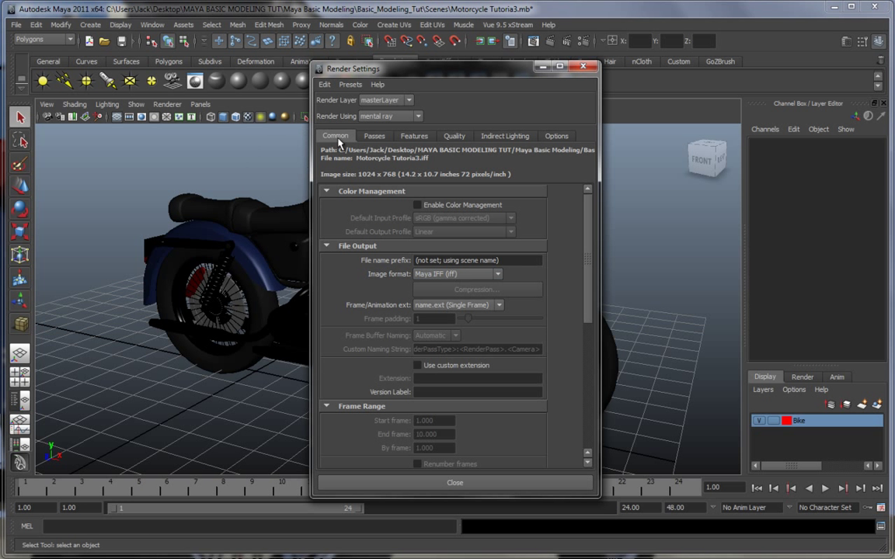
mouse_move(582, 247)
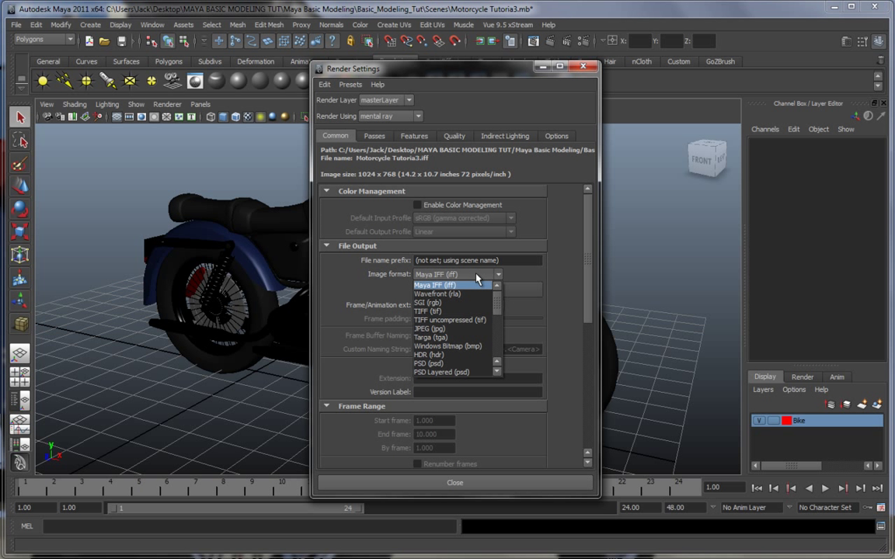
mouse_move(467, 286)
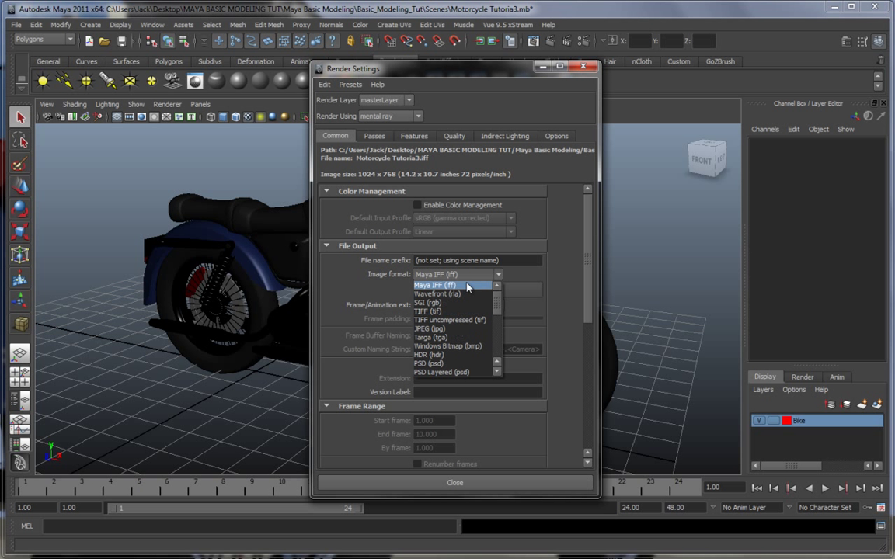
left_click(451, 284)
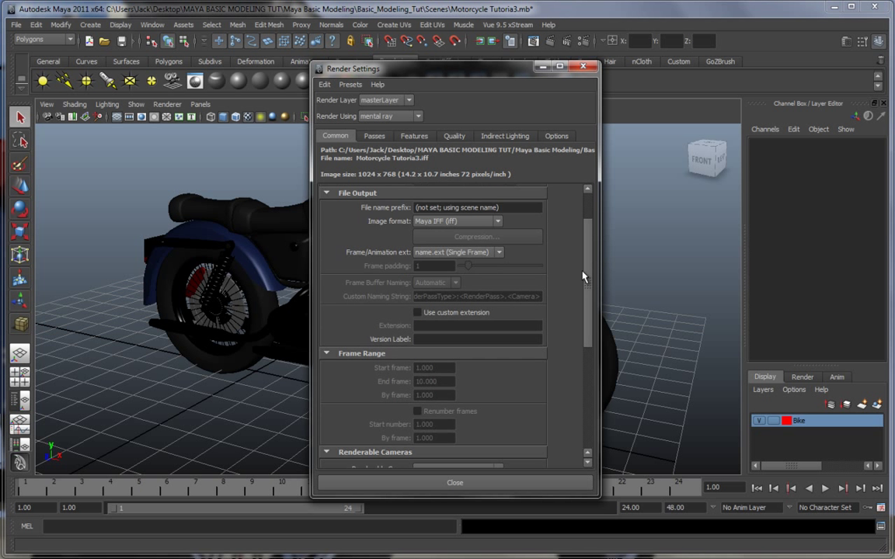
scroll("down", 3)
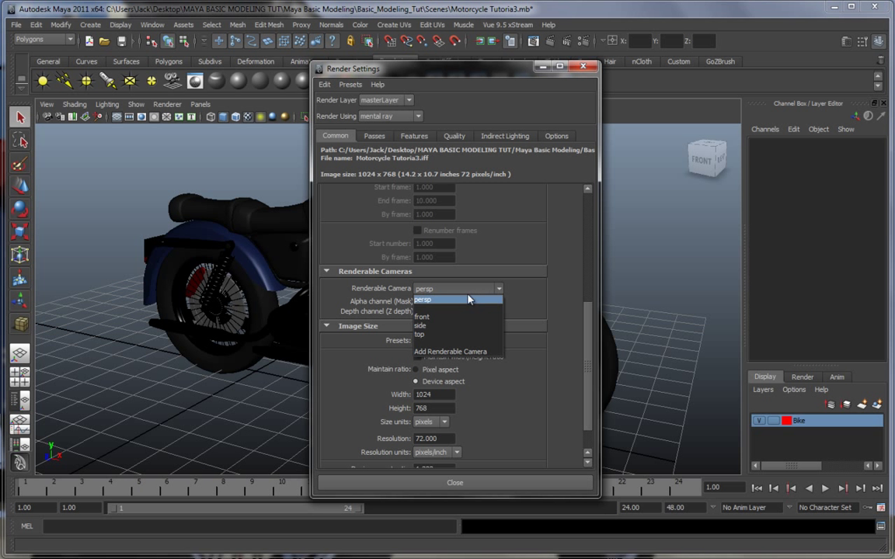
mouse_move(457, 298)
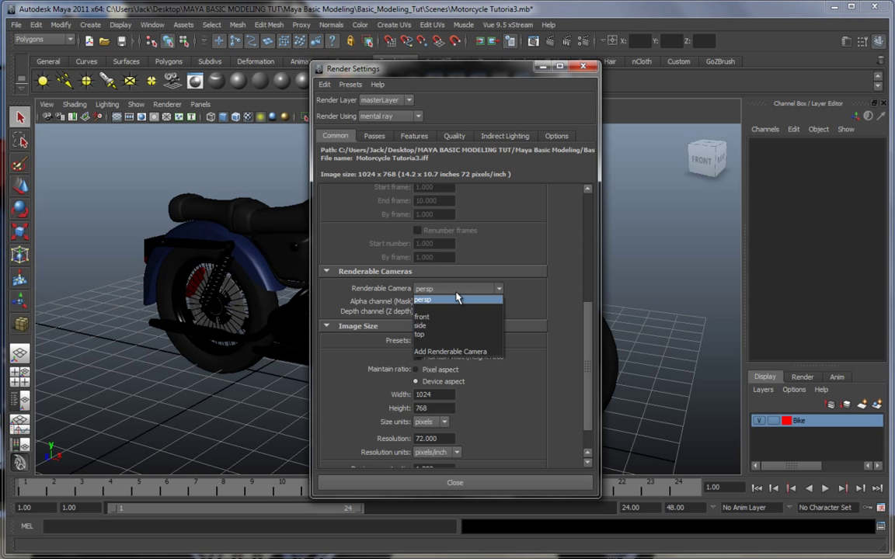
mouse_move(453, 298)
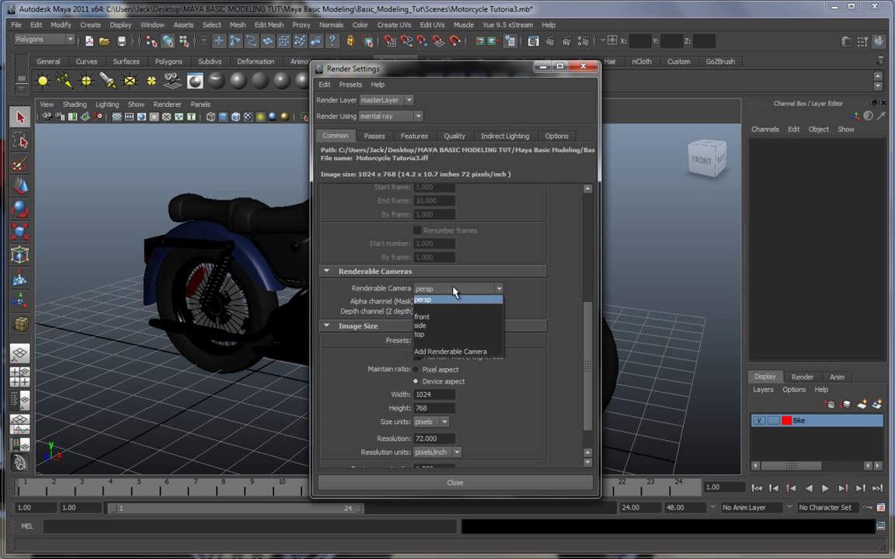
mouse_move(437, 289)
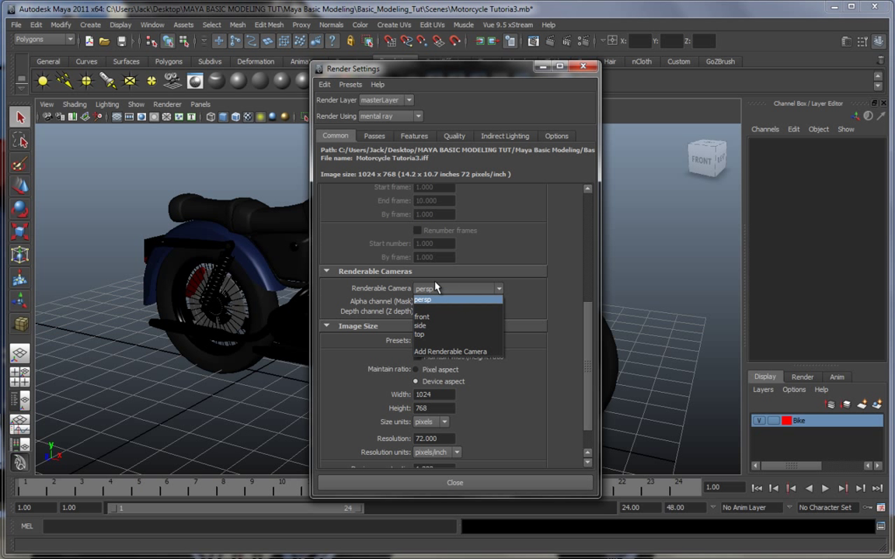
mouse_move(245, 195)
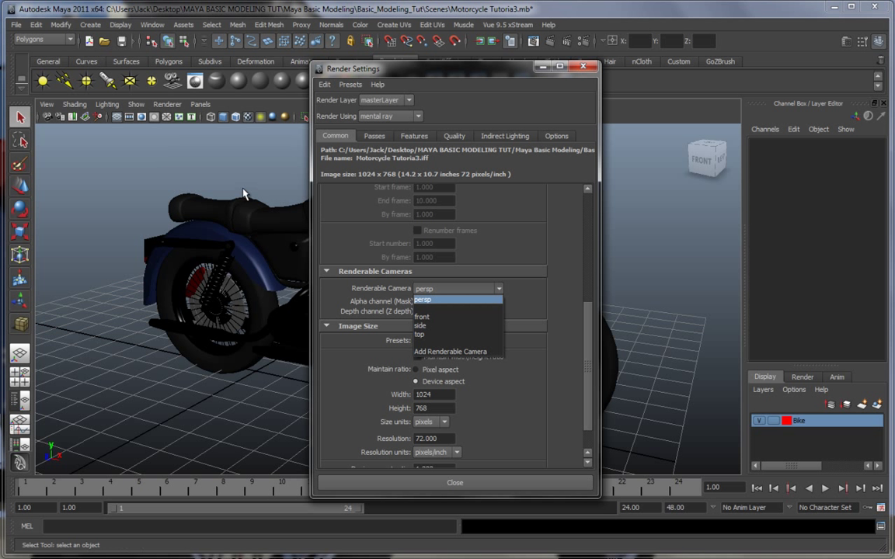
mouse_move(412, 304)
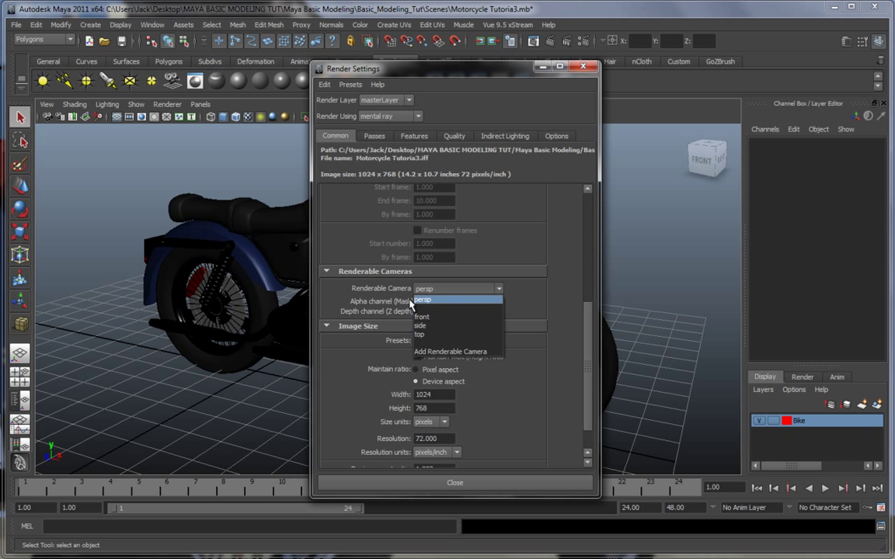
left_click(422, 302)
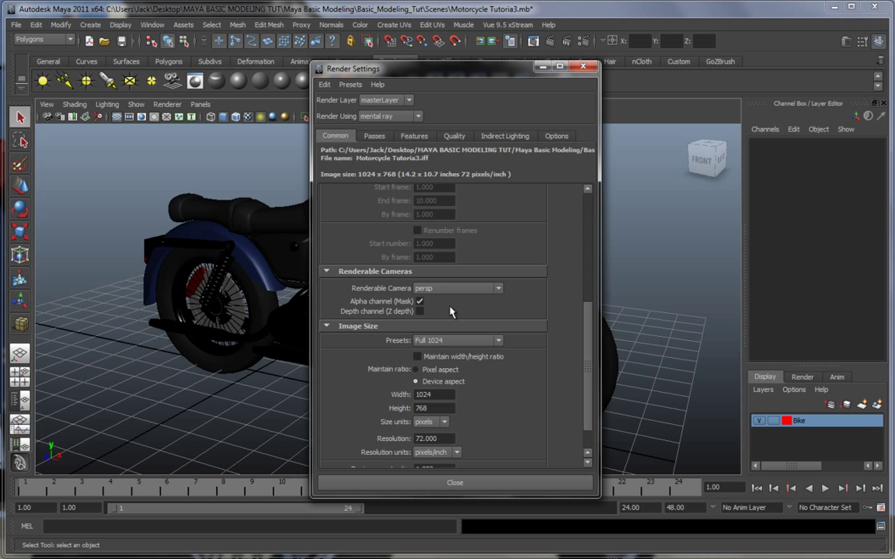
scroll("down", 3)
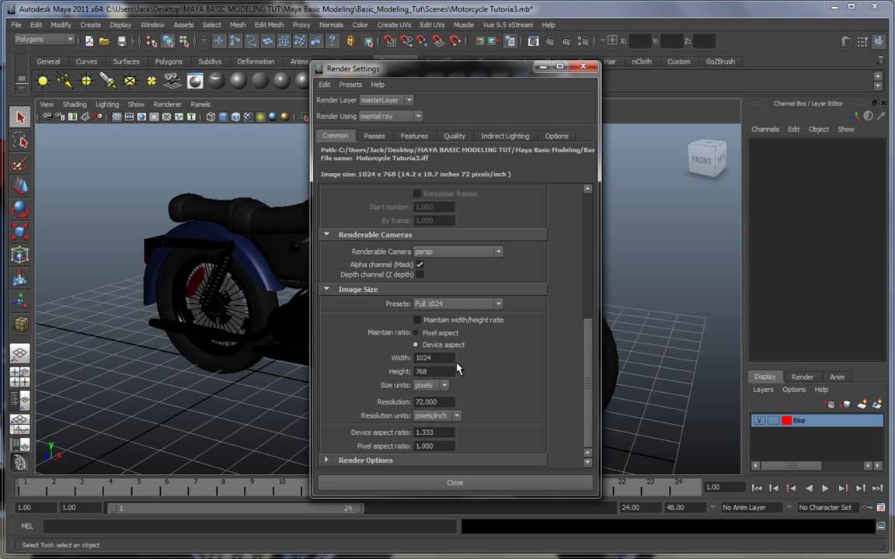
mouse_move(442, 371)
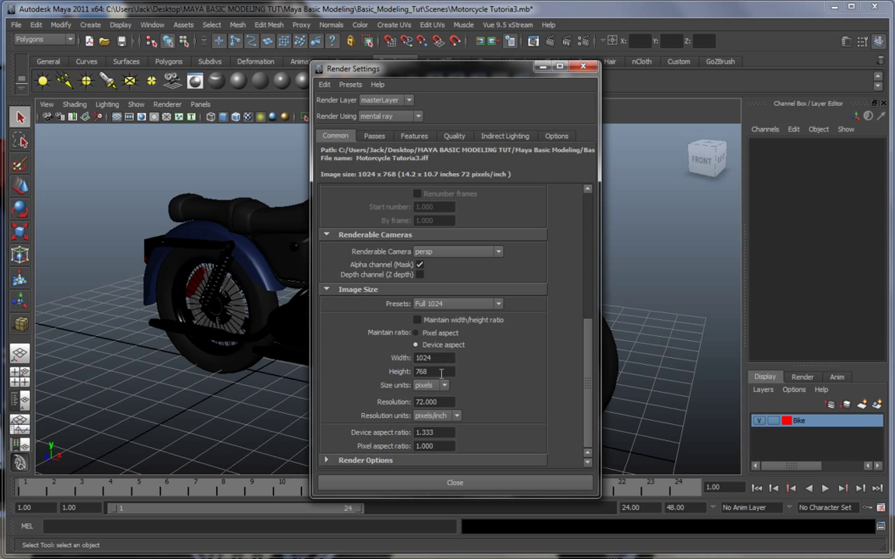
mouse_move(416, 196)
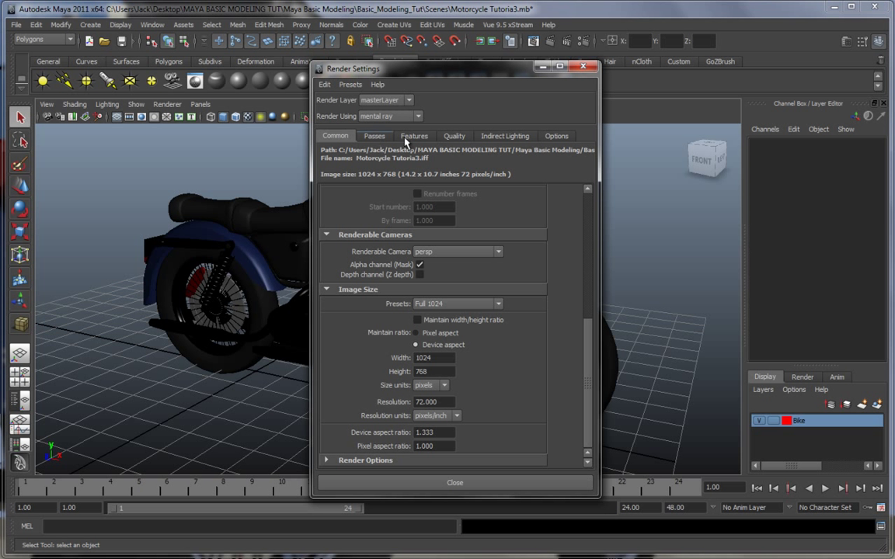
mouse_move(419, 171)
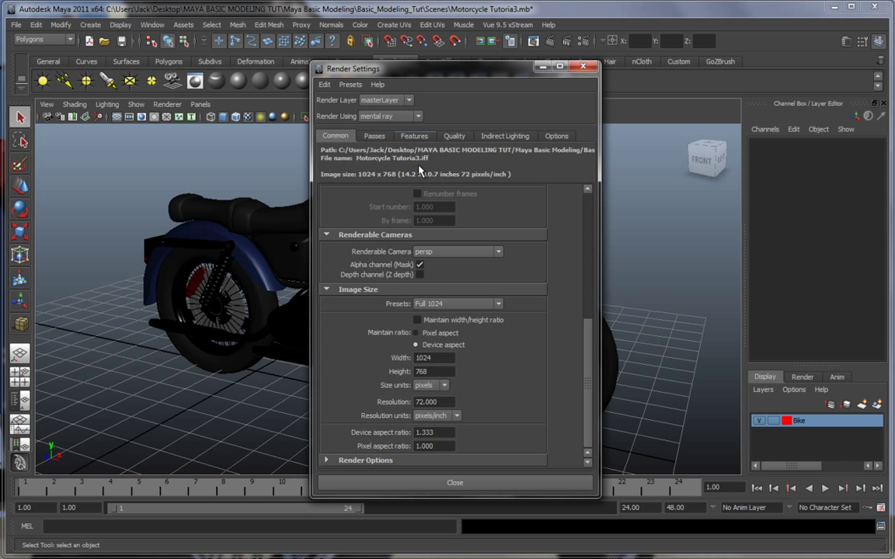
mouse_move(428, 214)
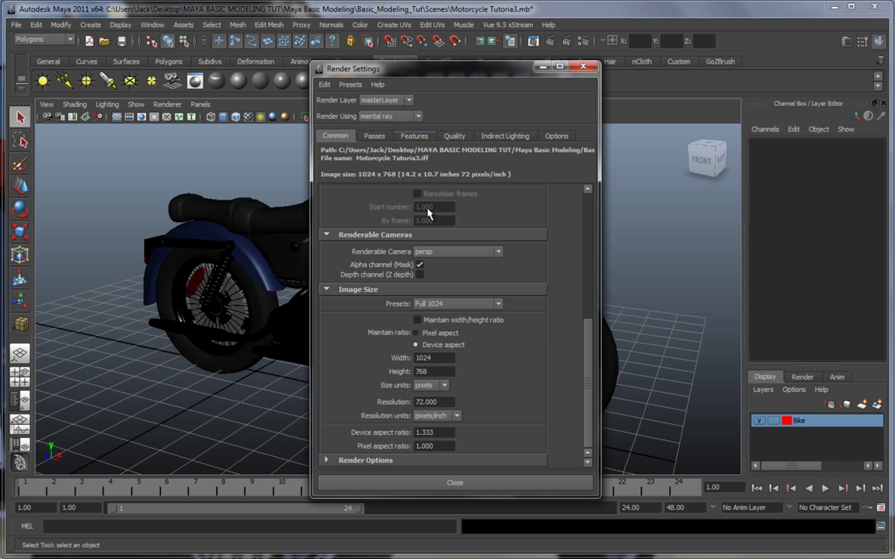
mouse_move(454, 214)
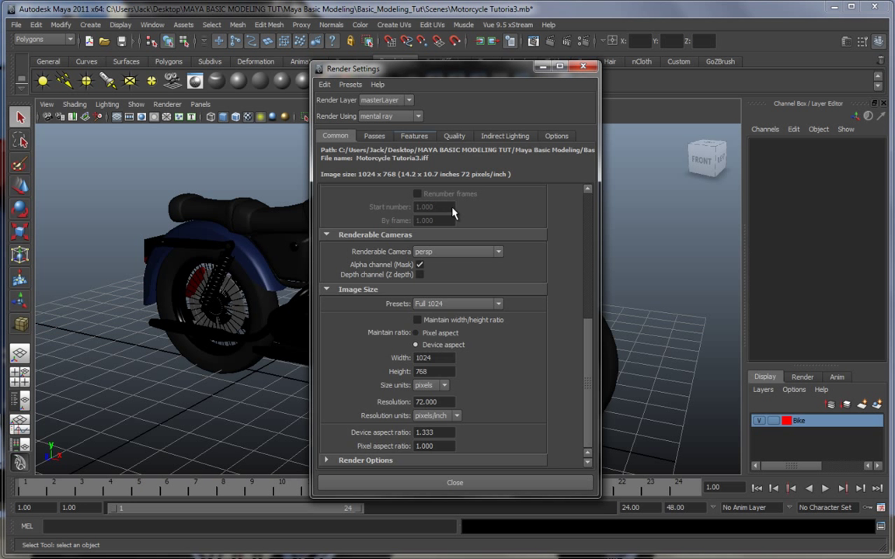
left_click(414, 137)
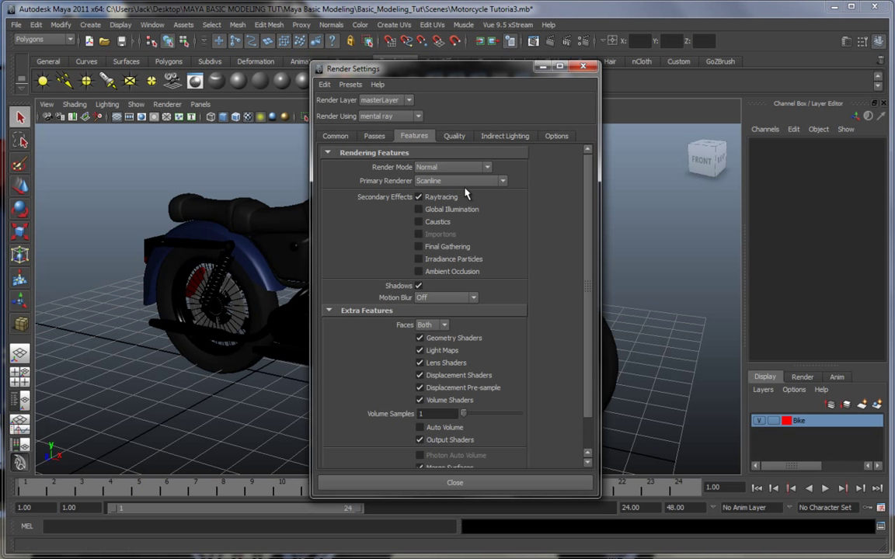
mouse_move(453, 236)
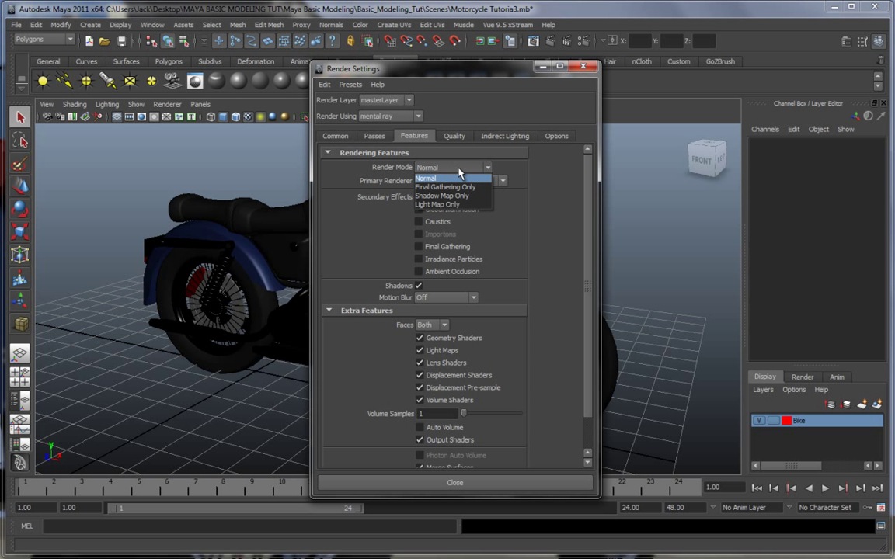
mouse_move(454, 196)
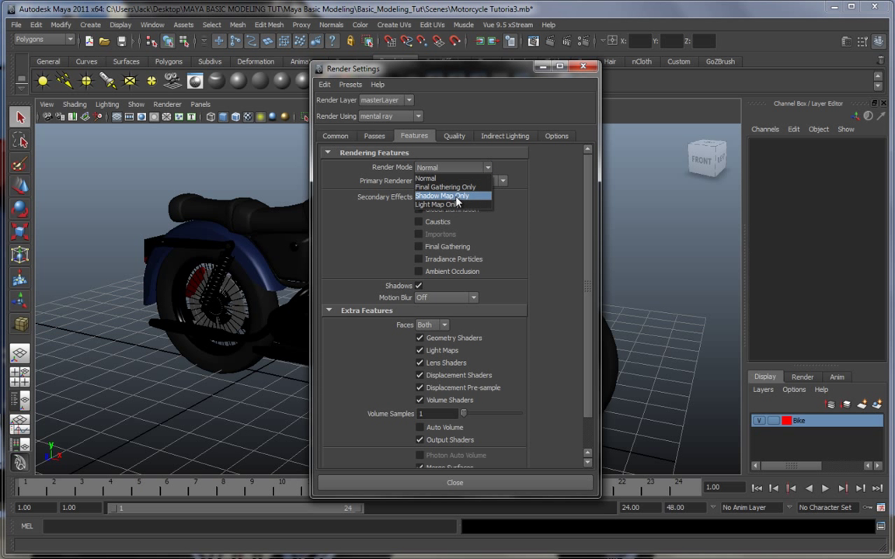
mouse_move(454, 186)
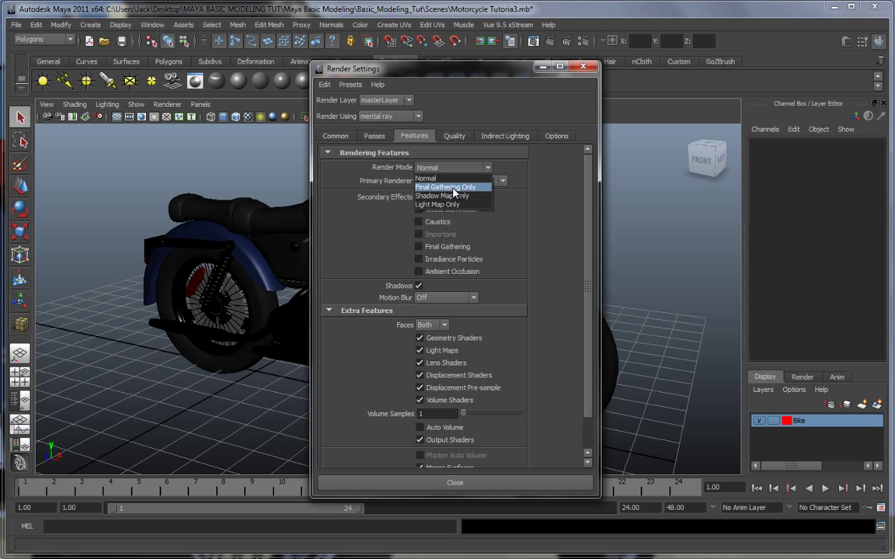
mouse_move(442, 196)
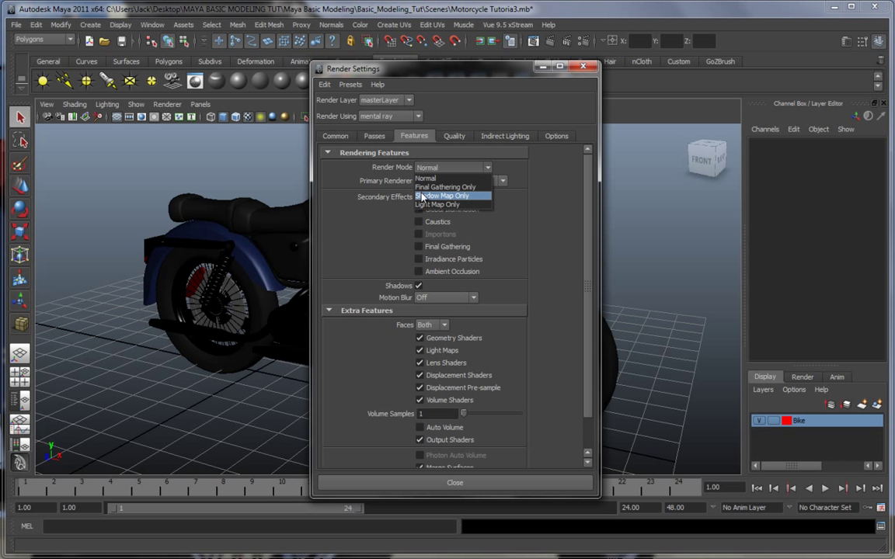
- Leave Render Mode on Normal and enable Global Illumination, Caustics and Final Gathering
left_click(448, 196)
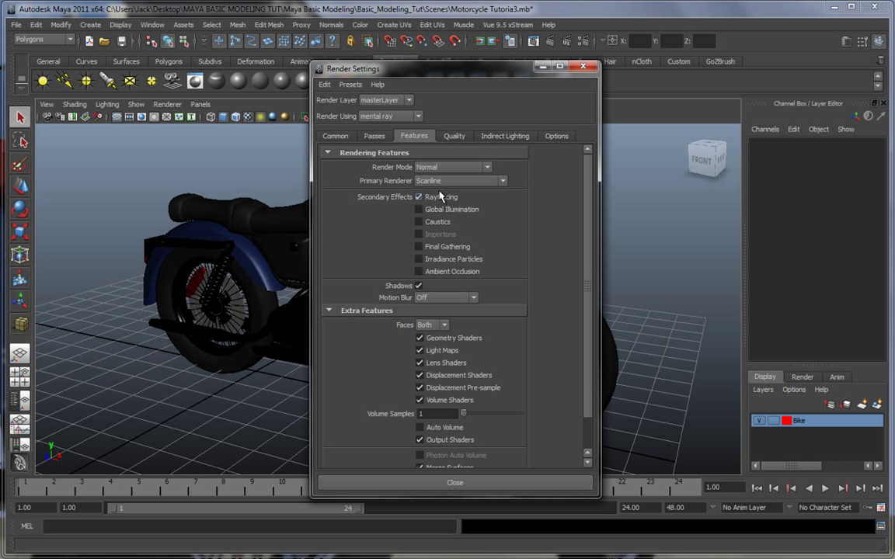
left_click(419, 196)
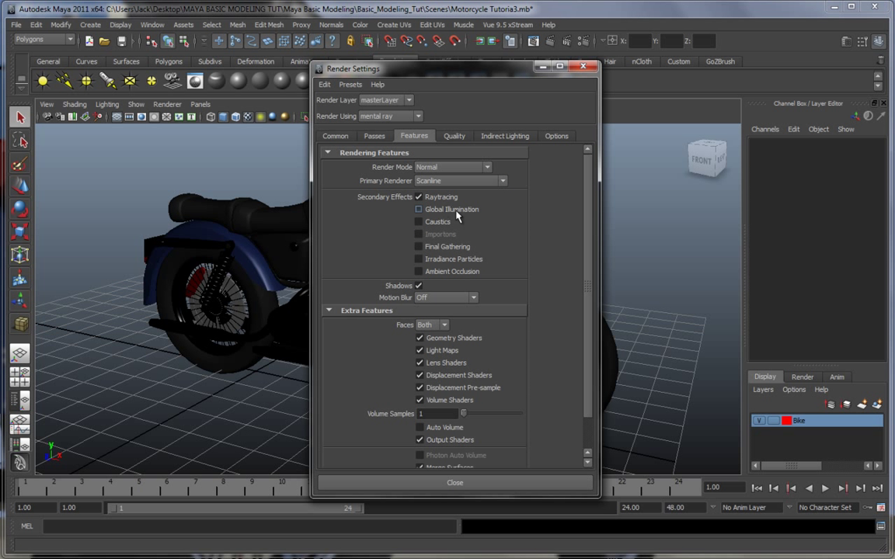
left_click(419, 208)
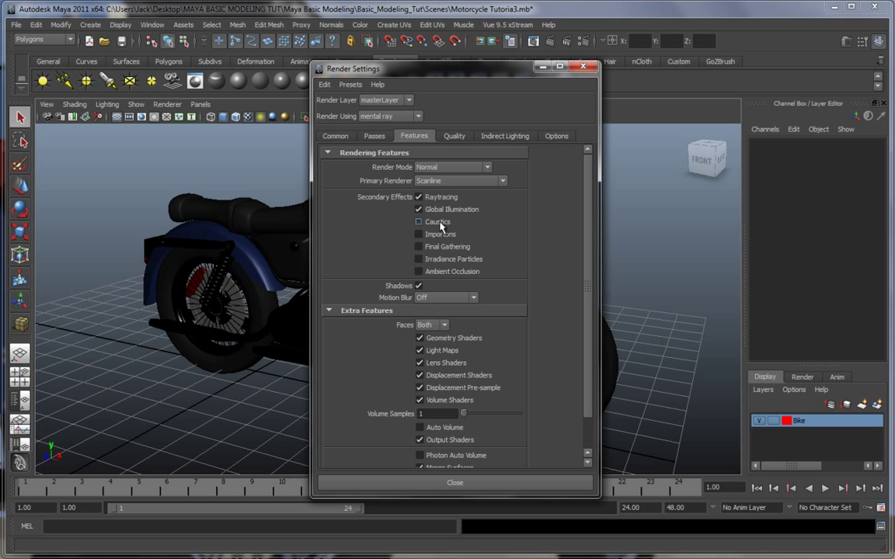
left_click(420, 245)
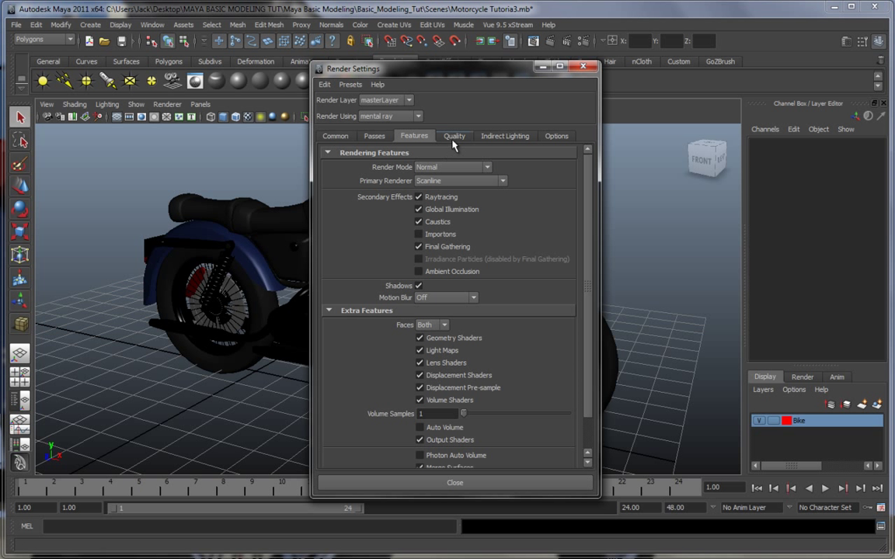
left_click(453, 136)
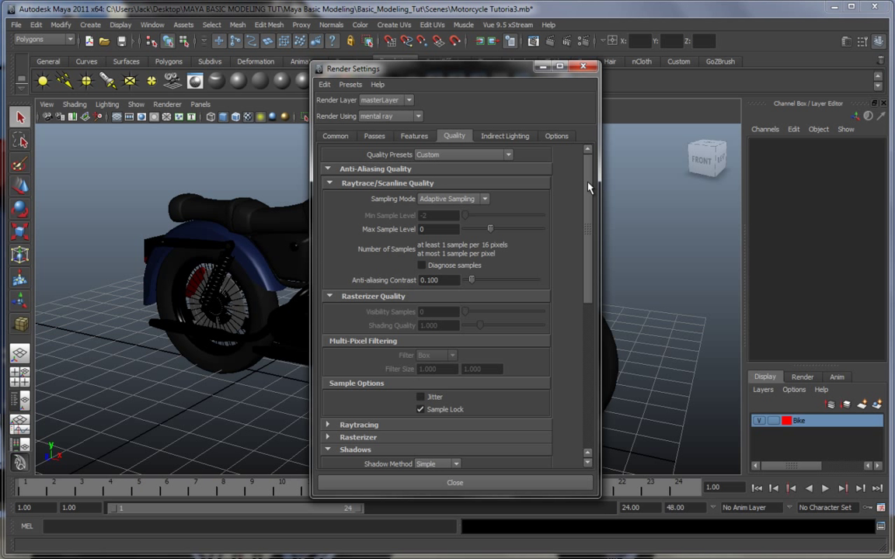
mouse_move(572, 155)
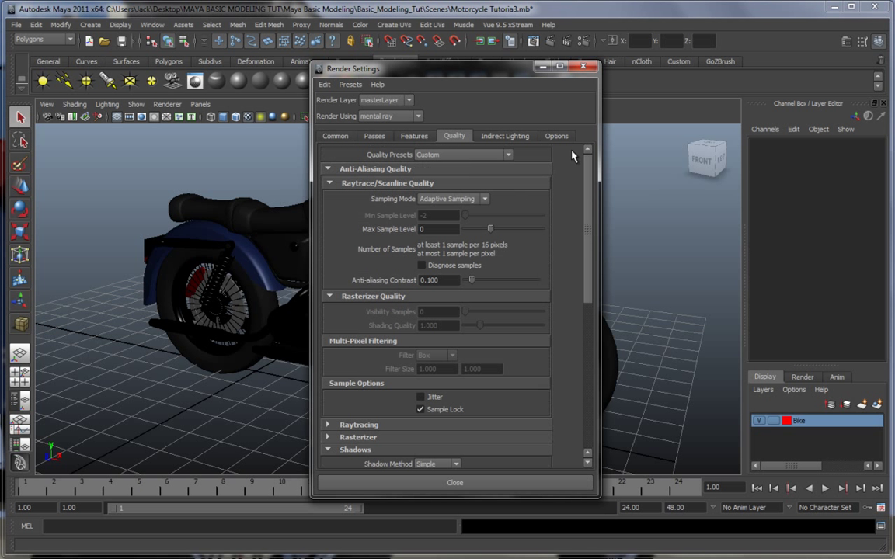
mouse_move(401, 160)
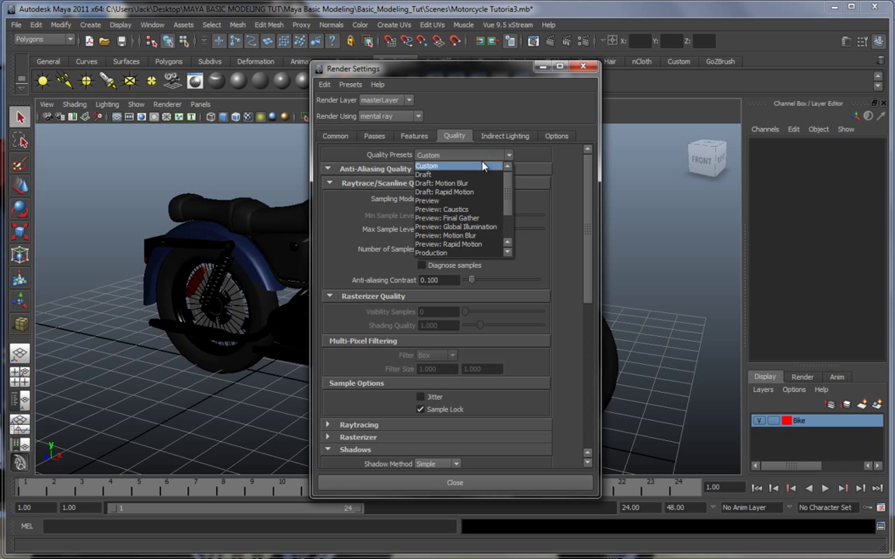
mouse_move(441, 183)
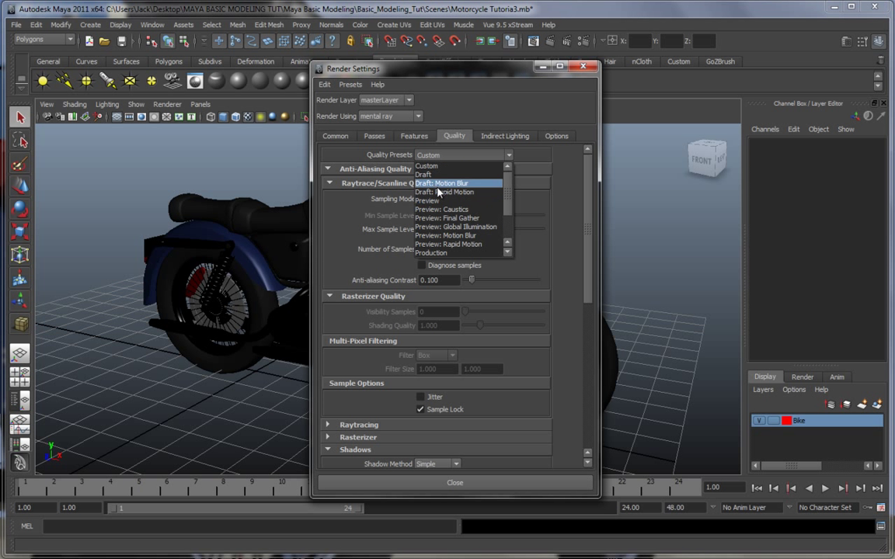
mouse_move(457, 201)
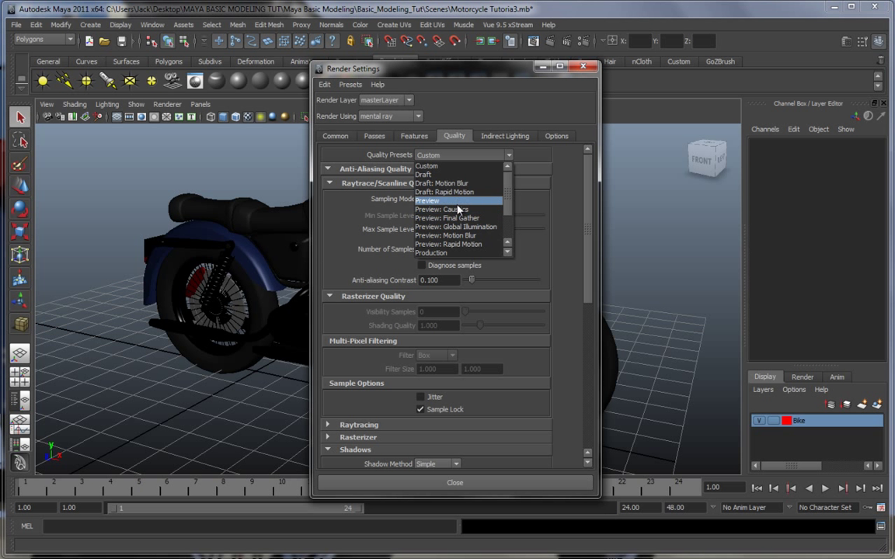
scroll("down", 3)
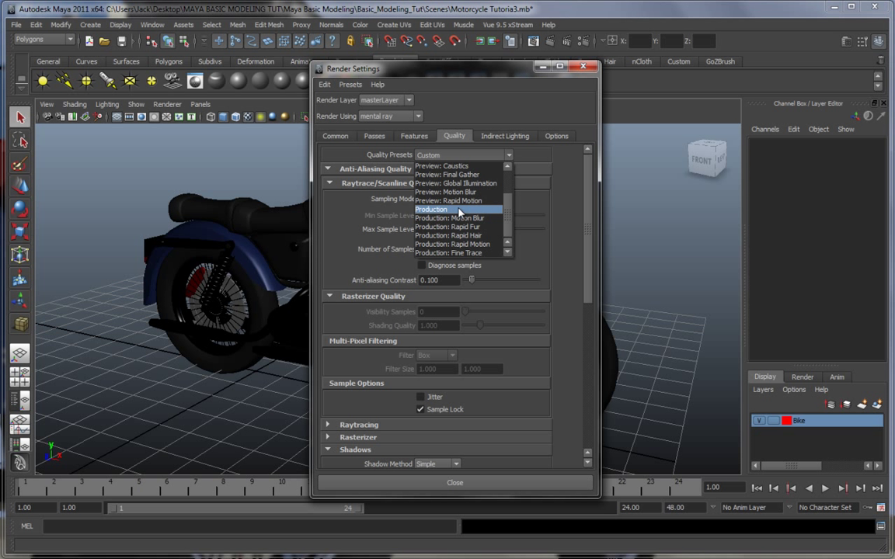
mouse_move(457, 217)
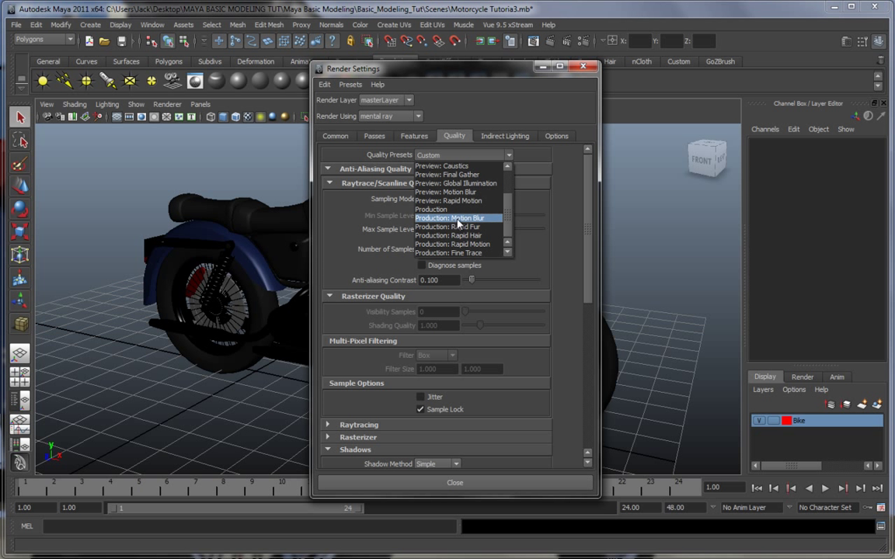
left_click(450, 218)
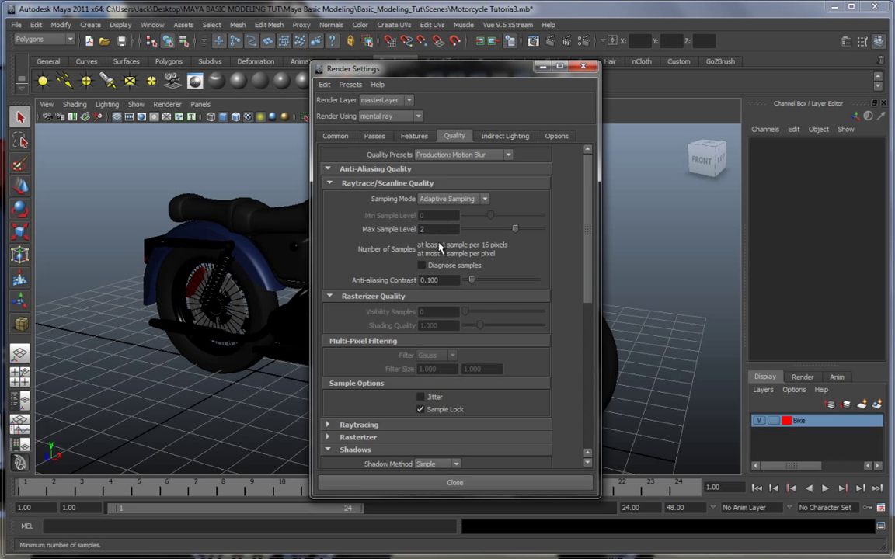
scroll("down", 3)
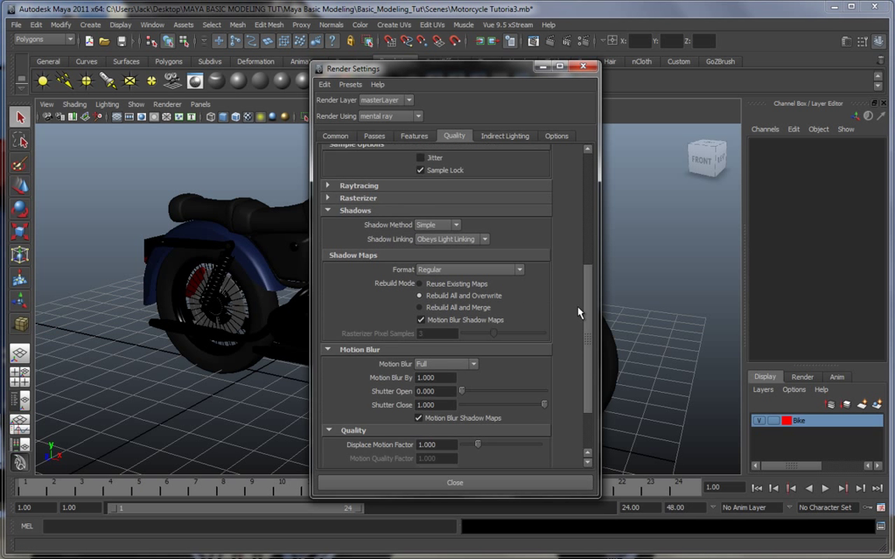
scroll("up", 3)
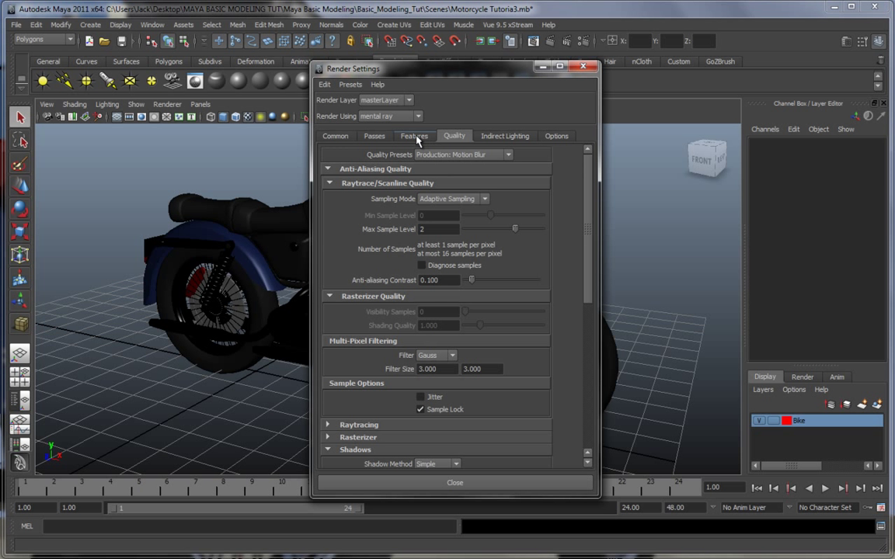
- Enable Global Illumination and Final Gathering on the Features tab, then move to Indirect Lighting
left_click(413, 137)
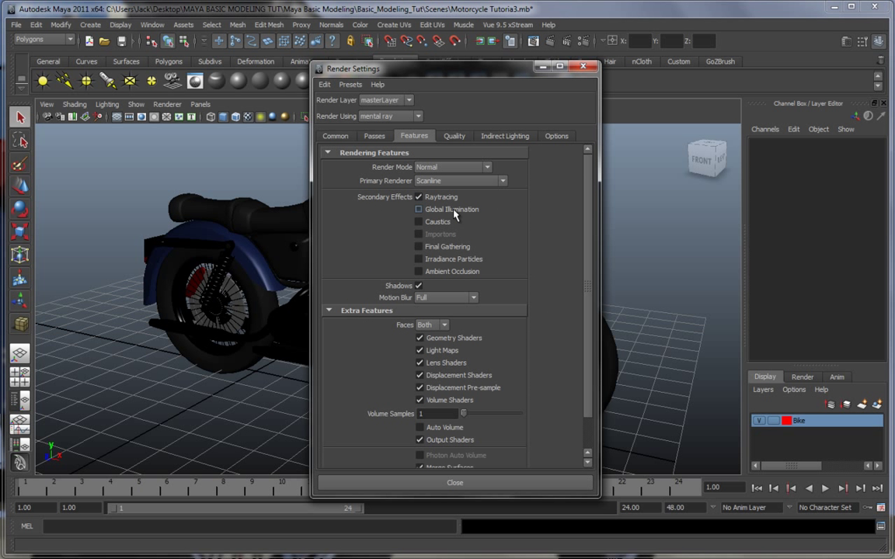
left_click(419, 208)
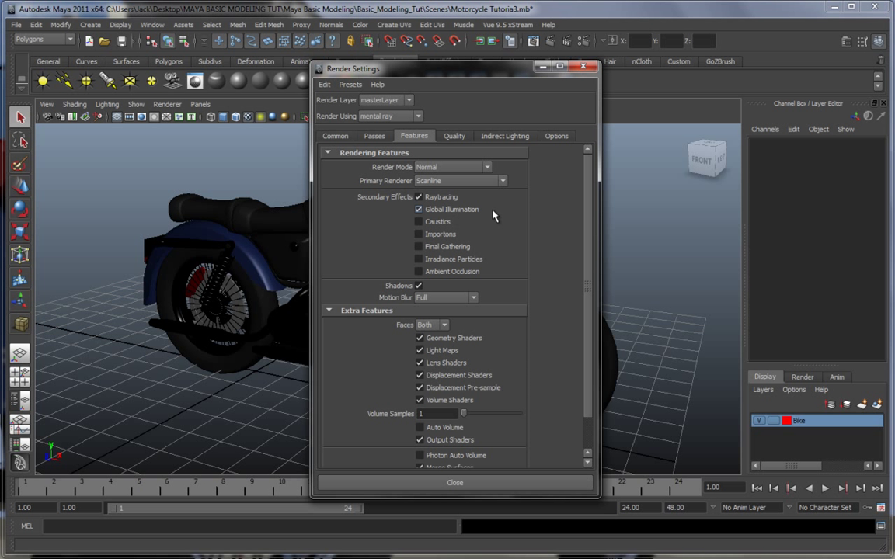
left_click(419, 246)
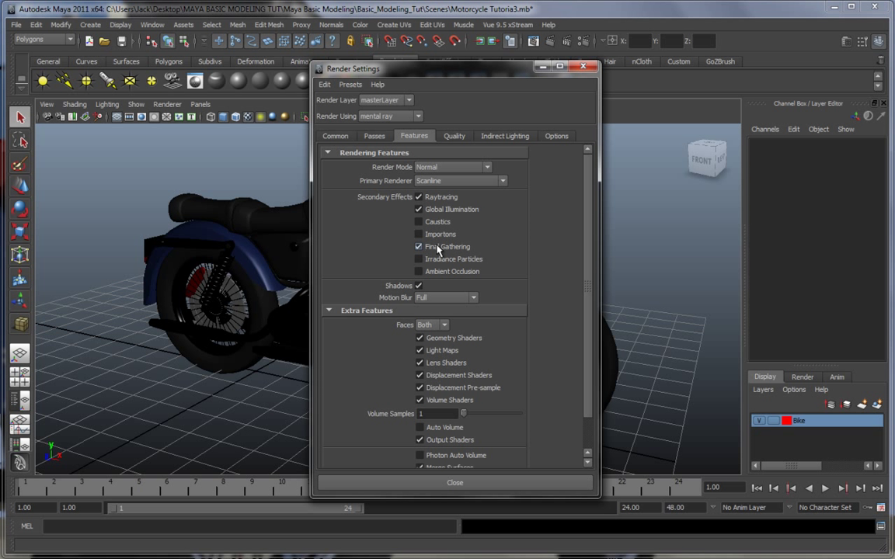
left_click(419, 245)
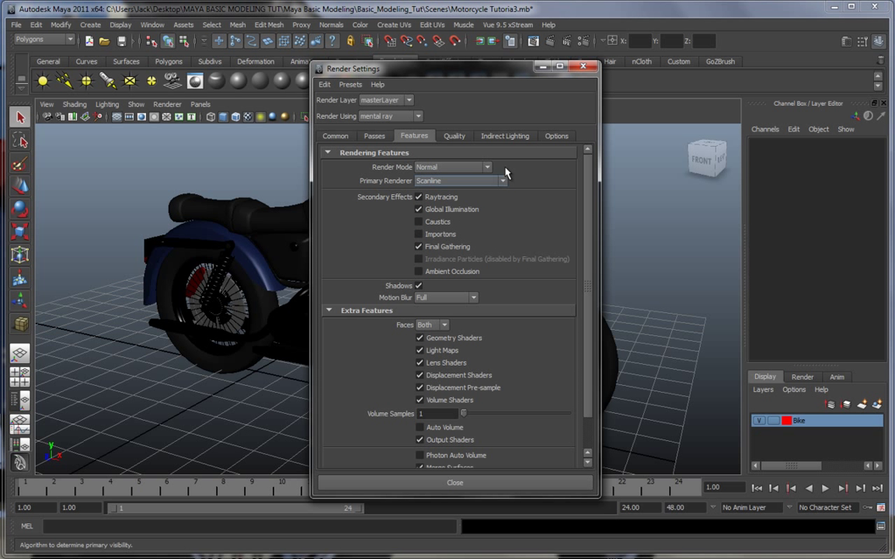
left_click(503, 135)
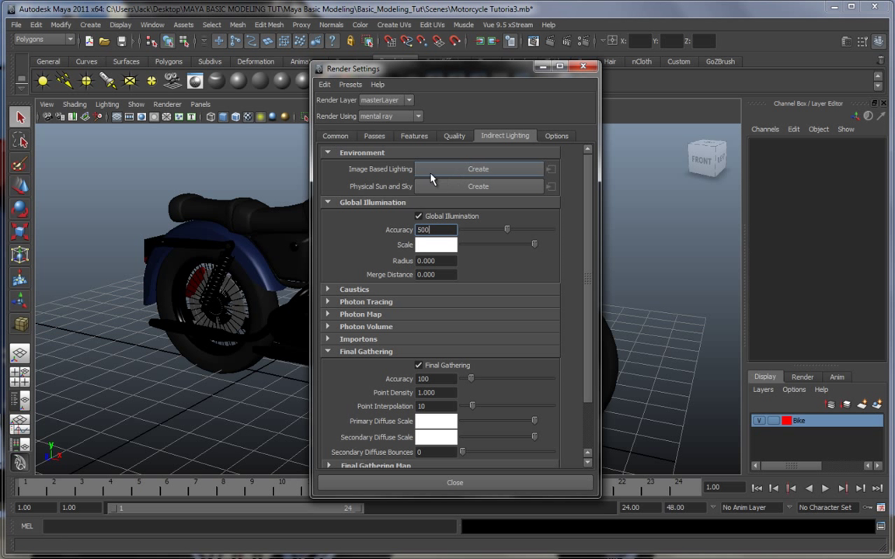
mouse_move(360, 180)
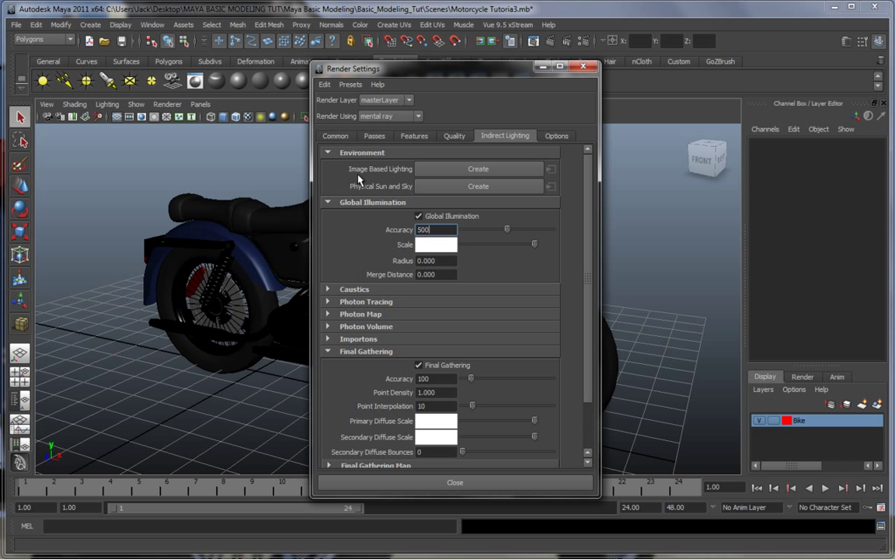
mouse_move(481, 180)
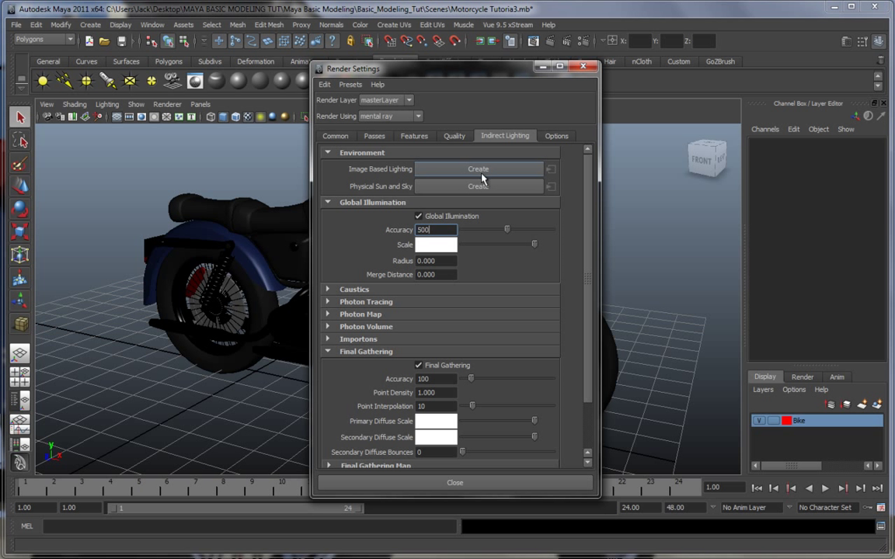
mouse_move(469, 177)
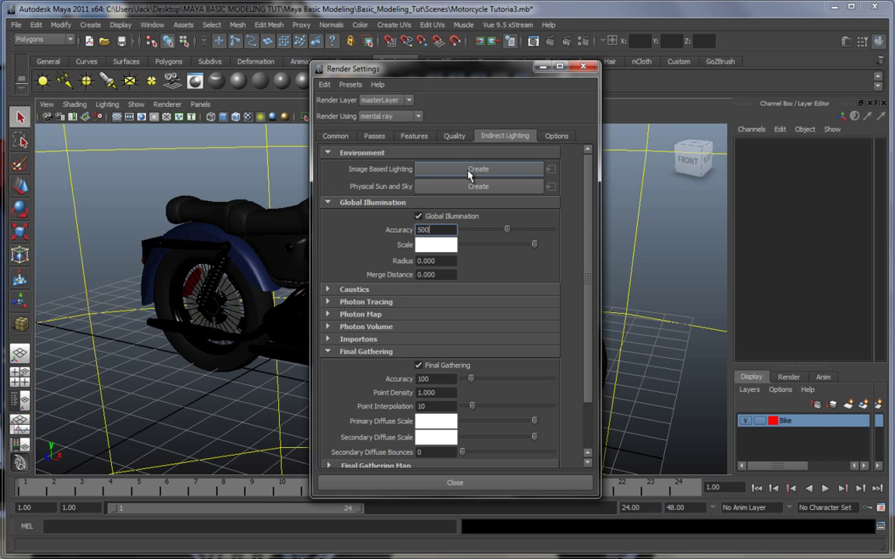
left_click(478, 167)
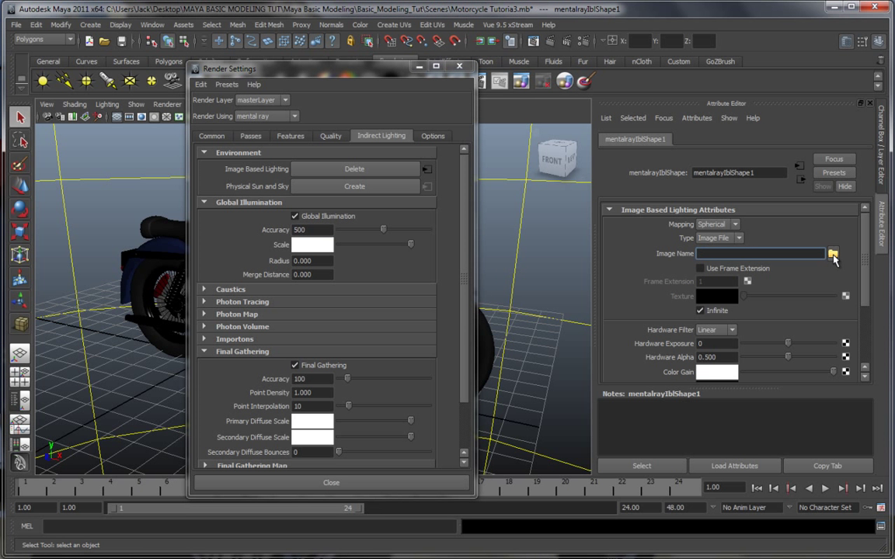
left_click(832, 253)
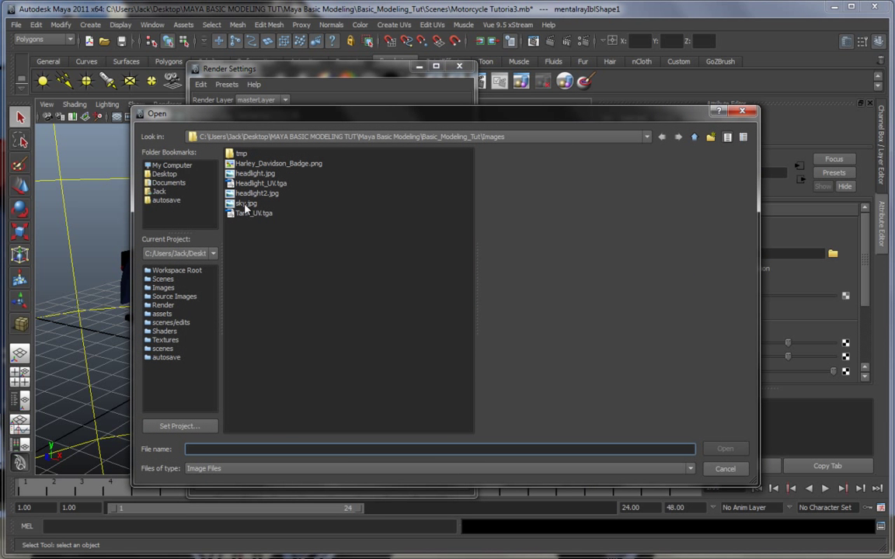
left_click(245, 202)
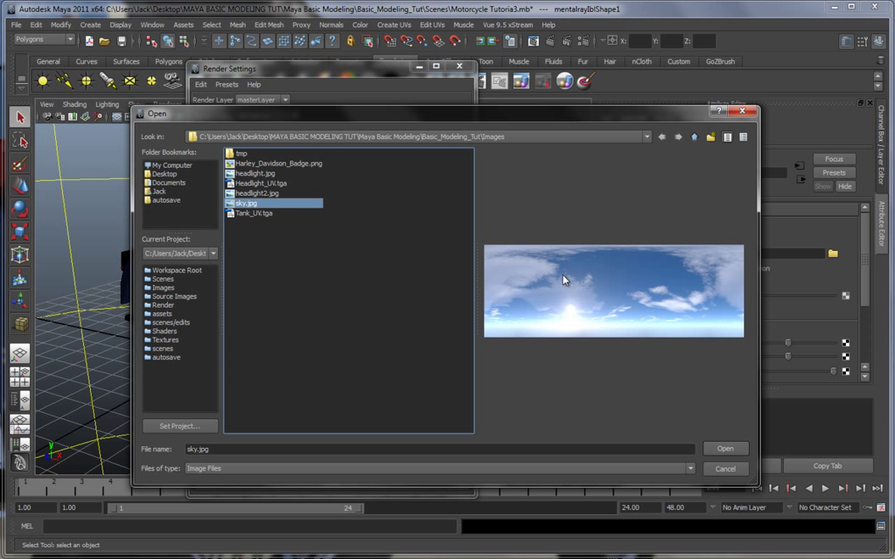
mouse_move(258, 203)
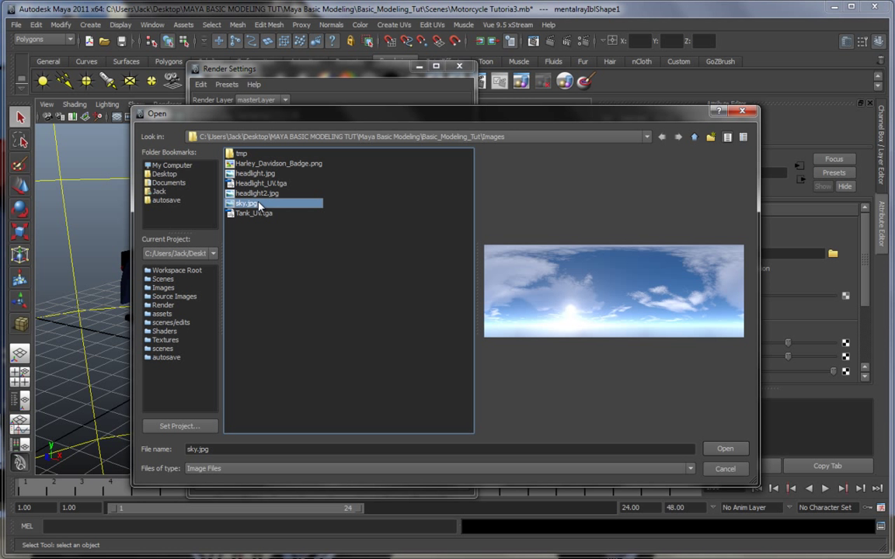
left_click(724, 447)
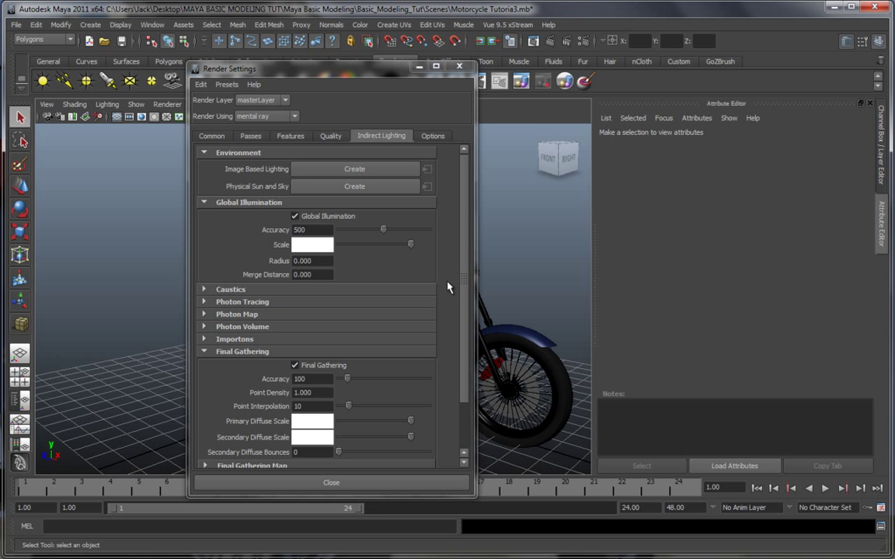
- Flip between the Quality, Features and Common tabs to review the mental ray settings
scroll("down", 3)
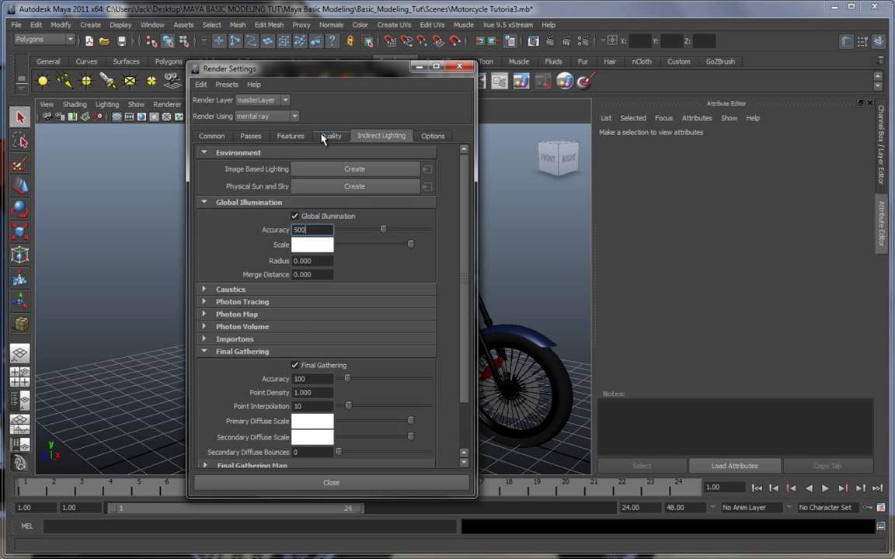
left_click(330, 135)
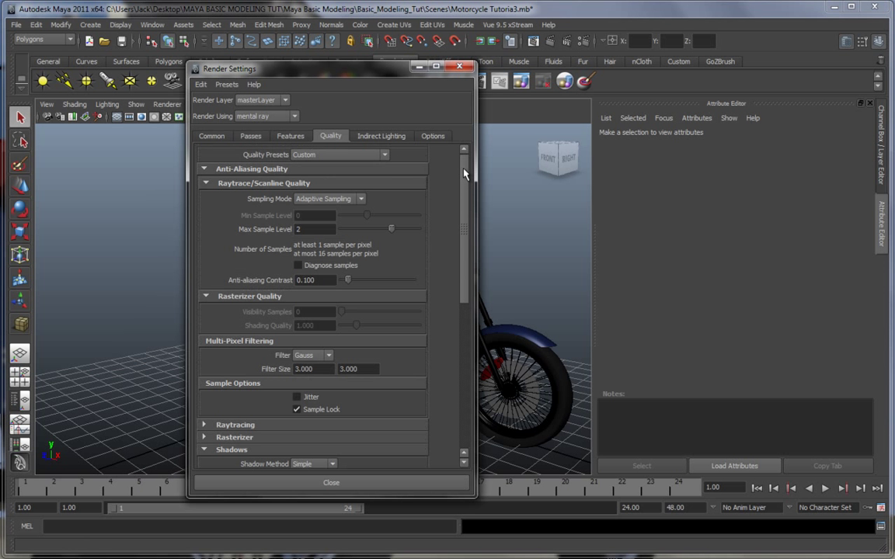
left_click(289, 136)
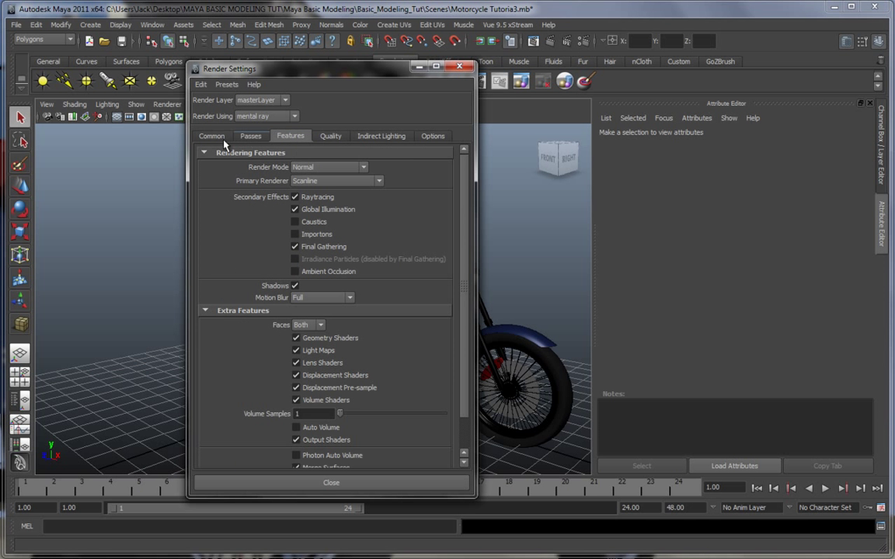
left_click(211, 137)
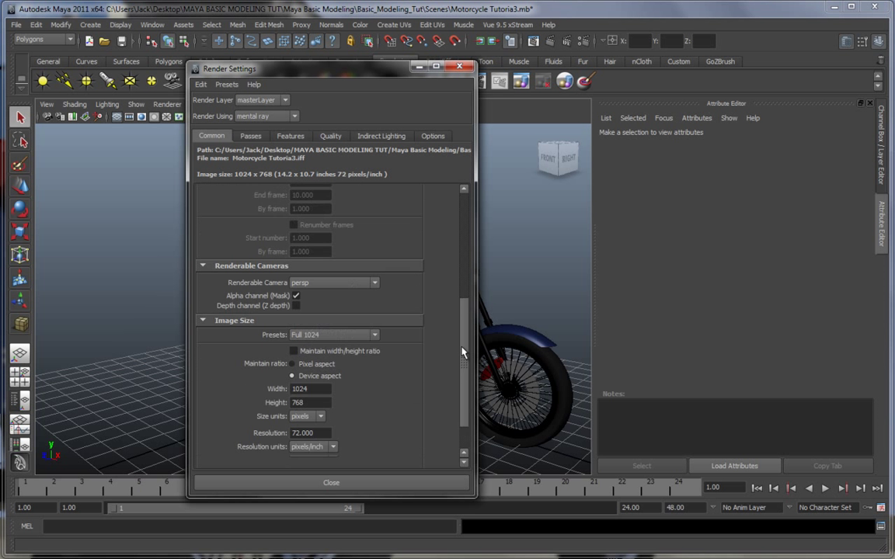
scroll("up", 3)
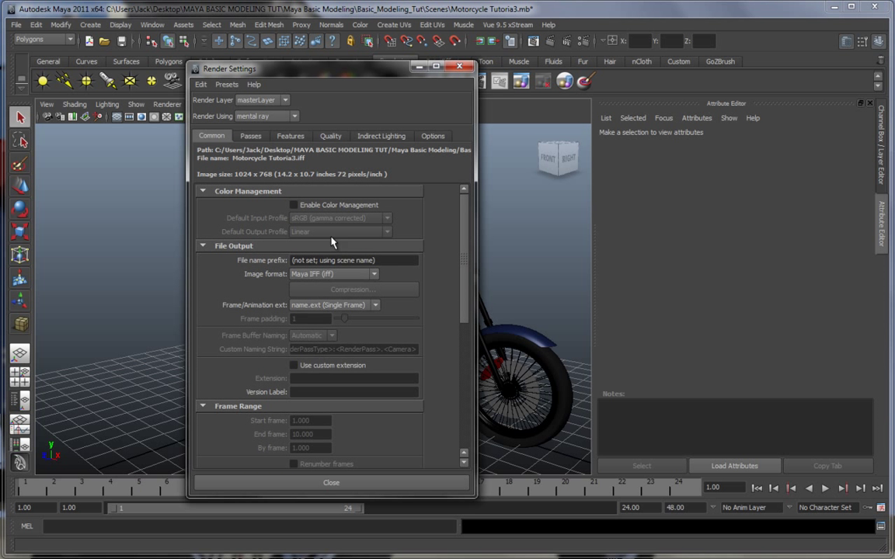
mouse_move(292, 230)
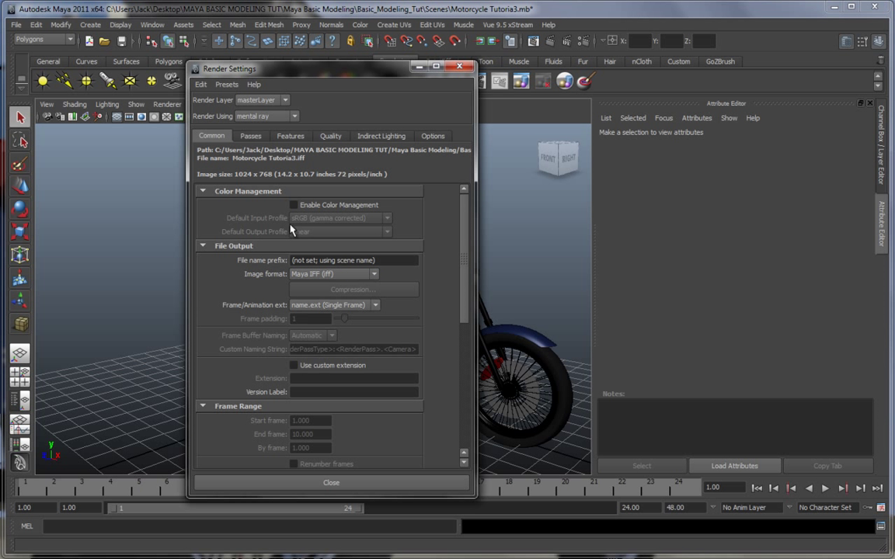
mouse_move(466, 239)
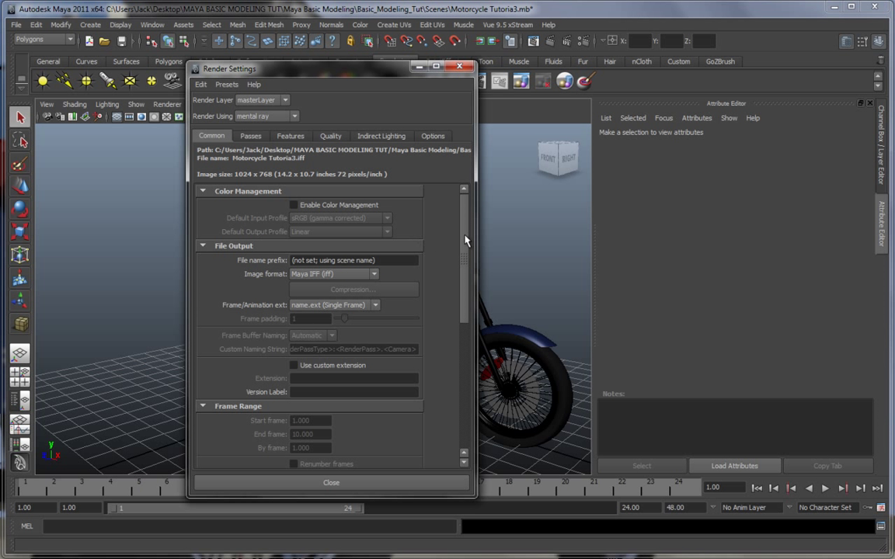
mouse_move(463, 210)
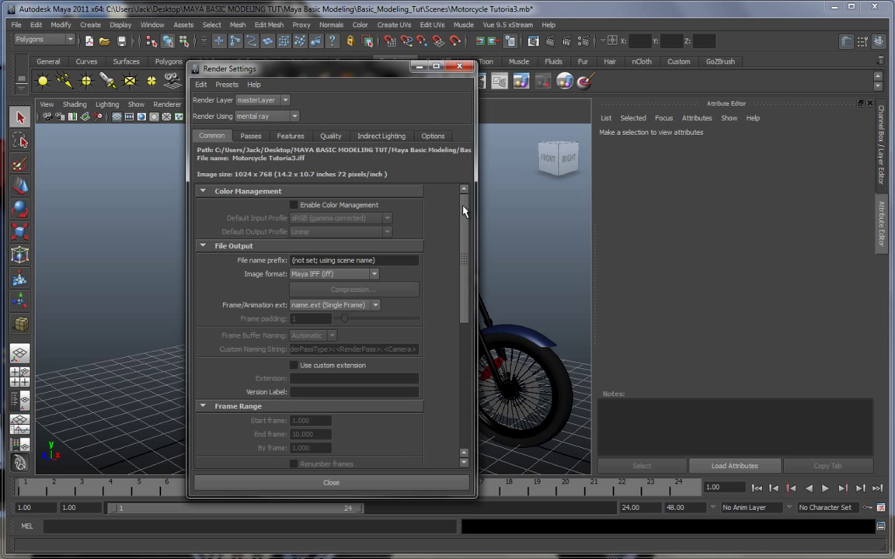
left_click(289, 136)
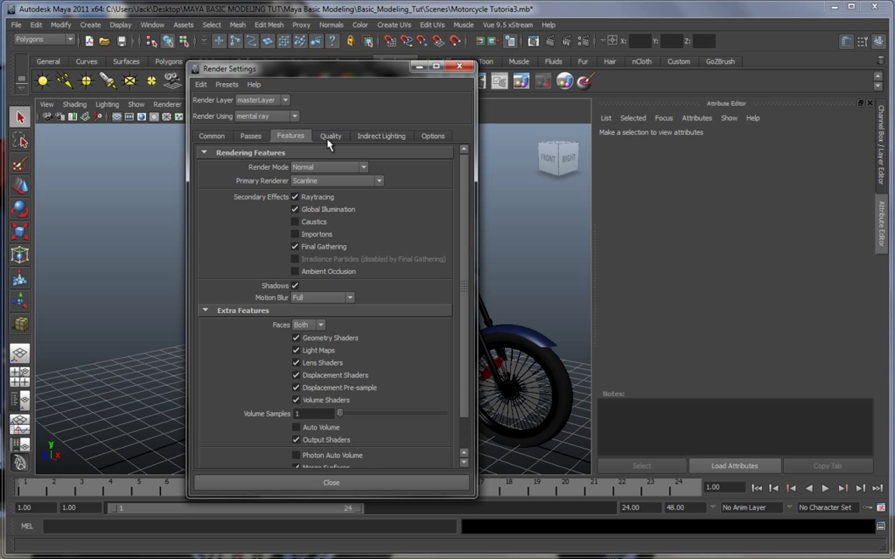
left_click(329, 137)
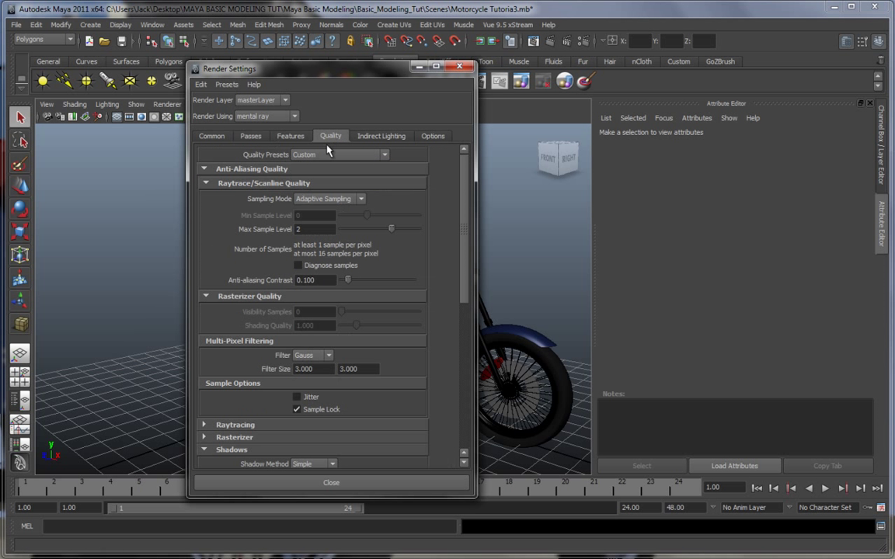
- Review Features, Passes and Quality again, ending on the adaptive sampling anti-aliasing options
left_click(290, 137)
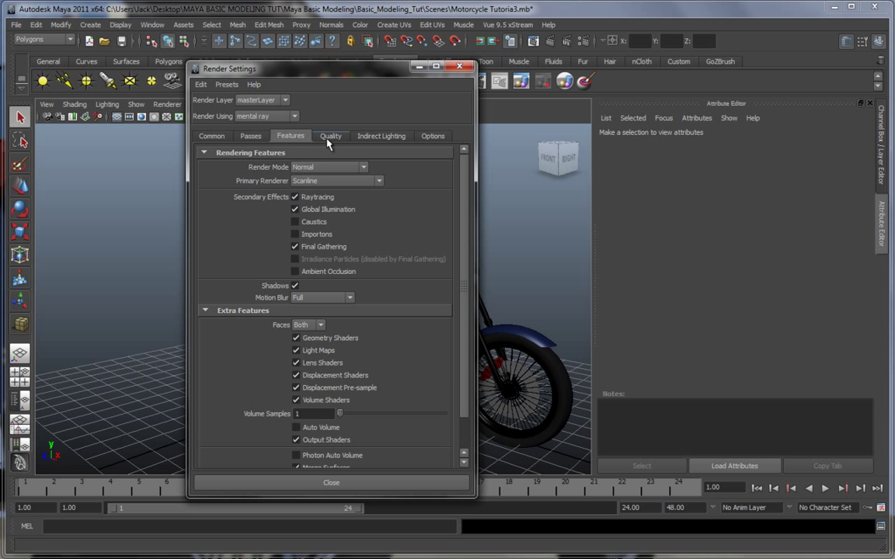
left_click(331, 137)
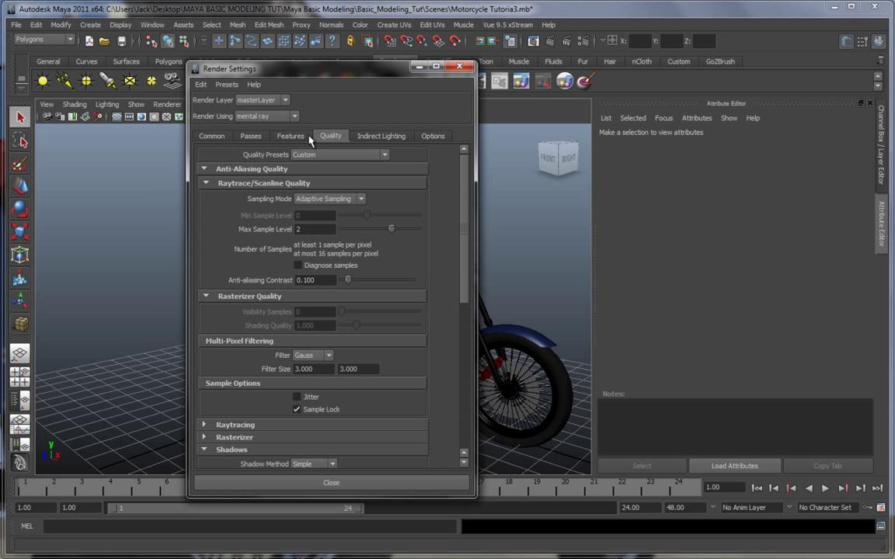
left_click(211, 137)
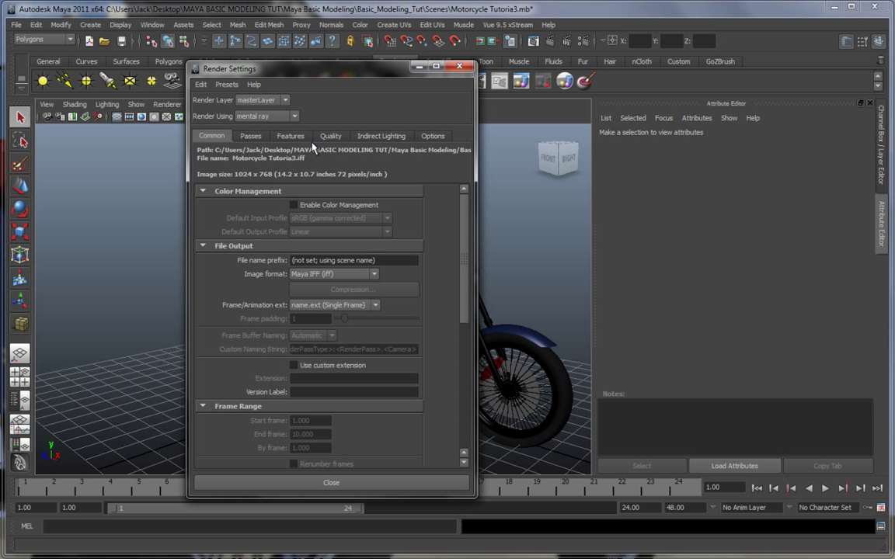
left_click(289, 137)
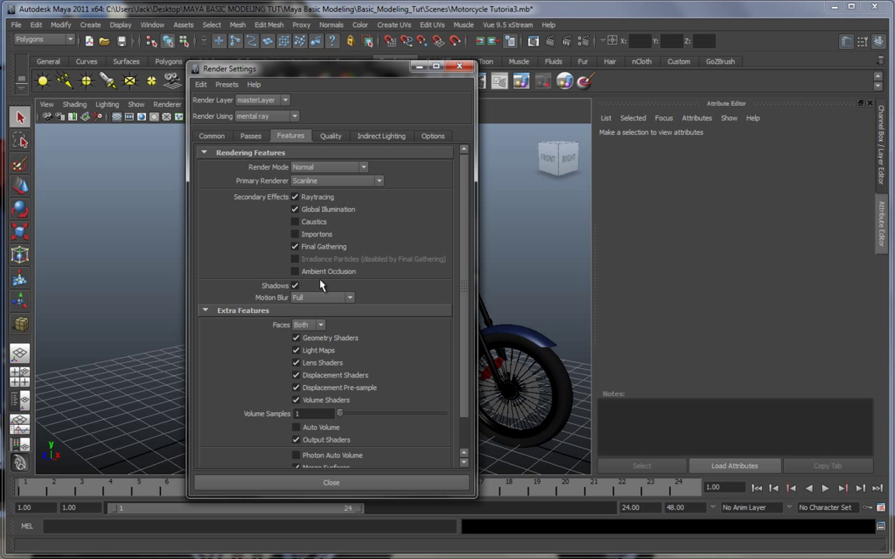
mouse_move(388, 225)
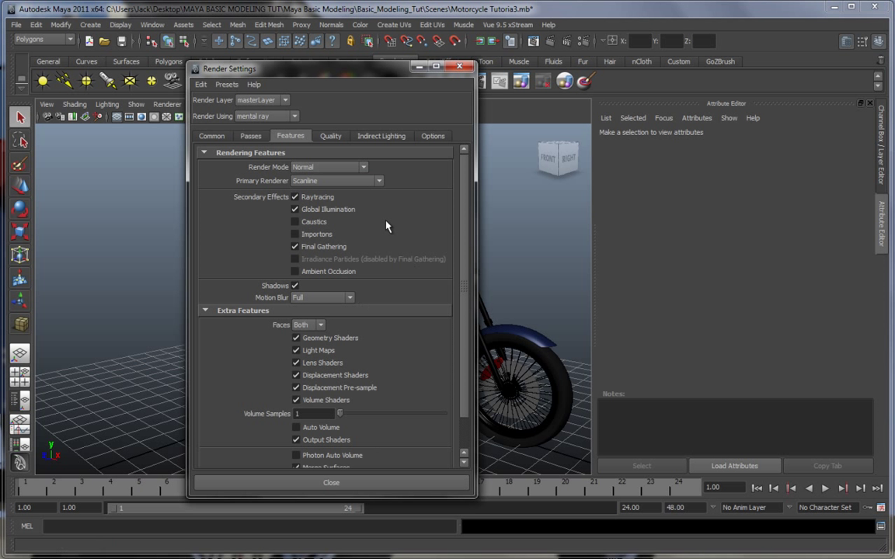
left_click(329, 137)
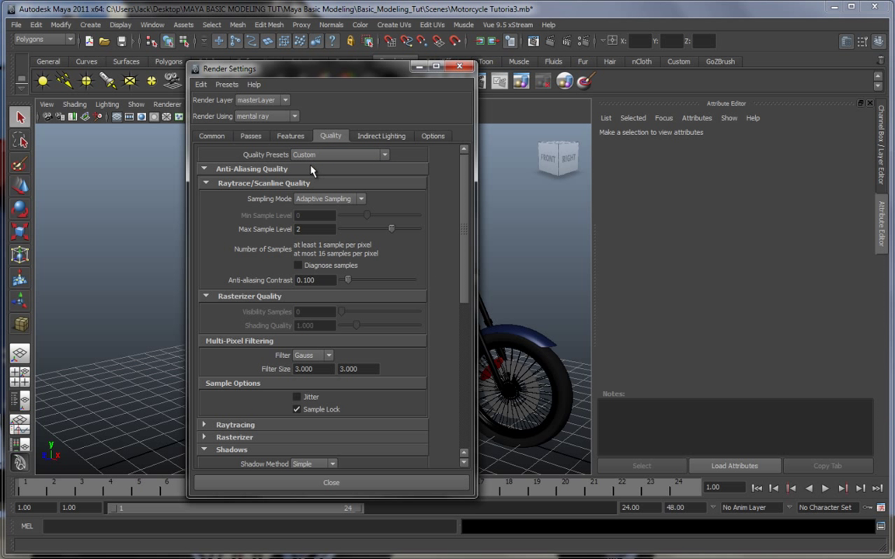
left_click(289, 137)
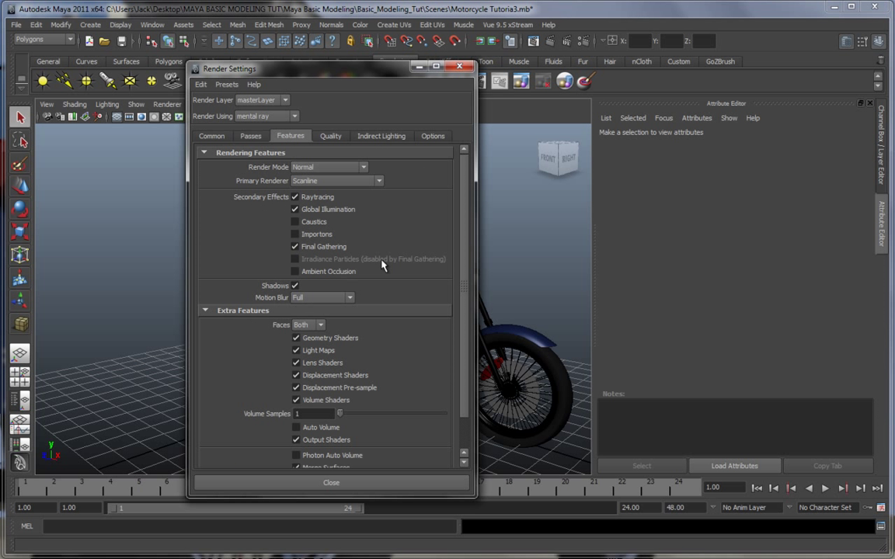
mouse_move(339, 351)
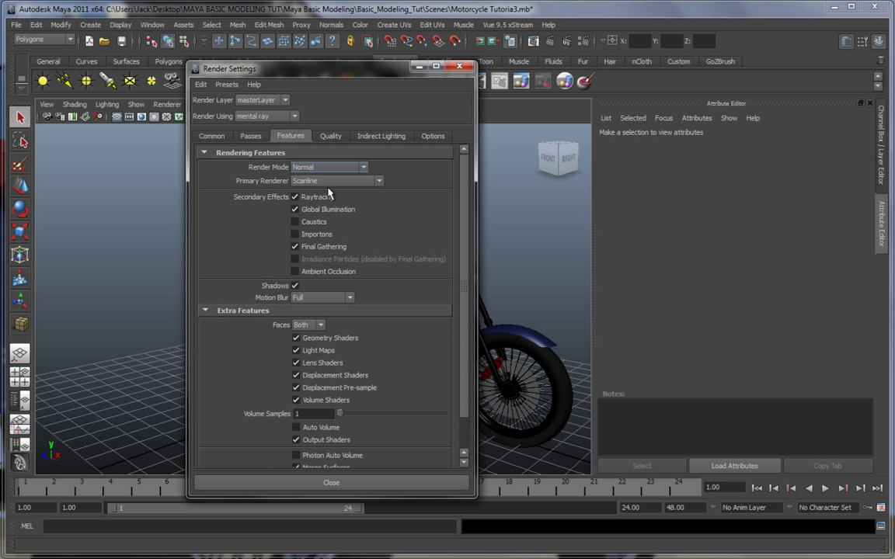
scroll("down", 3)
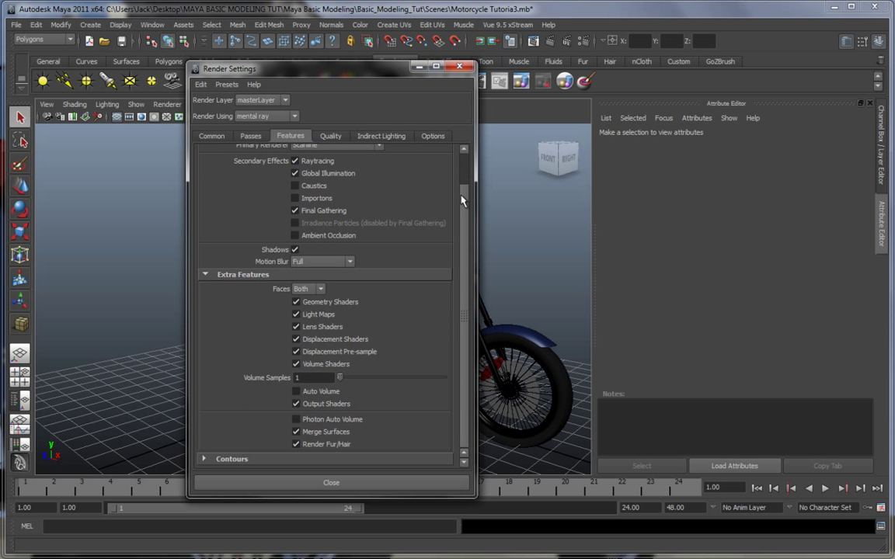
left_click(250, 136)
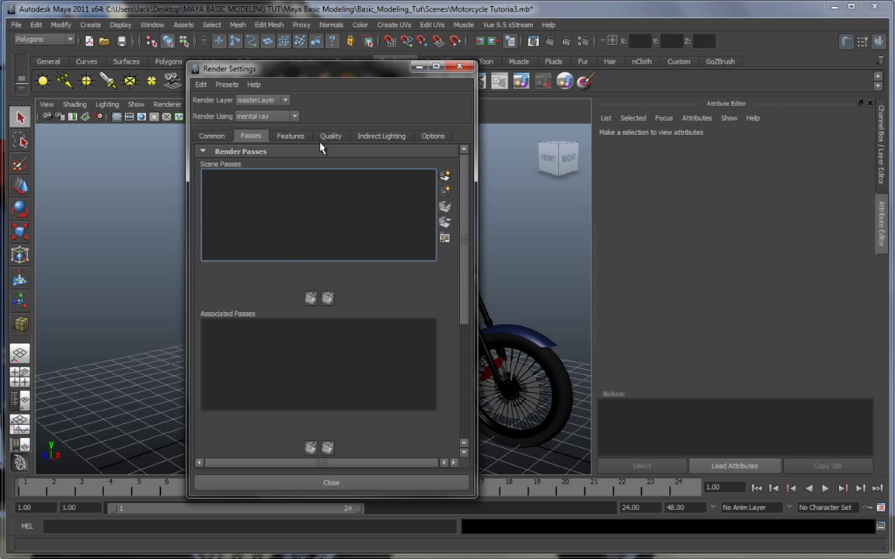
left_click(330, 136)
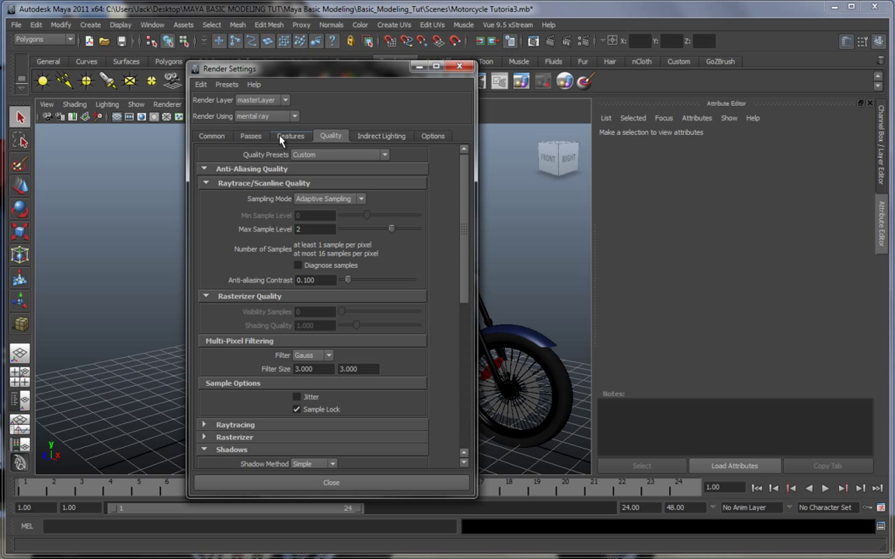
- Switch Render Using from mental ray to V-Ray so its image output settings appear
left_click(293, 114)
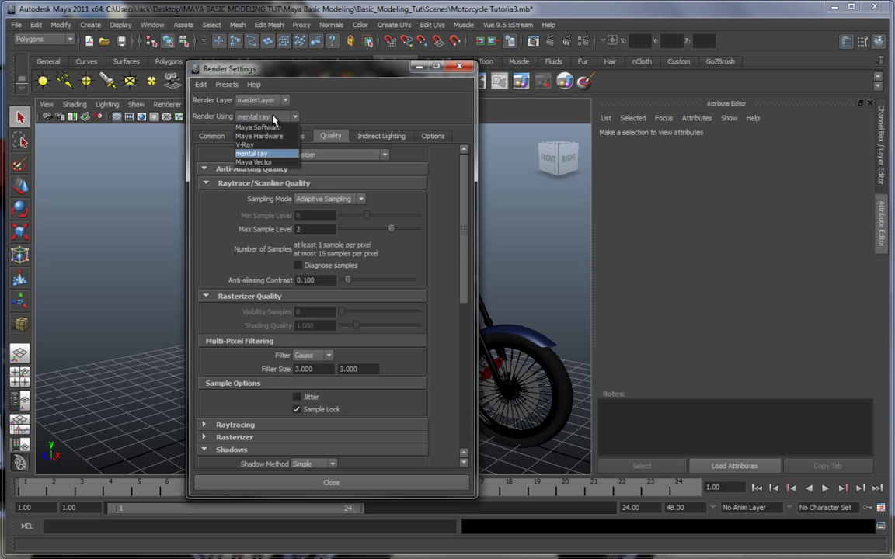
mouse_move(208, 126)
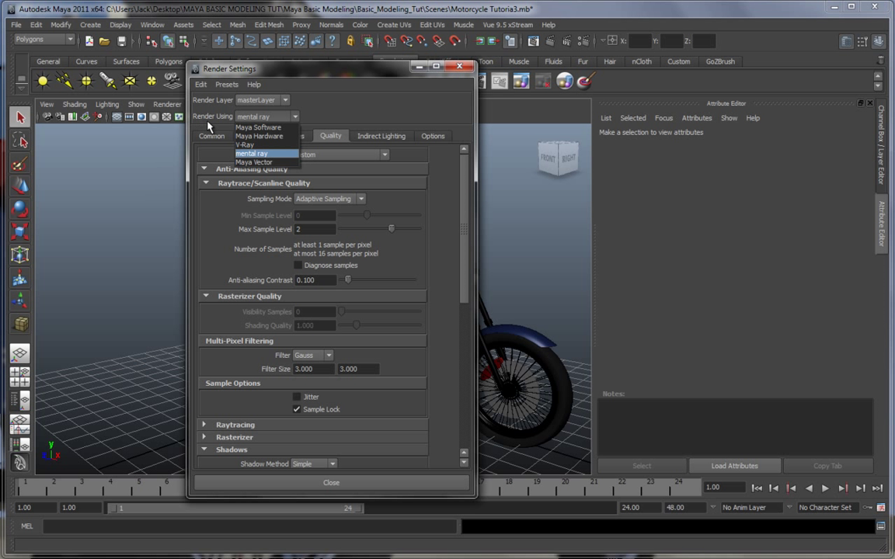
mouse_move(264, 146)
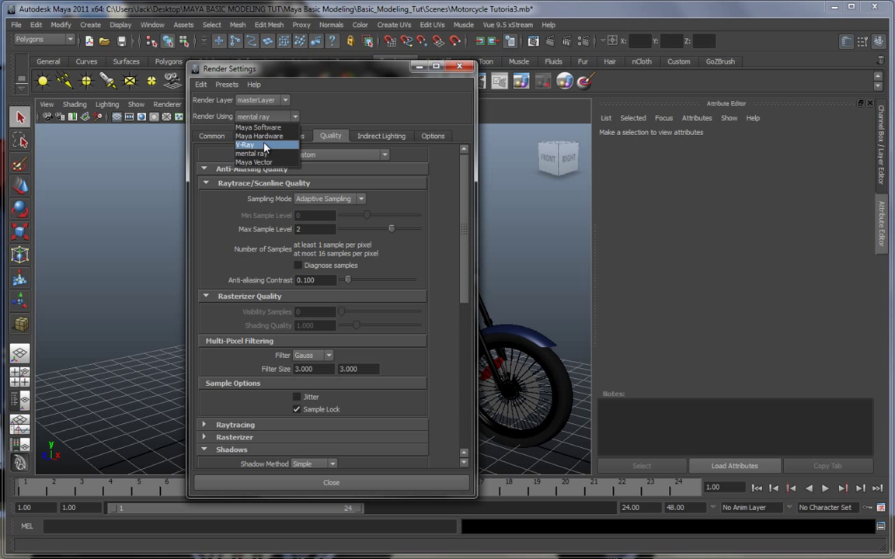
left_click(246, 146)
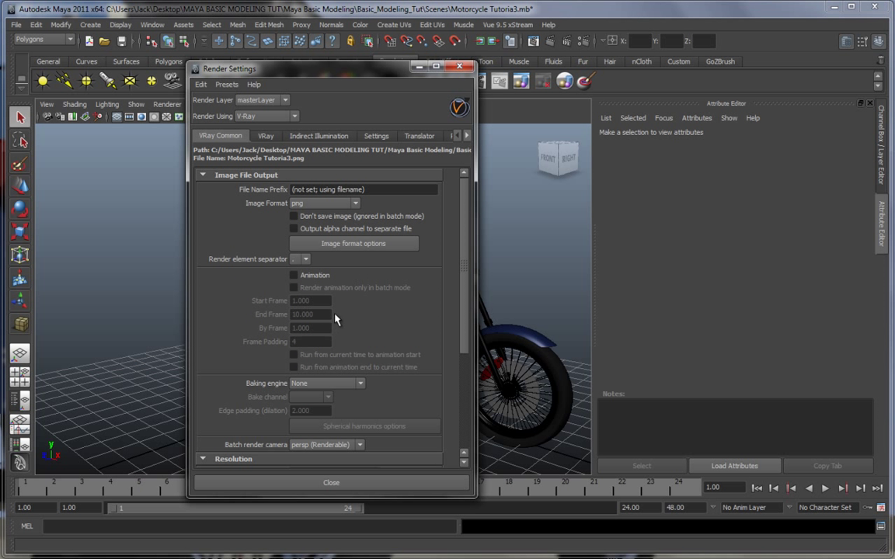
mouse_move(525, 391)
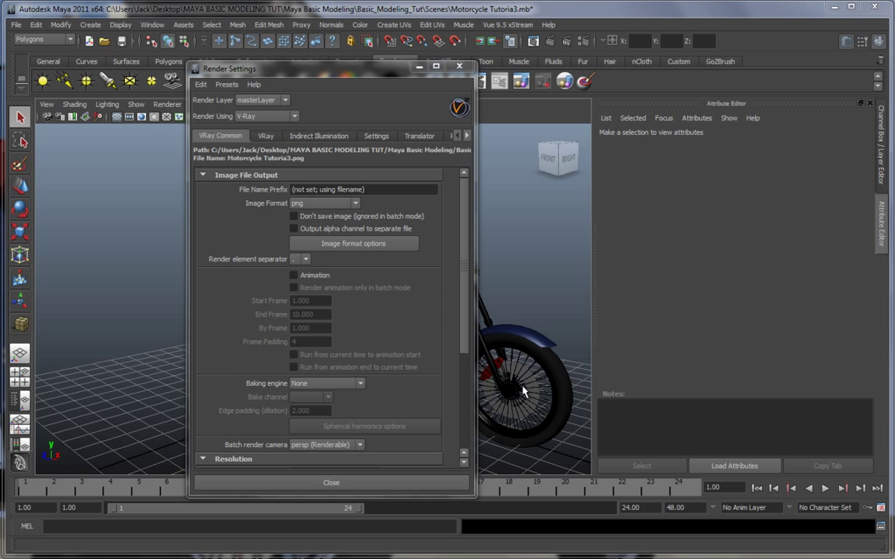
mouse_move(351, 290)
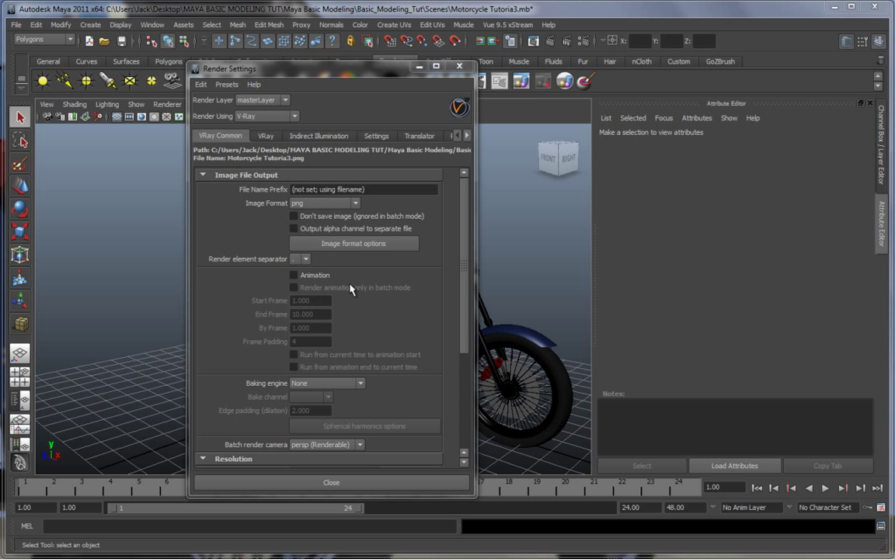
mouse_move(454, 220)
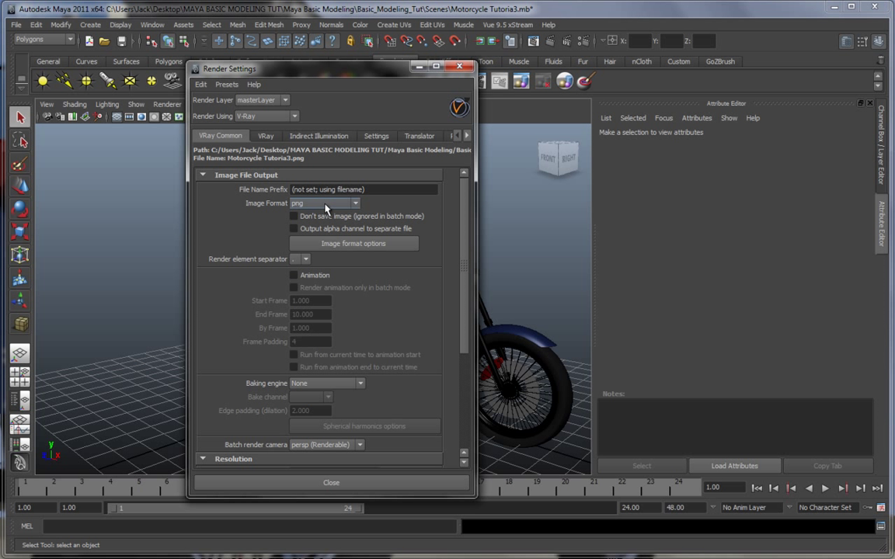
mouse_move(444, 258)
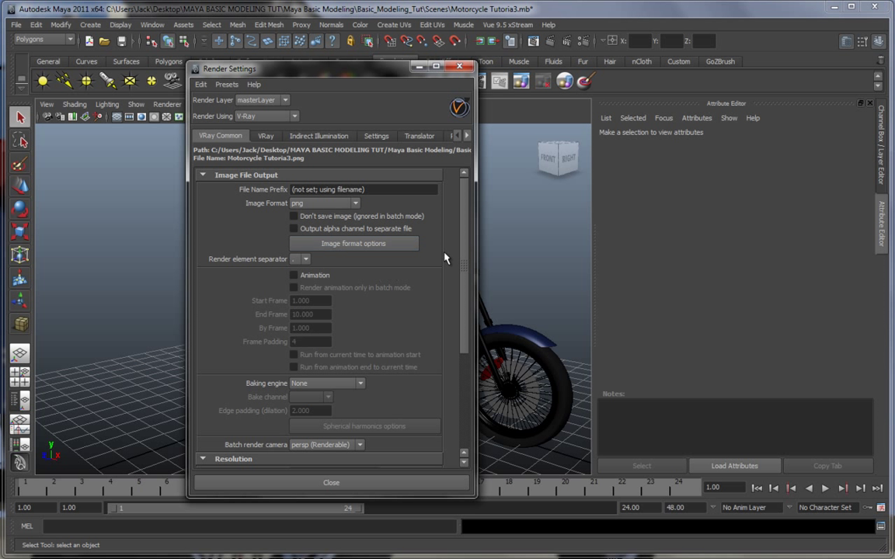
scroll("down", 3)
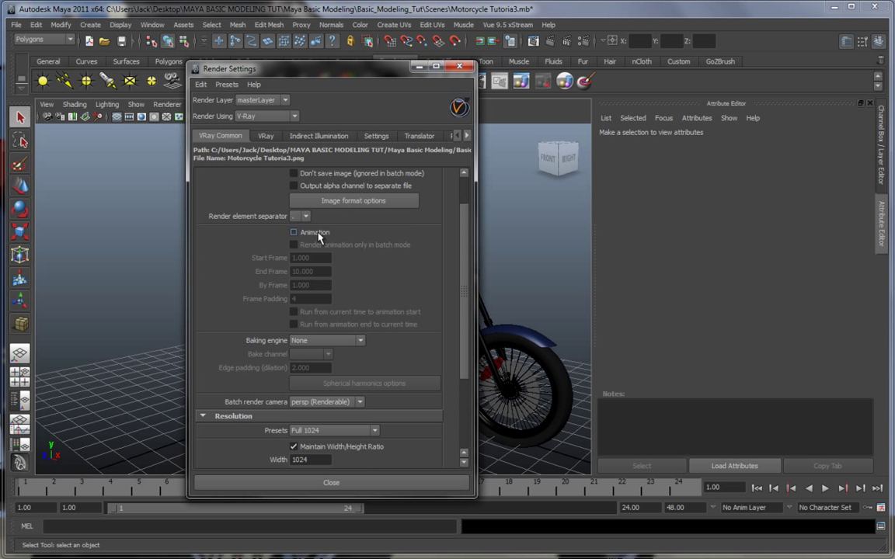
left_click(294, 233)
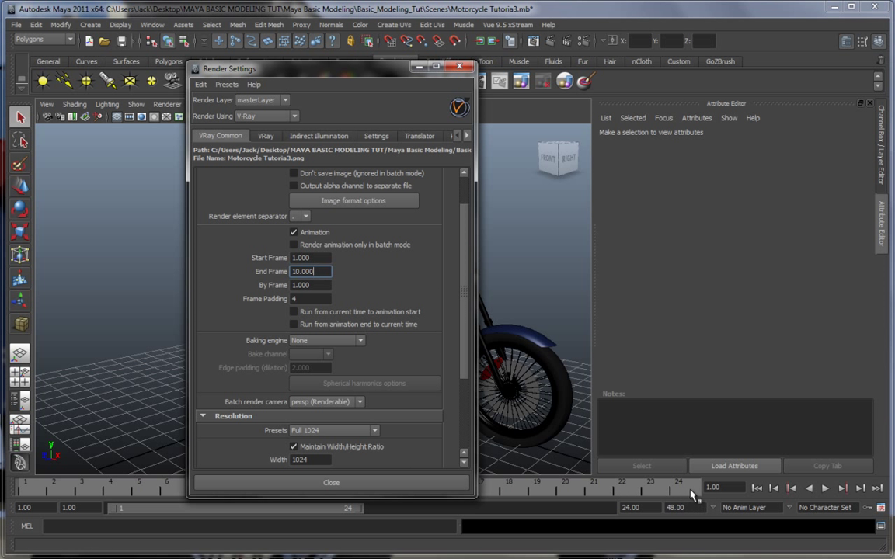
left_click_drag(230, 69, 229, 33)
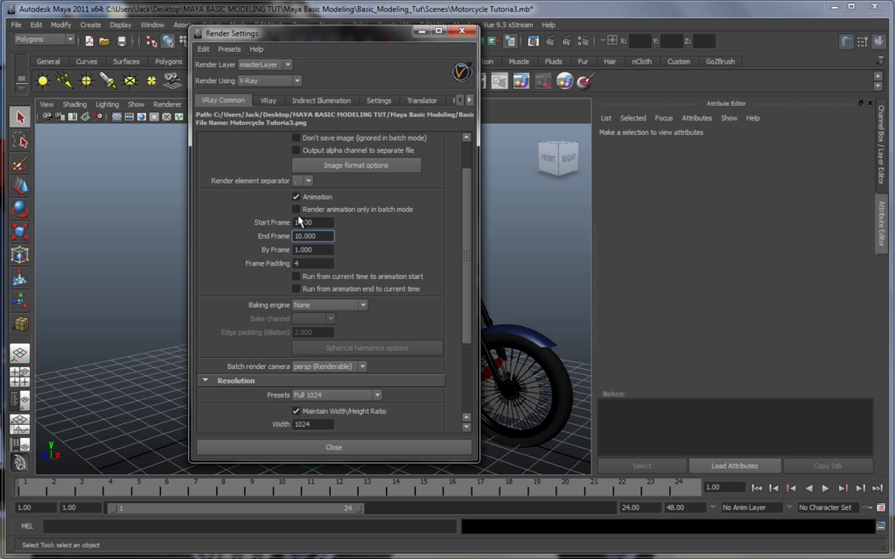
left_click(295, 196)
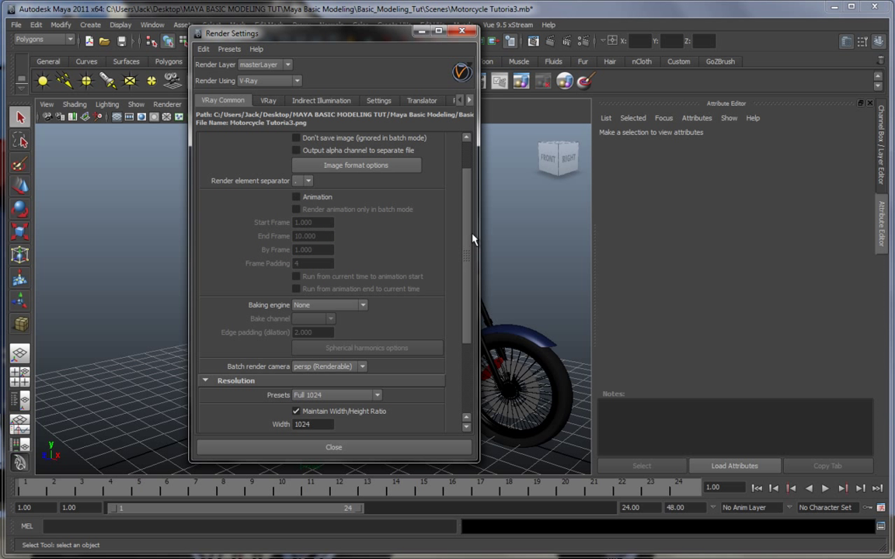
scroll("down", 3)
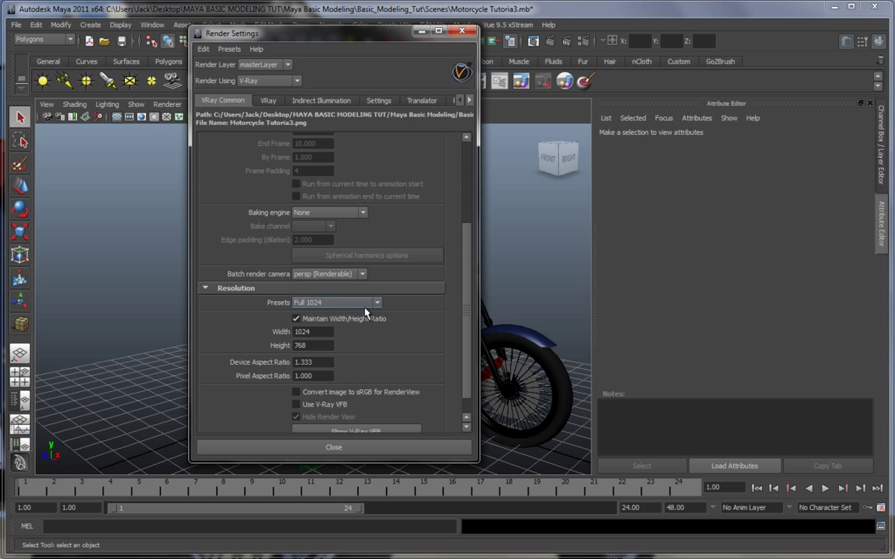
mouse_move(463, 317)
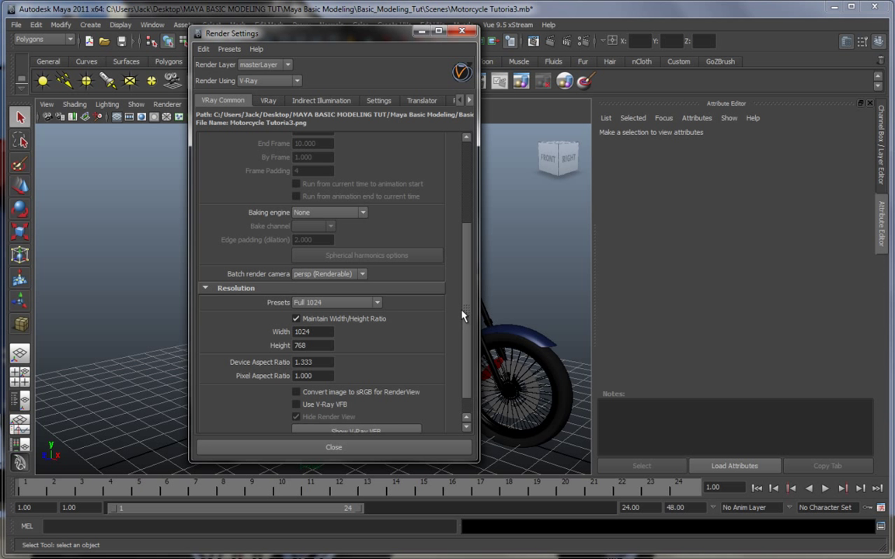
left_click(376, 280)
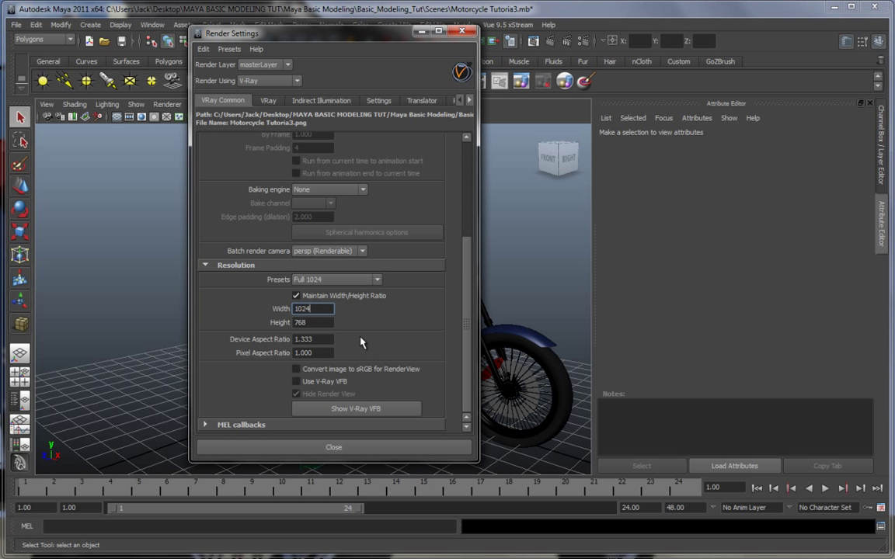
mouse_move(402, 370)
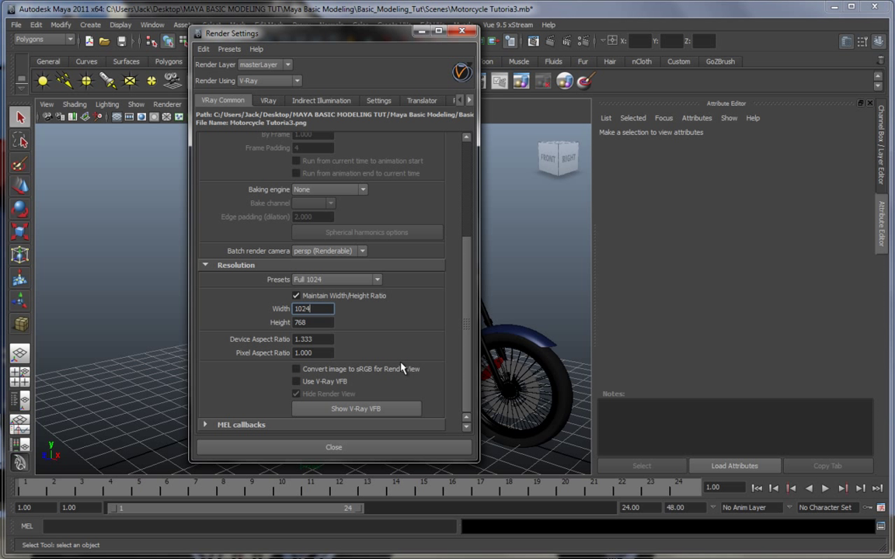
scroll("up", 3)
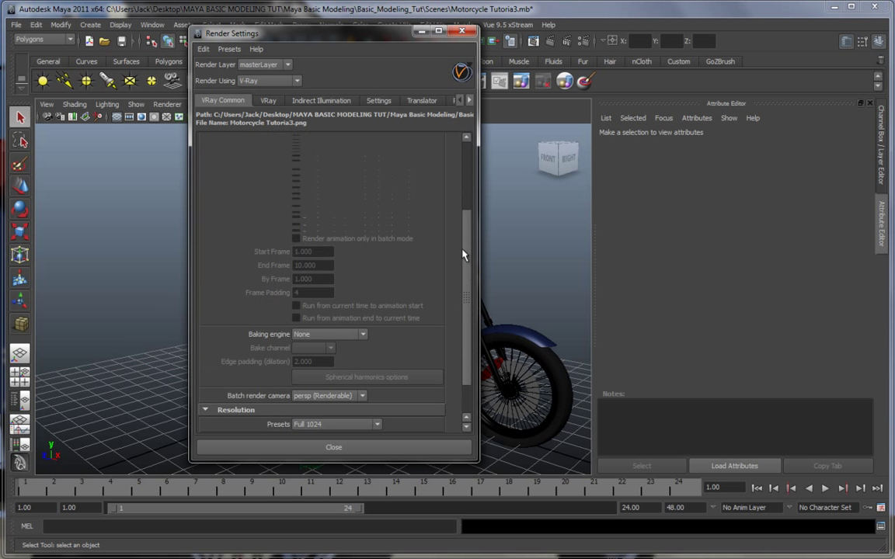
scroll("down", 3)
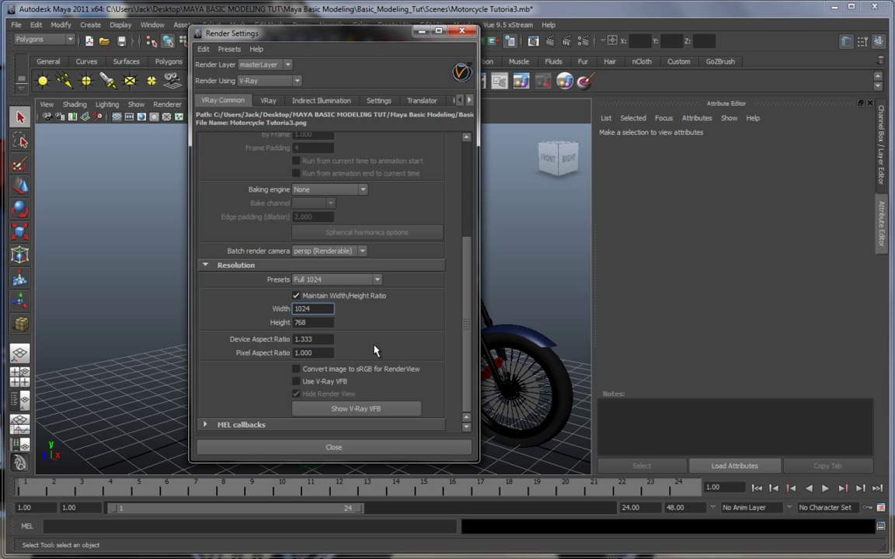
mouse_move(387, 359)
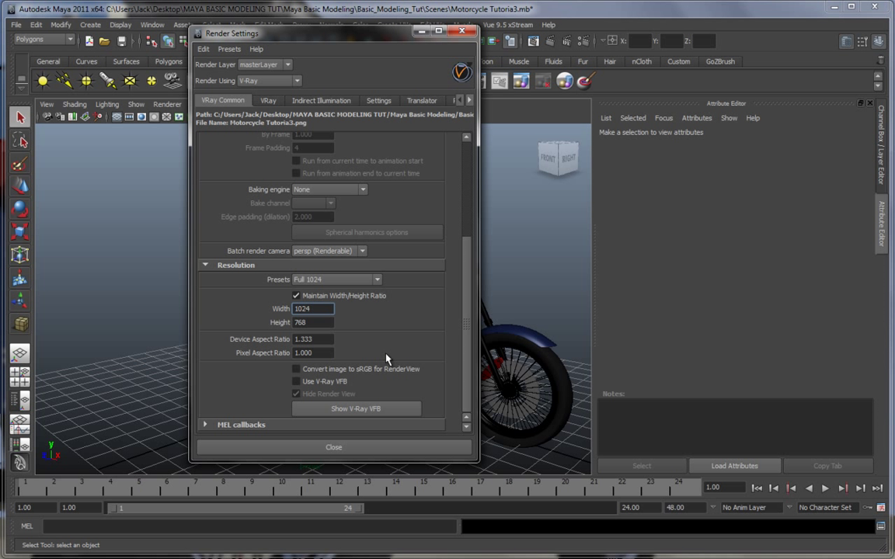